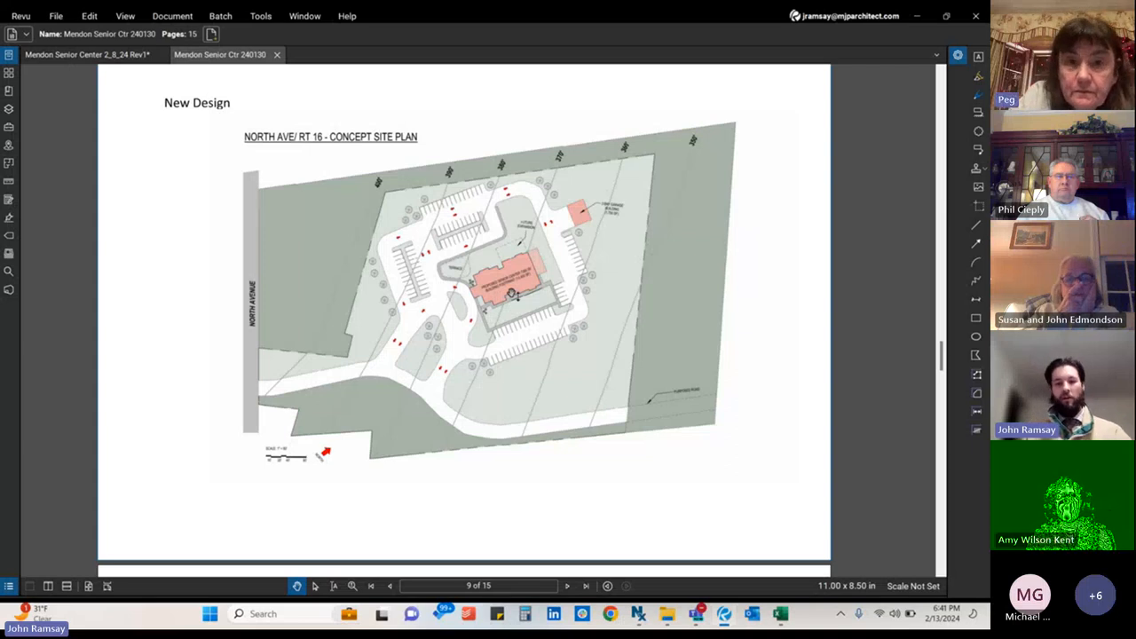
{"action": "mouse_move", "coordinate": [542, 429]}
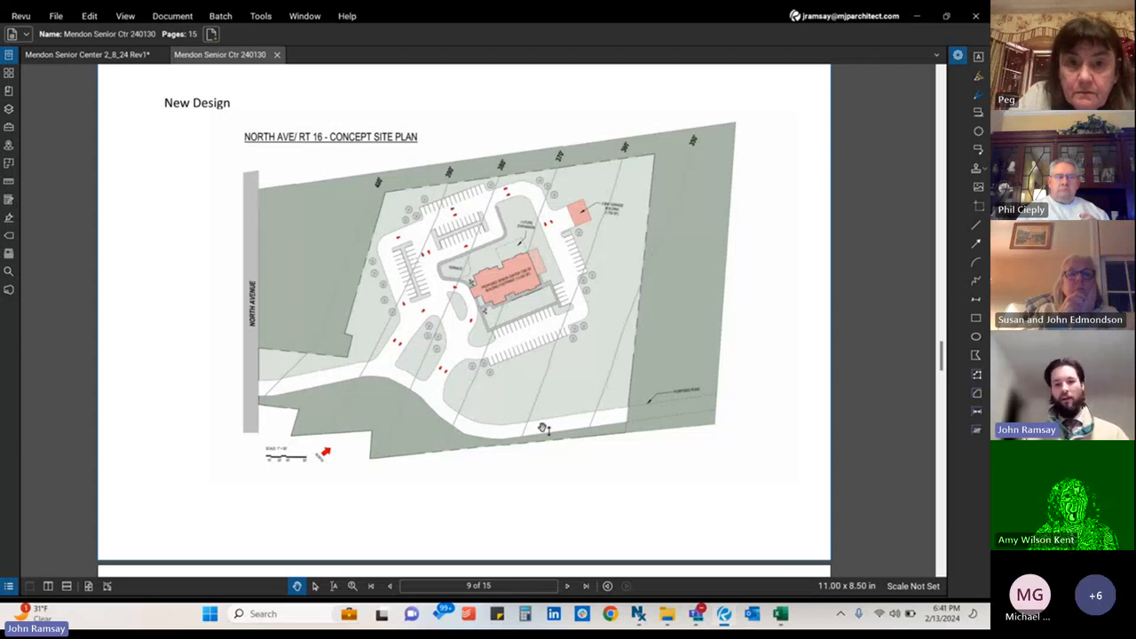
{"action": "mouse_move", "coordinate": [699, 401]}
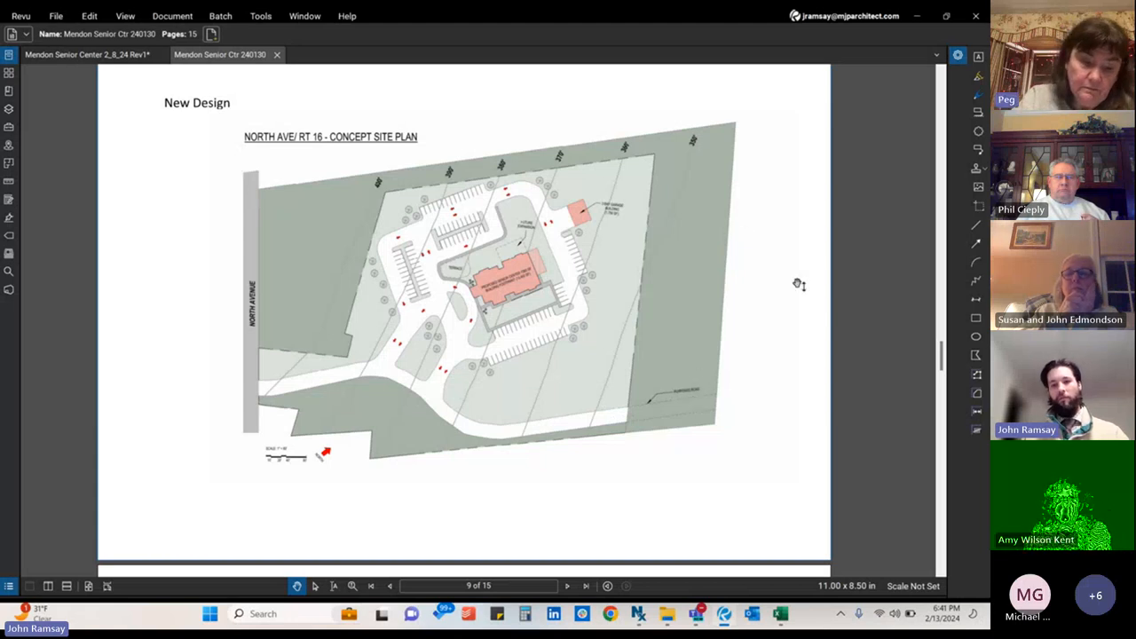
{"action": "mouse_move", "coordinate": [690, 290]}
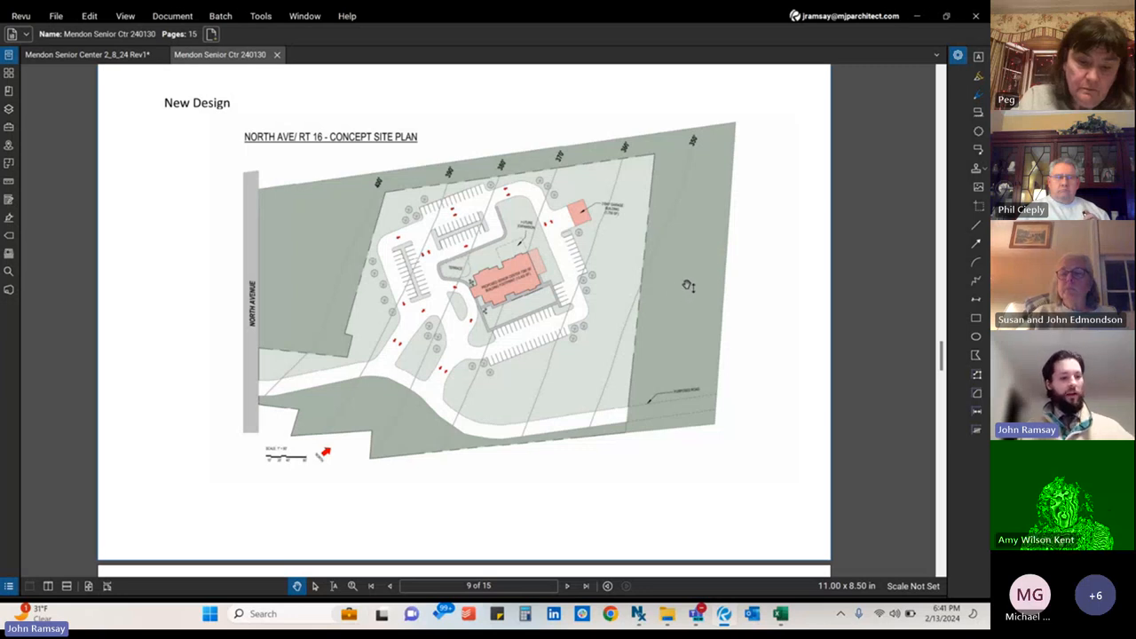
{"action": "mouse_move", "coordinate": [710, 268]}
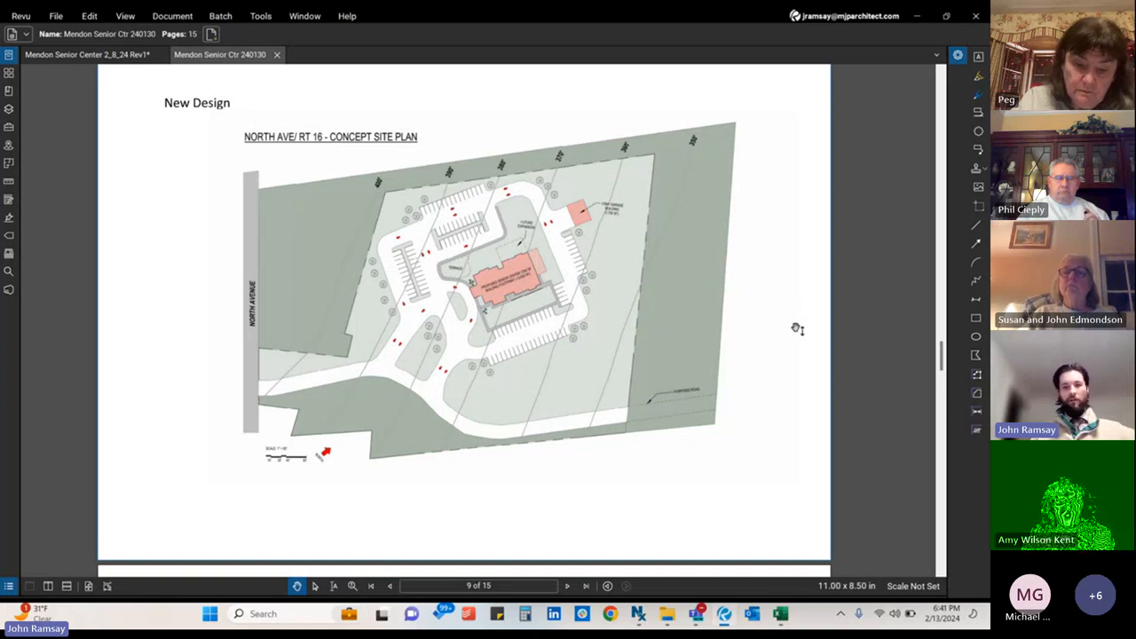
{"action": "mouse_move", "coordinate": [746, 298]}
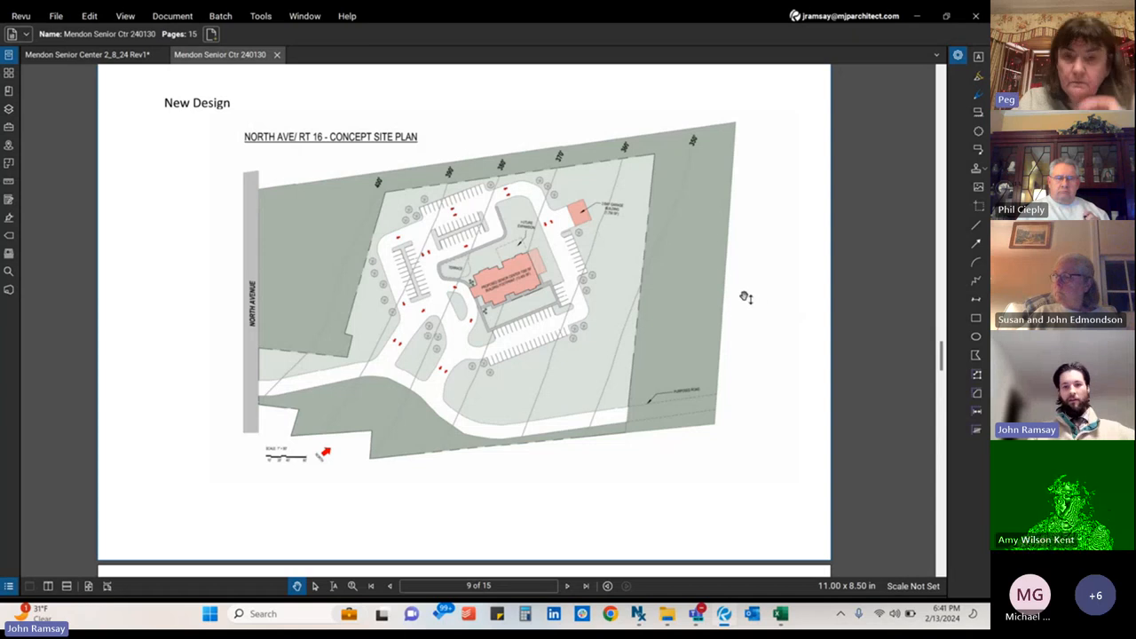
{"action": "mouse_move", "coordinate": [655, 255]}
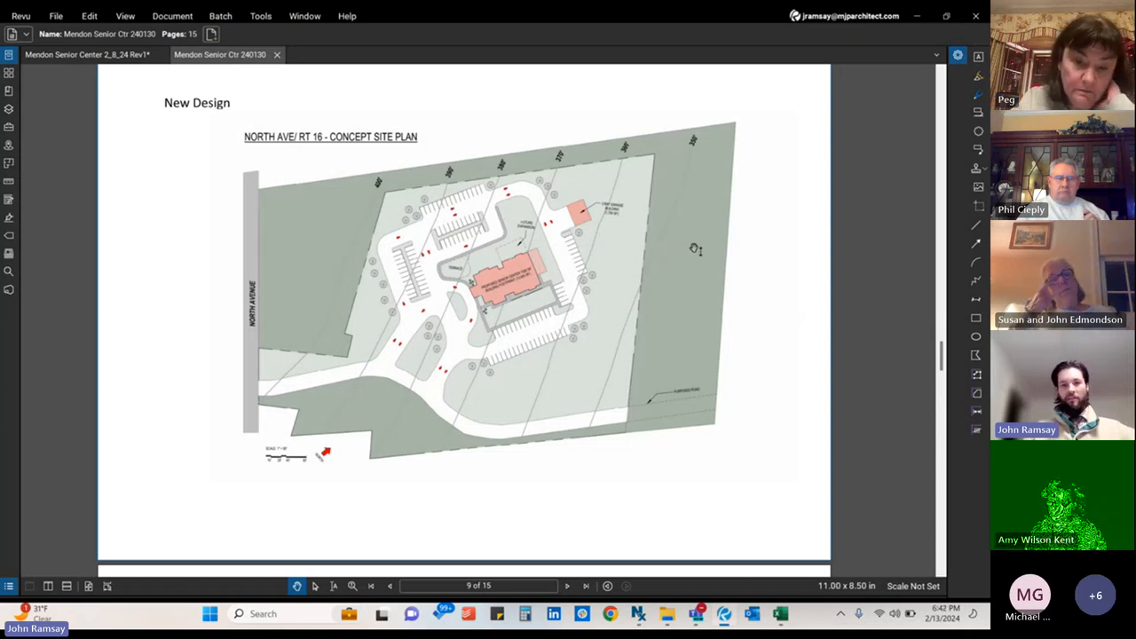
{"action": "mouse_move", "coordinate": [848, 238]}
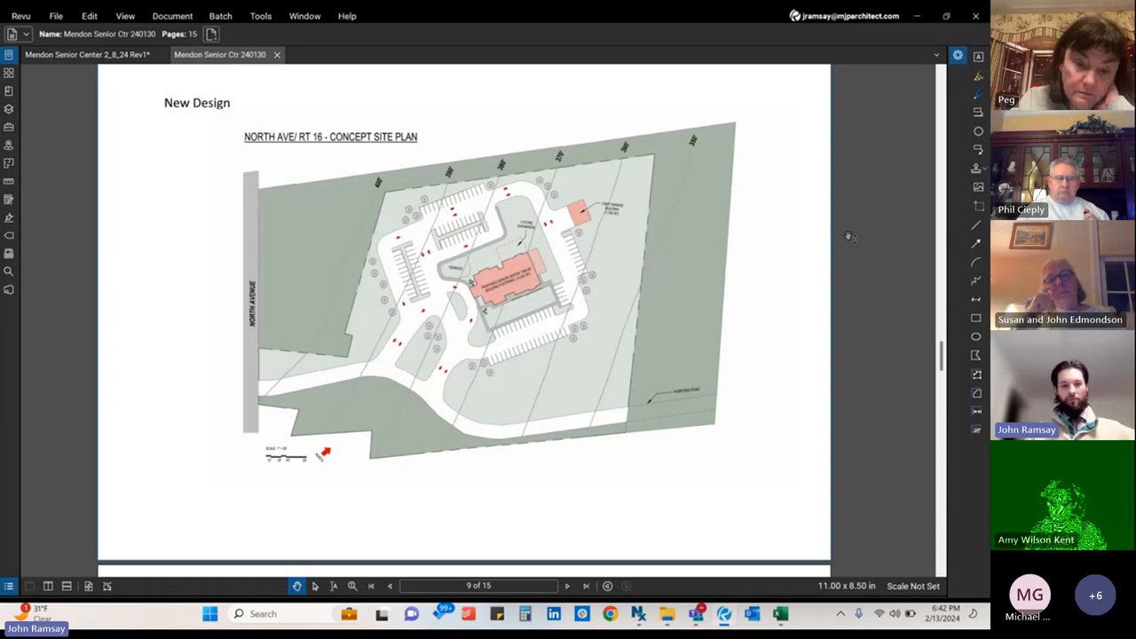
{"action": "mouse_move", "coordinate": [844, 240]}
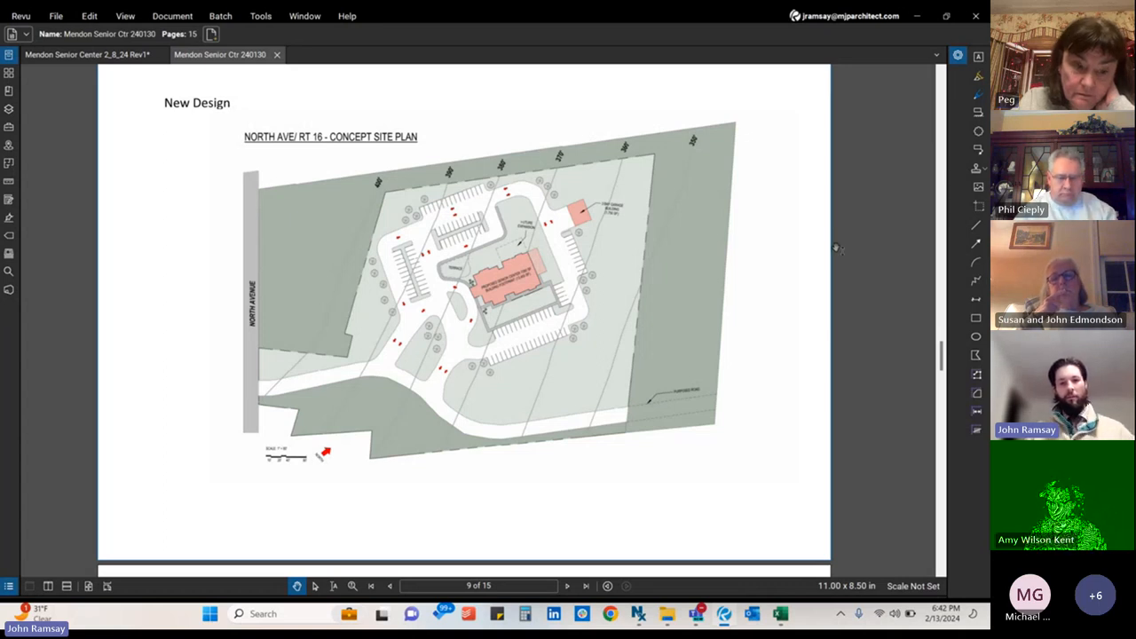
{"action": "mouse_move", "coordinate": [765, 286]}
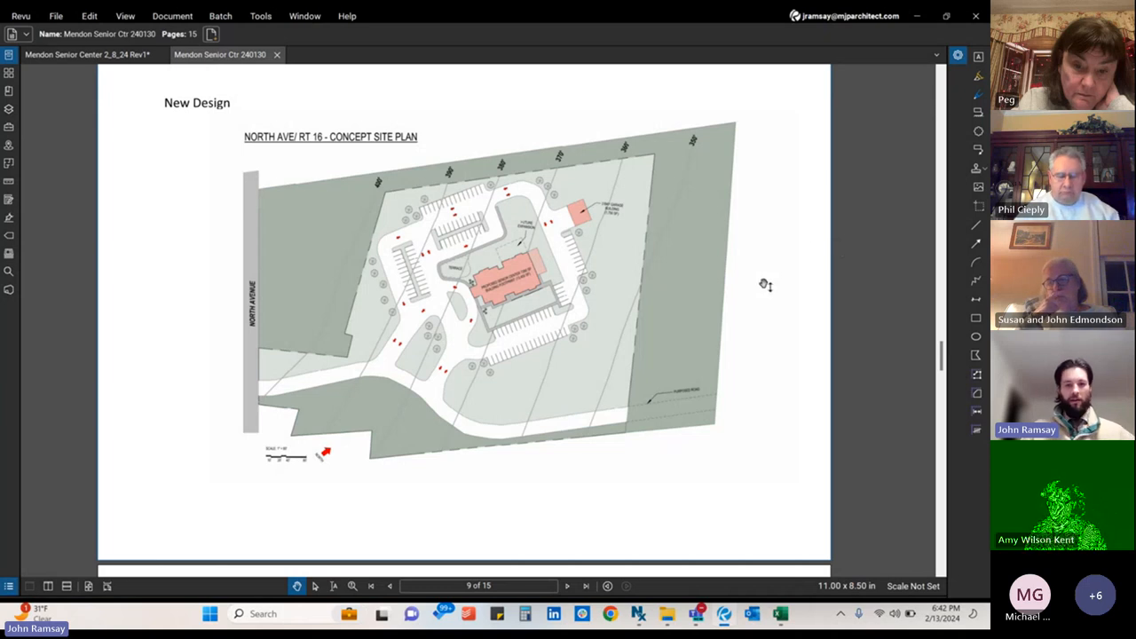
{"action": "mouse_move", "coordinate": [770, 284]}
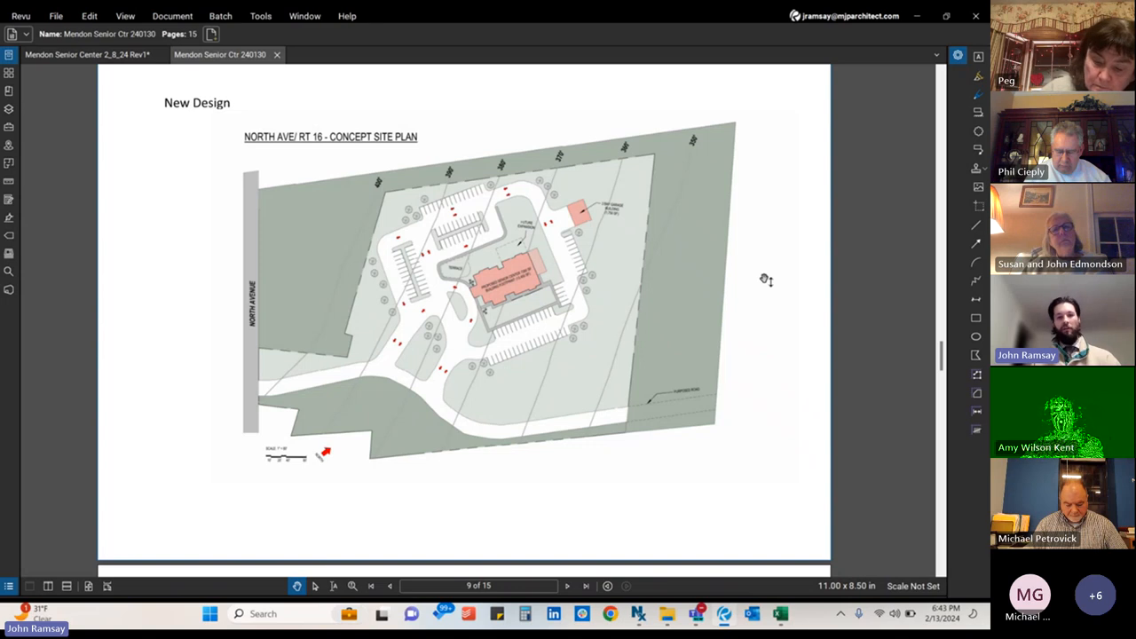
Scroll the current document, then bring the Mendon Senior Center 2_8_24 Rev1 estimate to the front
{"action": "scroll", "scroll_direction": "down", "scroll_amount": 3}
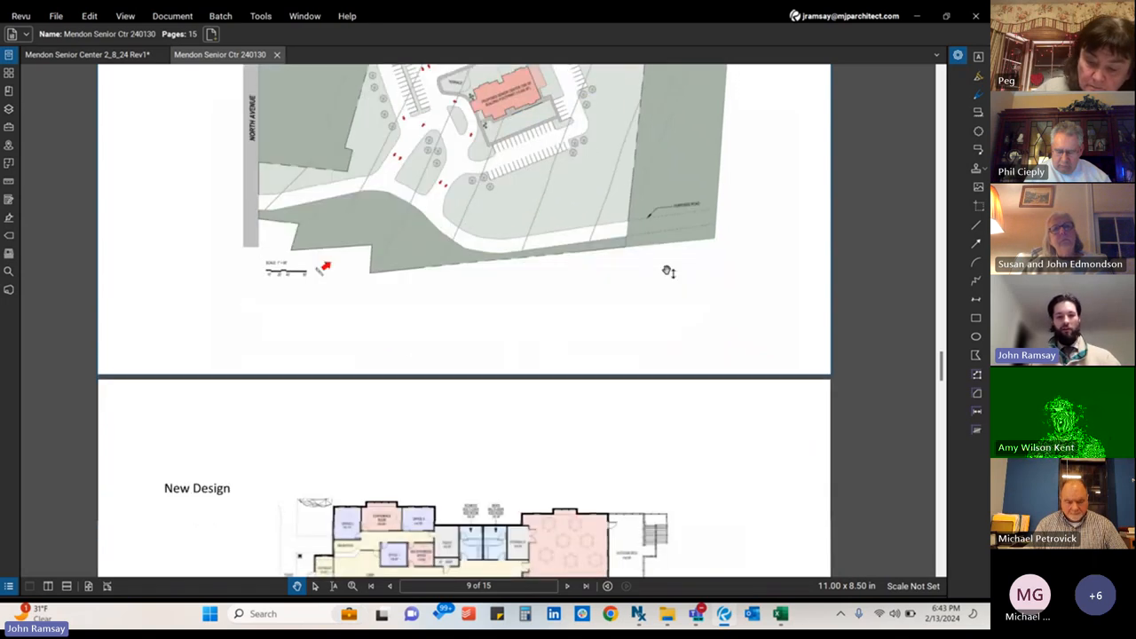
{"action": "scroll", "scroll_direction": "down", "scroll_amount": 3}
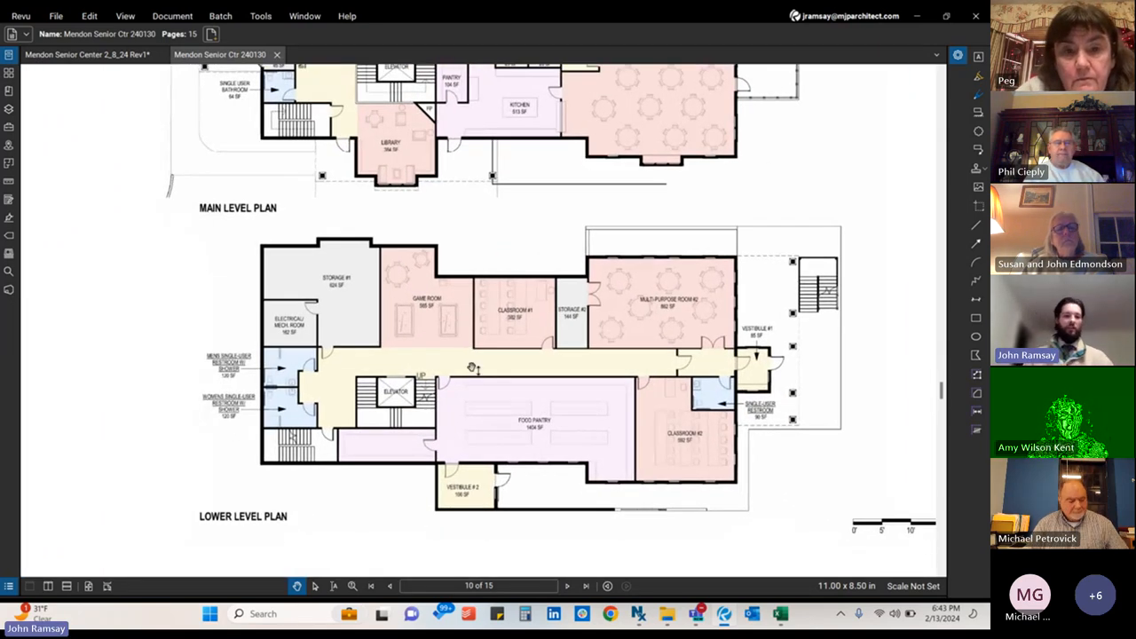
{"action": "scroll", "scroll_direction": "down", "scroll_amount": 3}
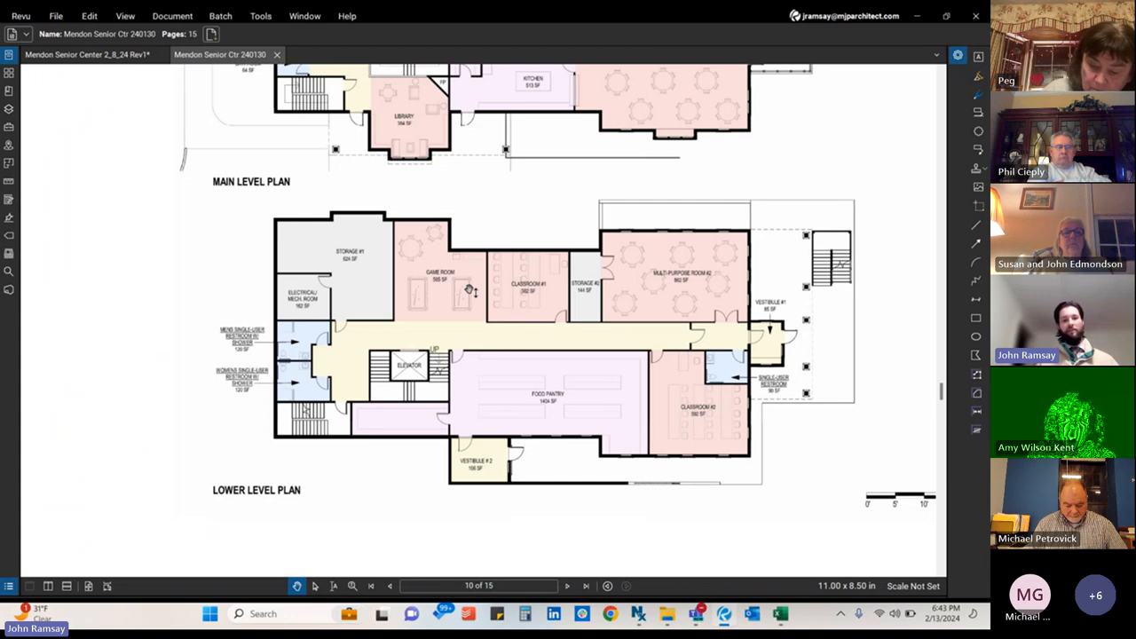
{"action": "mouse_move", "coordinate": [357, 196]}
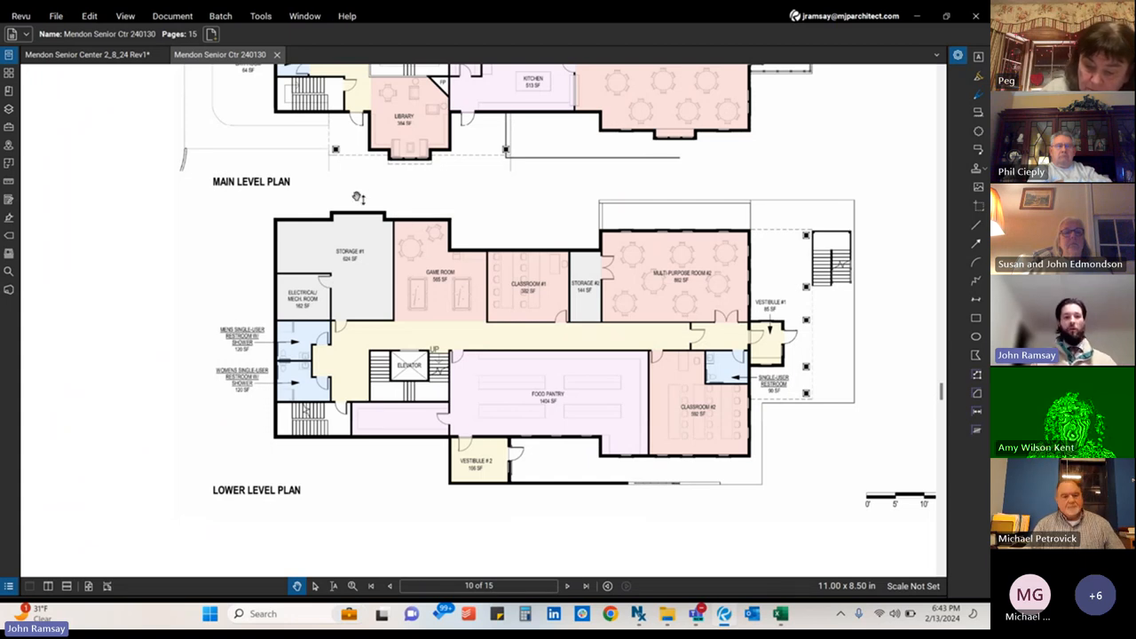
{"action": "mouse_move", "coordinate": [450, 401]}
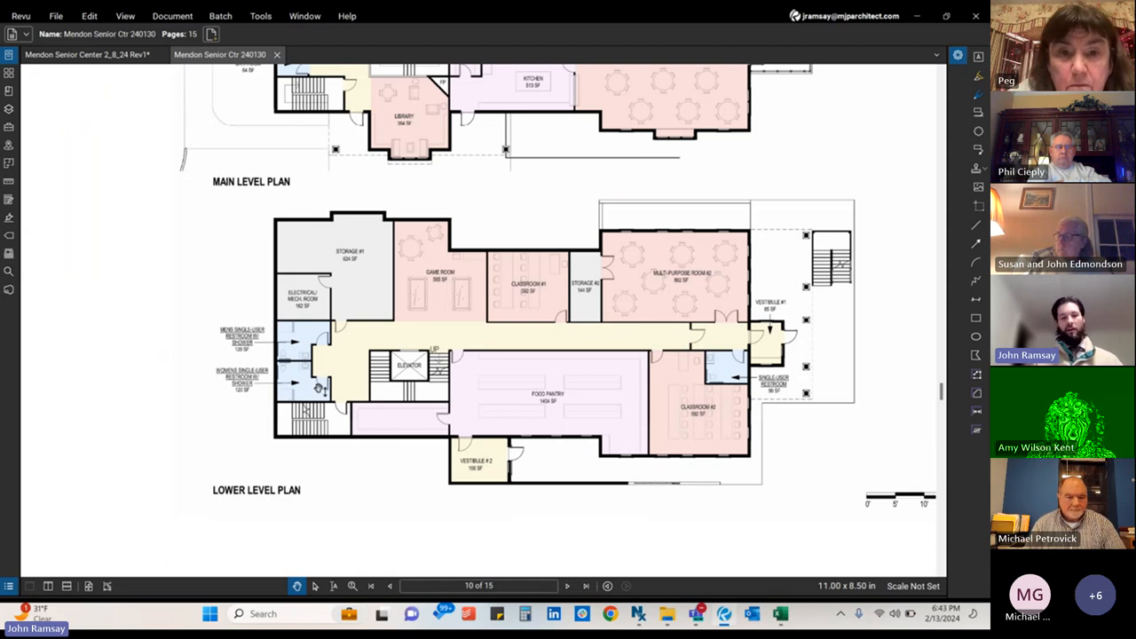
{"action": "mouse_move", "coordinate": [430, 433]}
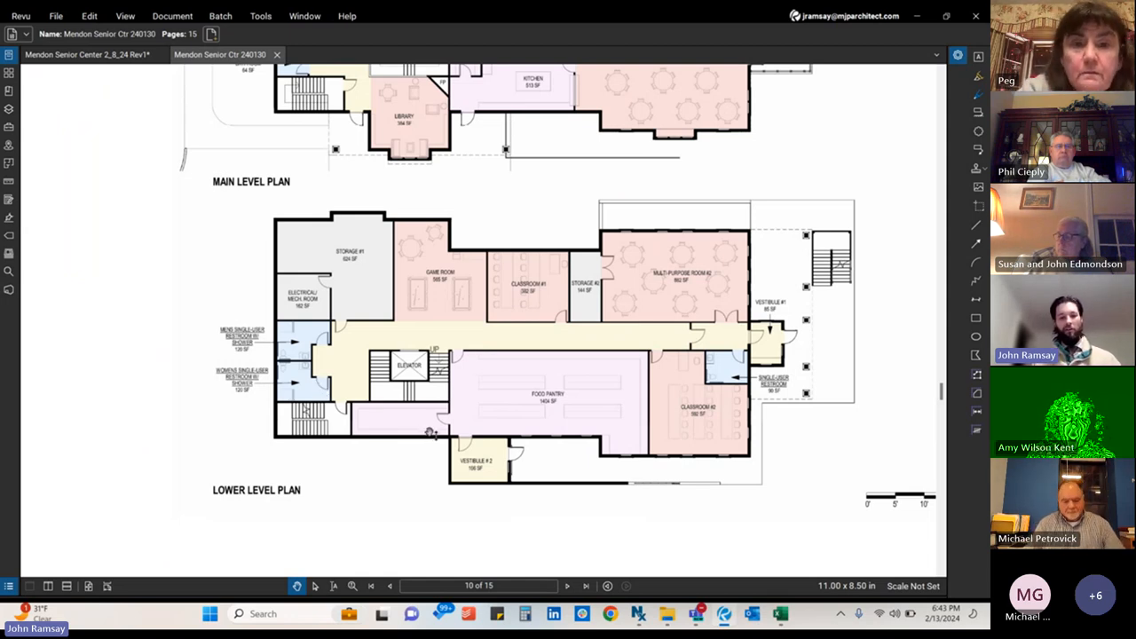
{"action": "mouse_move", "coordinate": [304, 221]}
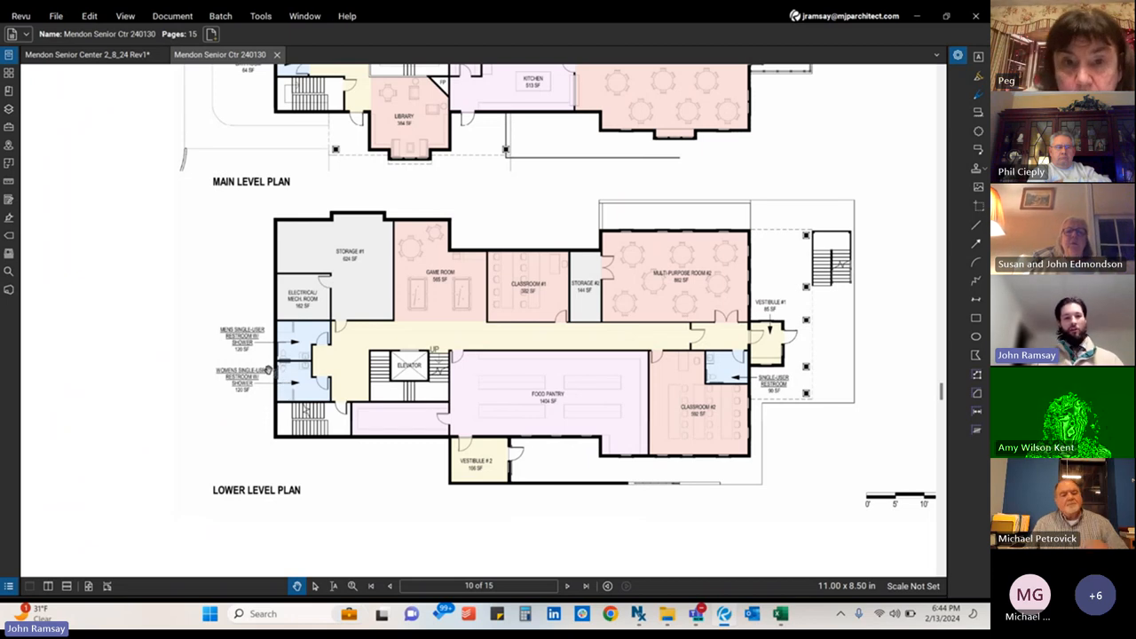
{"action": "mouse_move", "coordinate": [399, 254]}
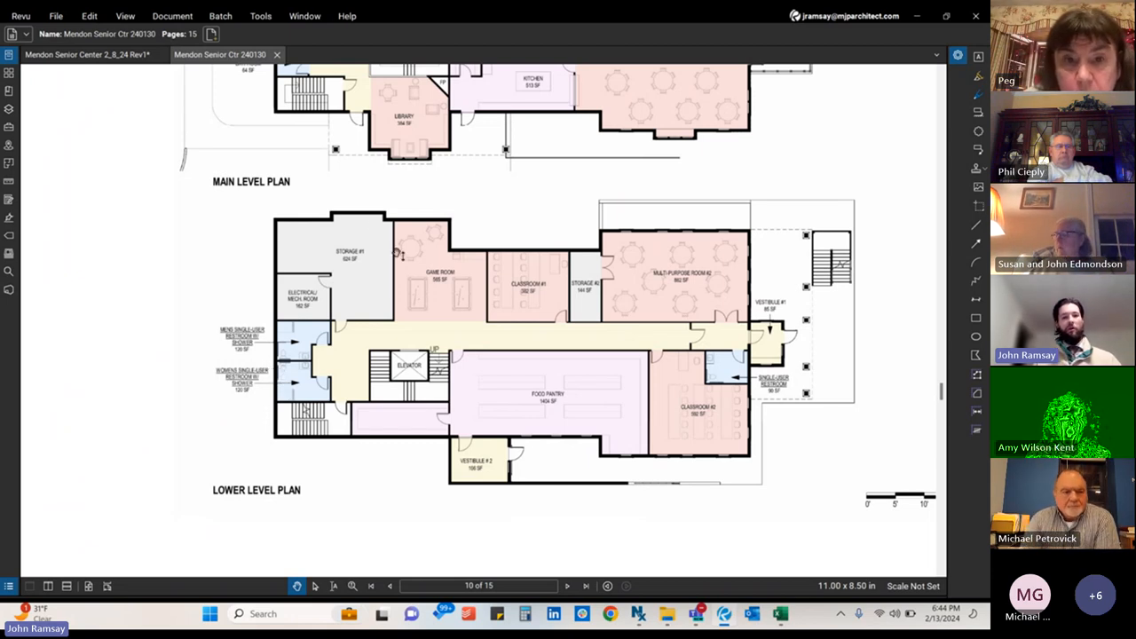
{"action": "mouse_move", "coordinate": [435, 258]}
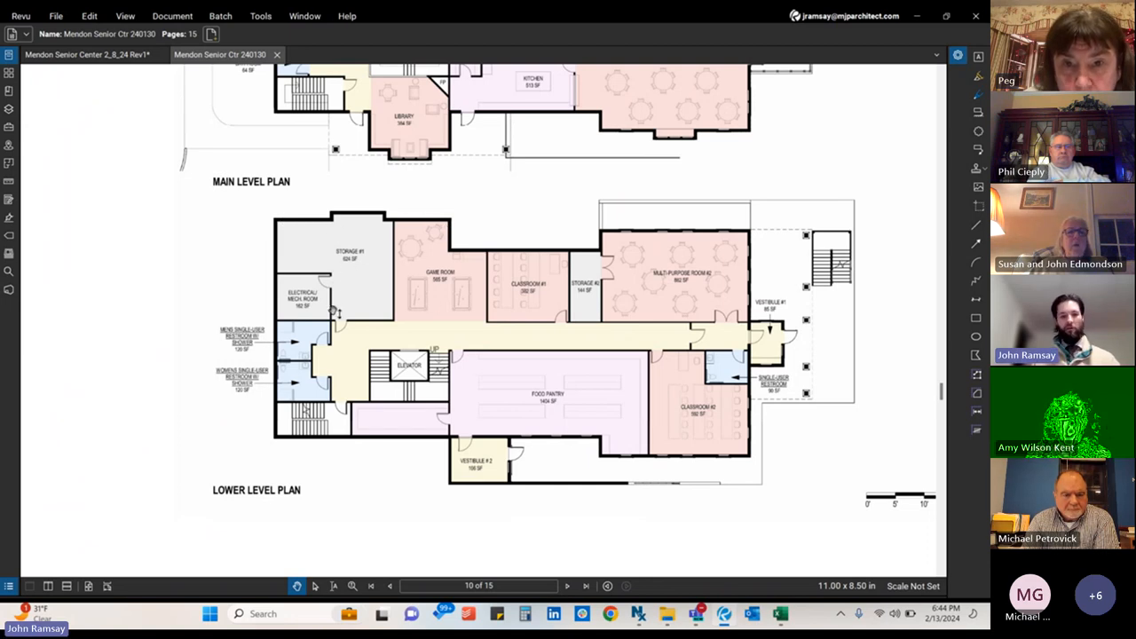
{"action": "mouse_move", "coordinate": [520, 343]}
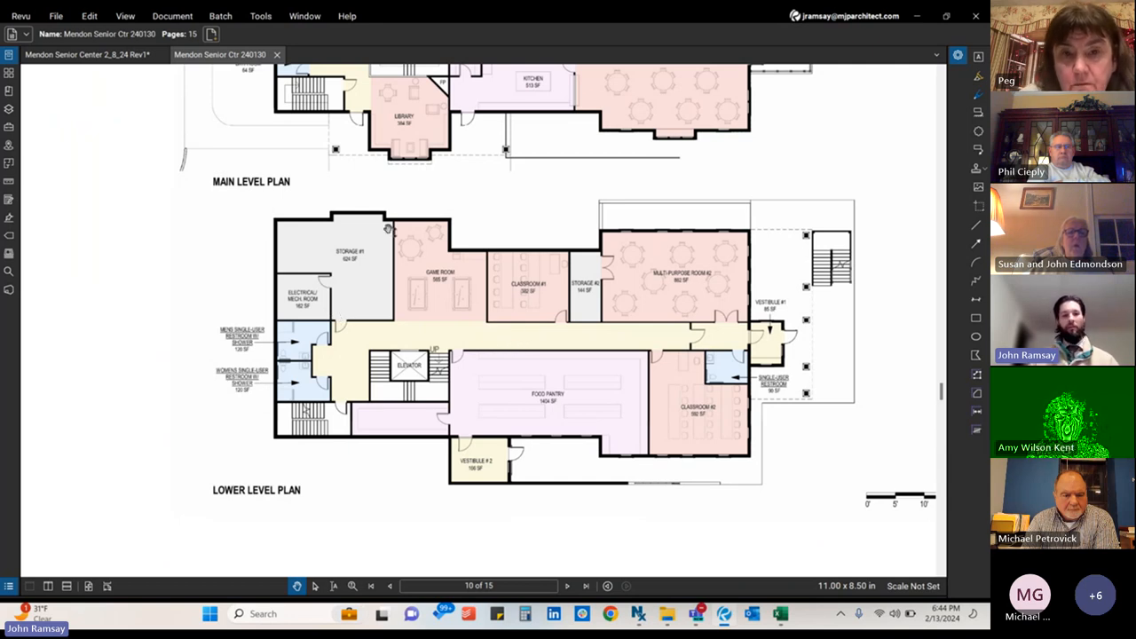
{"action": "mouse_move", "coordinate": [337, 408]}
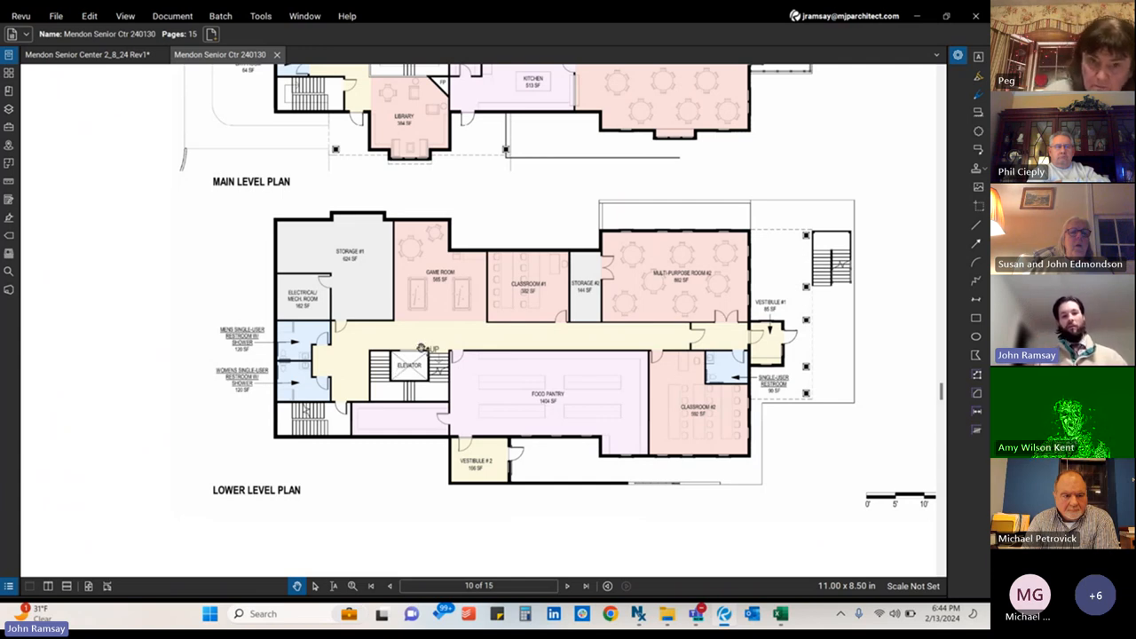
{"action": "mouse_move", "coordinate": [421, 367]}
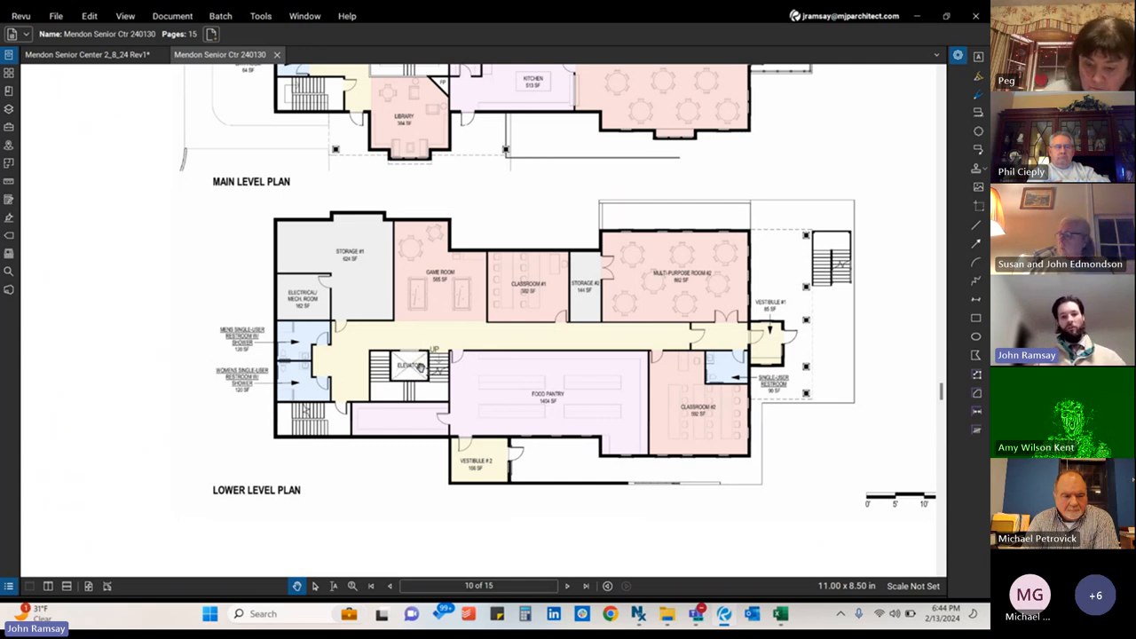
{"action": "mouse_move", "coordinate": [376, 226]}
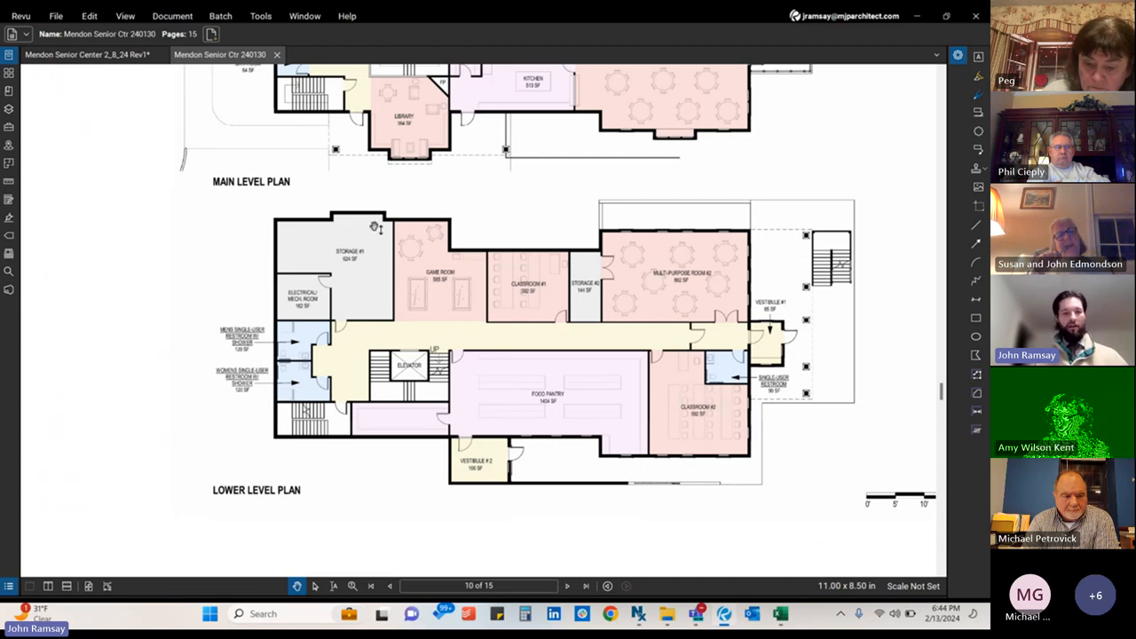
{"action": "mouse_move", "coordinate": [361, 314]}
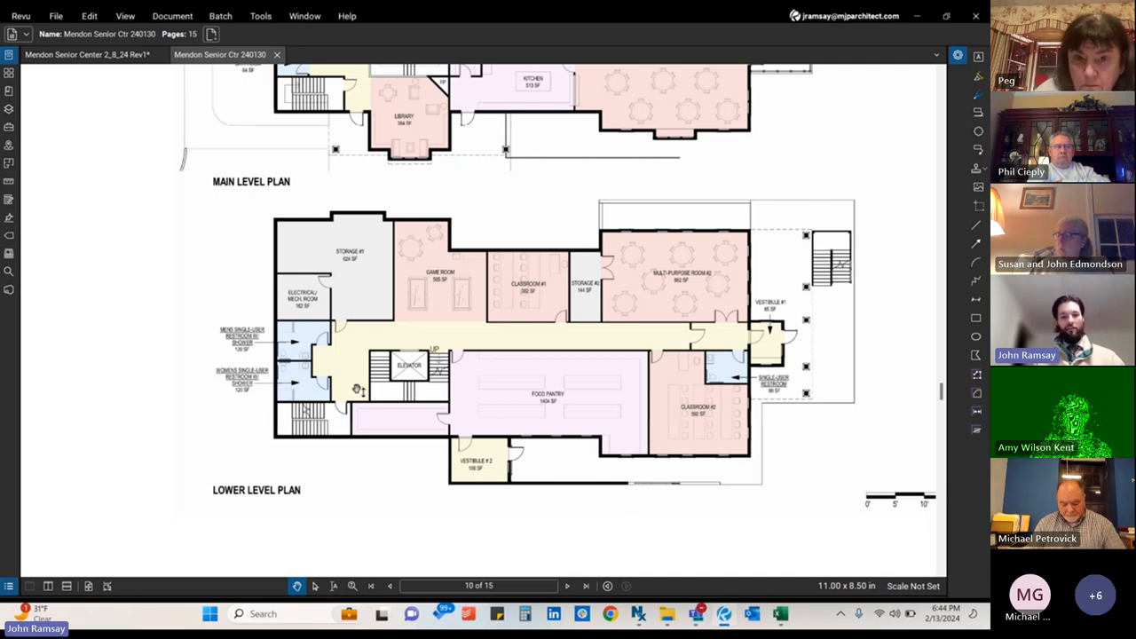
{"action": "mouse_move", "coordinate": [333, 429]}
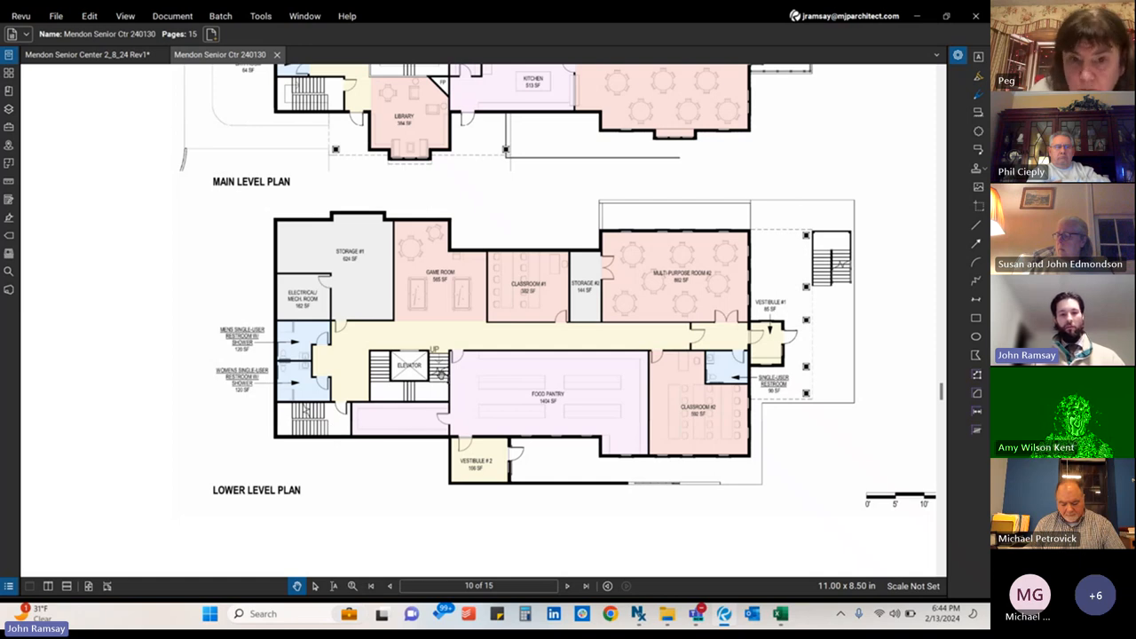
{"action": "mouse_move", "coordinate": [502, 357]}
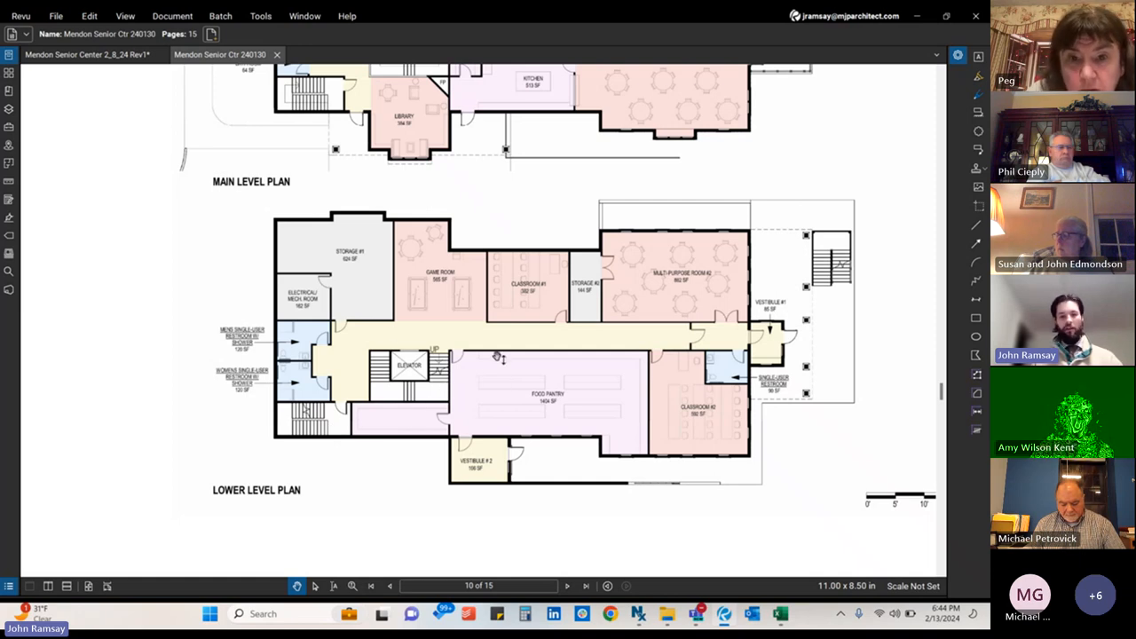
{"action": "mouse_move", "coordinate": [463, 291]}
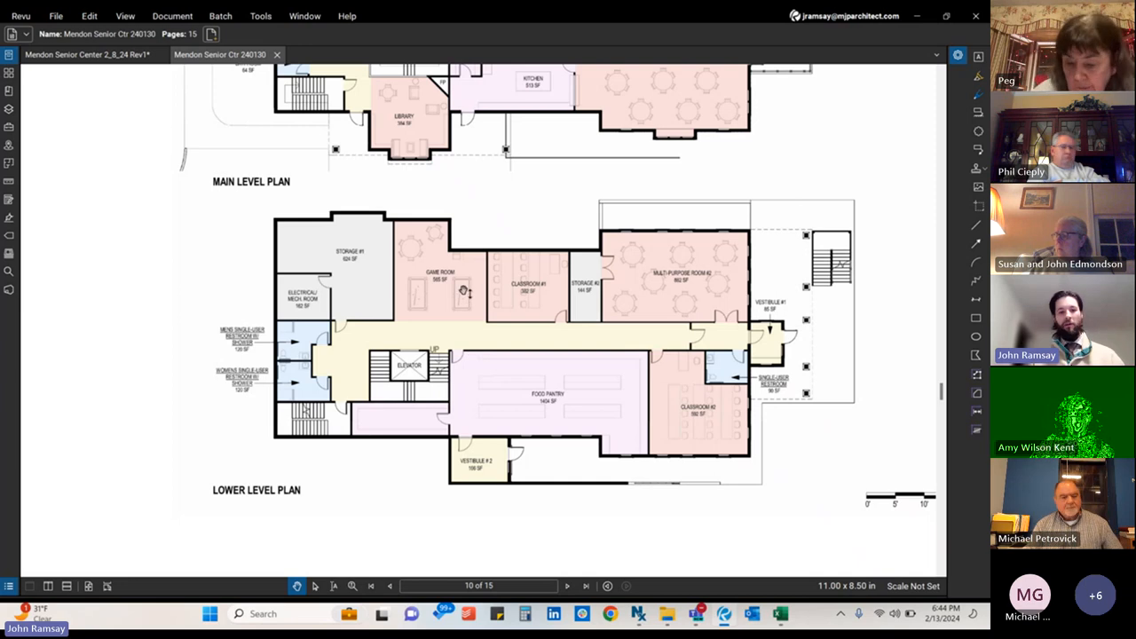
{"action": "mouse_move", "coordinate": [482, 311]}
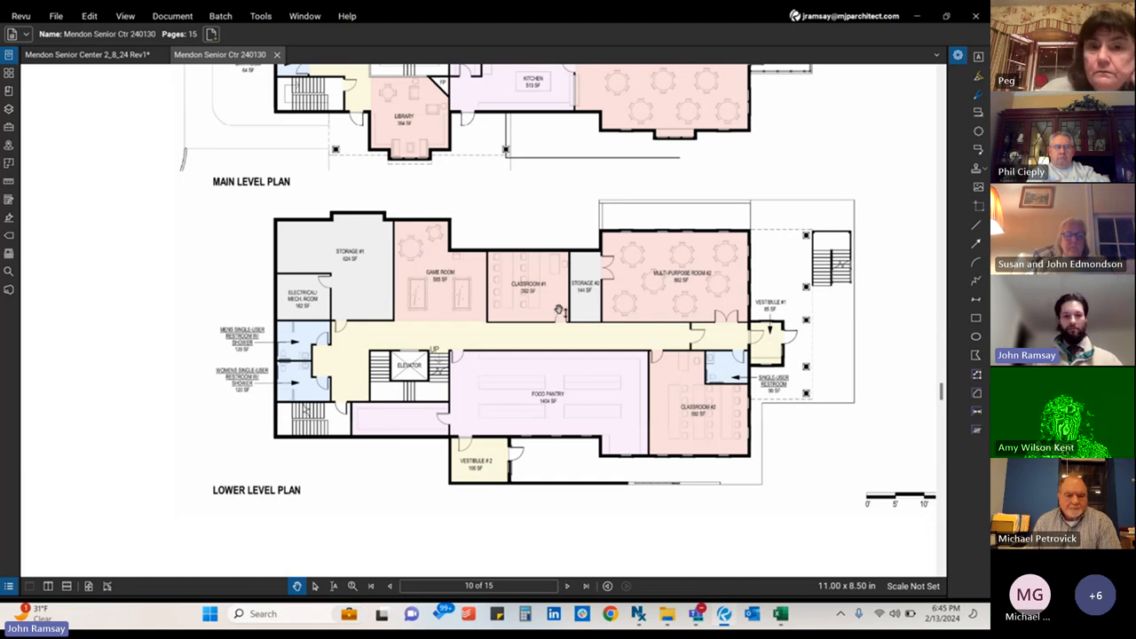
{"action": "mouse_move", "coordinate": [575, 216]}
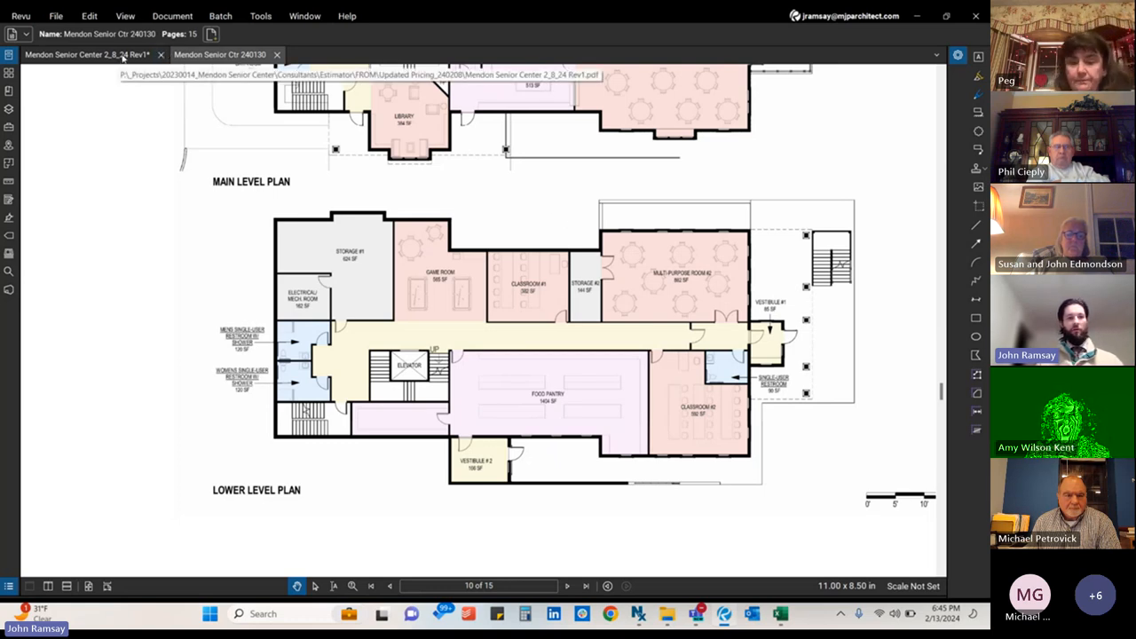
{"action": "left_click", "coordinate": [87, 54]}
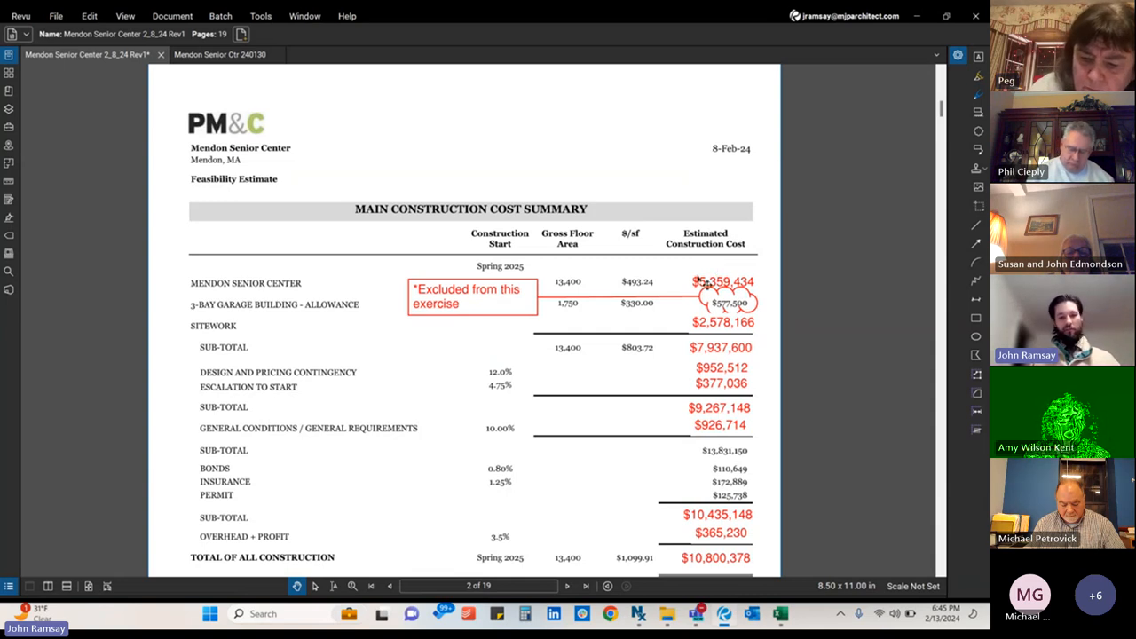
{"action": "mouse_move", "coordinate": [706, 284]}
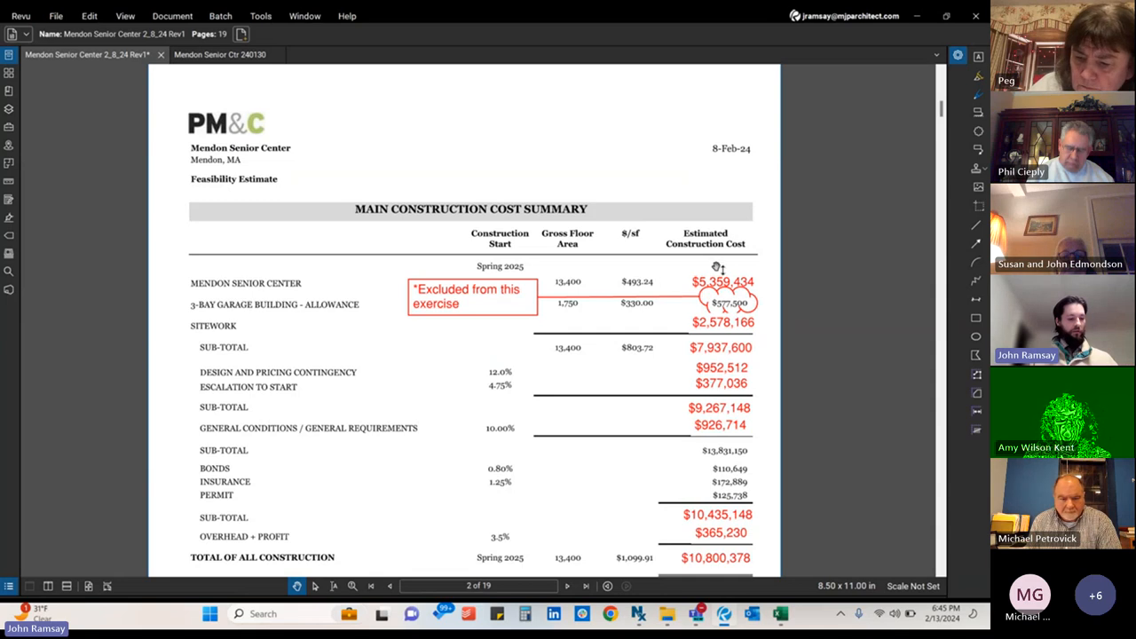
{"action": "scroll", "scroll_direction": "down", "scroll_amount": 3}
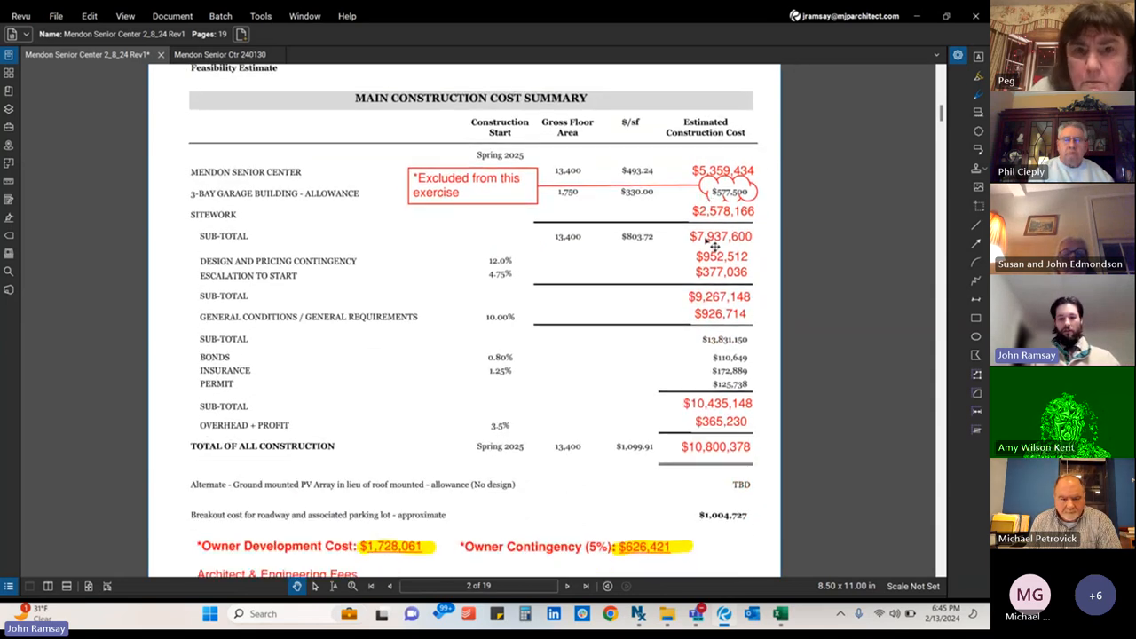
{"action": "scroll", "scroll_direction": "down", "scroll_amount": 3}
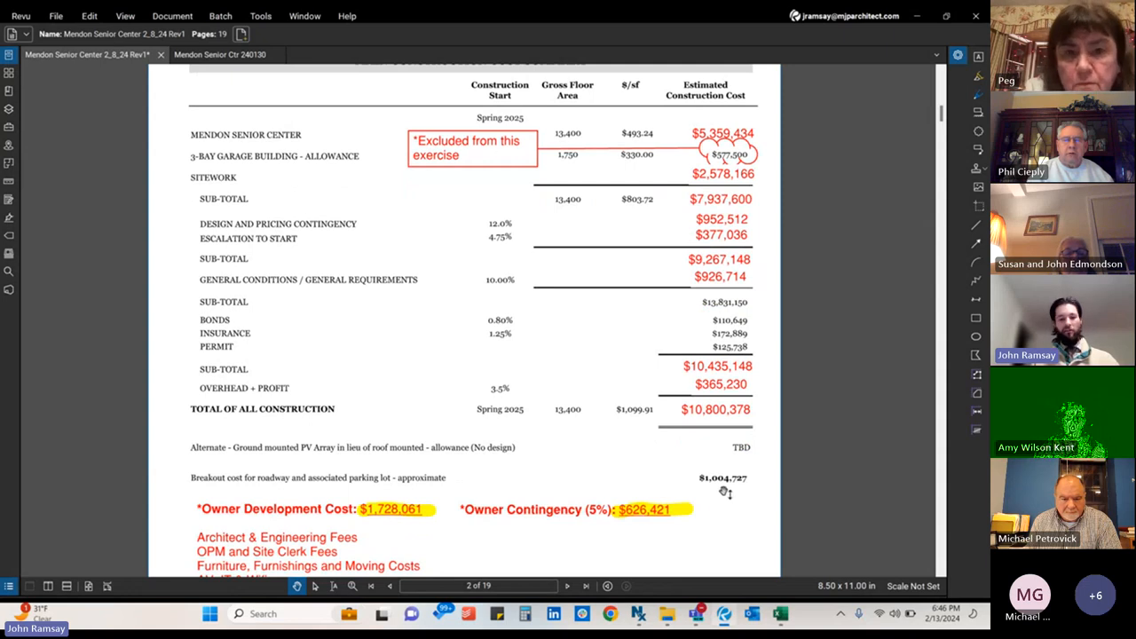
{"action": "mouse_move", "coordinate": [723, 476]}
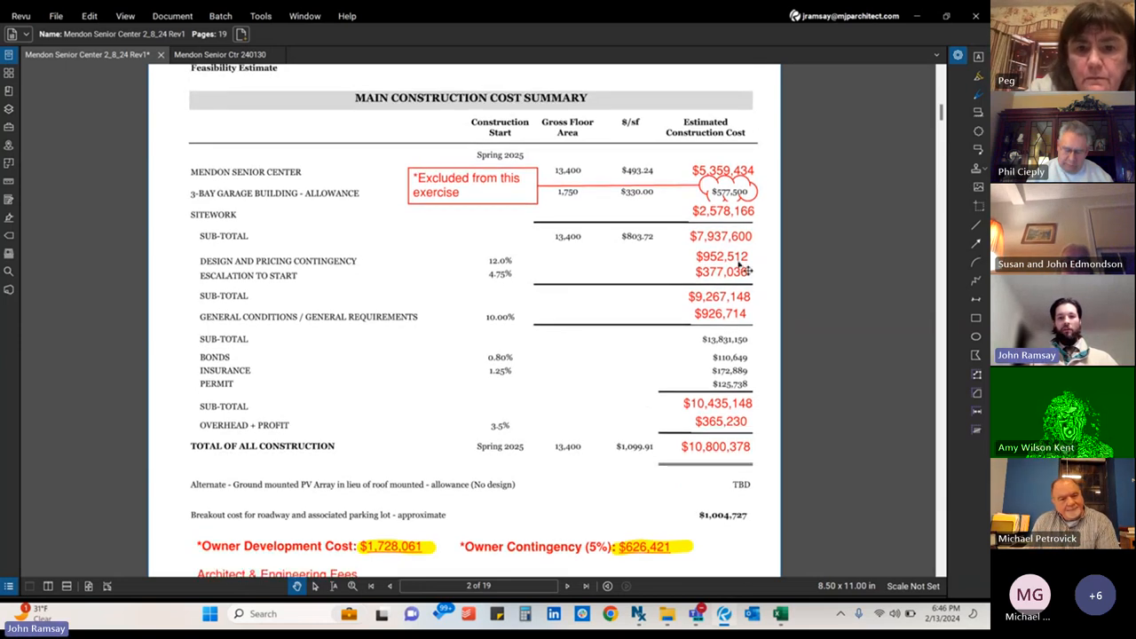
{"action": "mouse_move", "coordinate": [736, 204]}
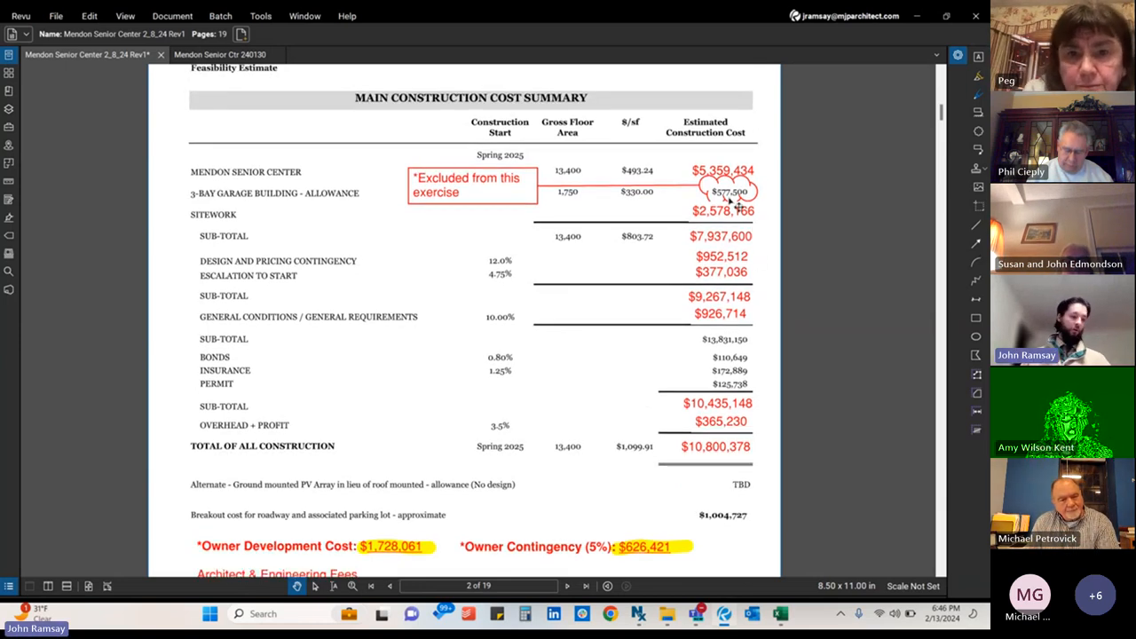
{"action": "mouse_move", "coordinate": [697, 253]}
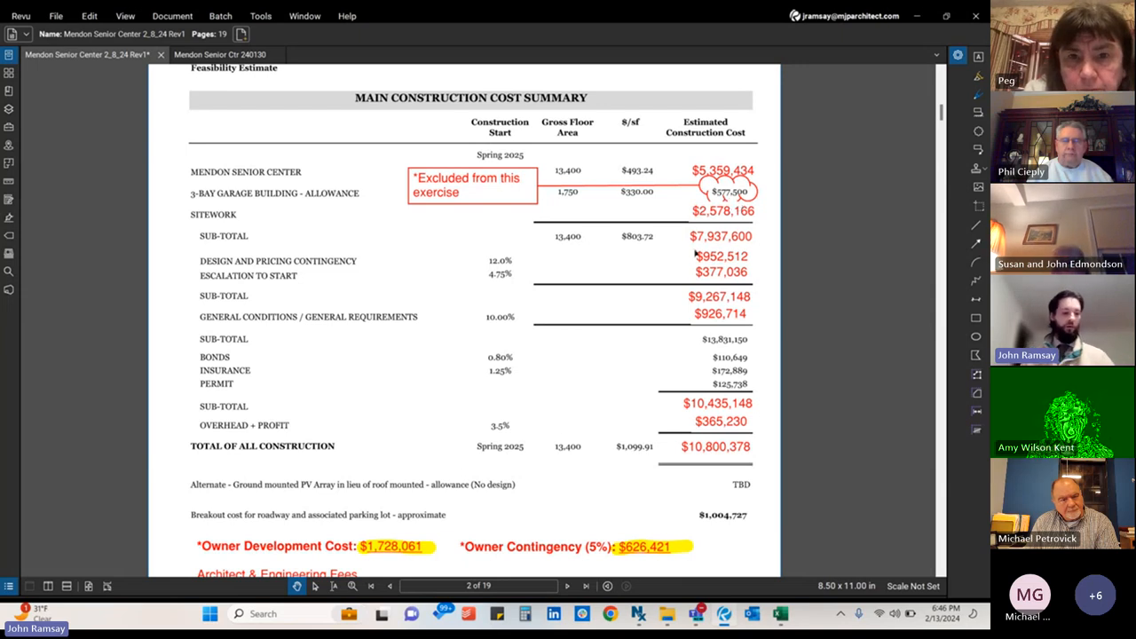
{"action": "mouse_move", "coordinate": [688, 255]}
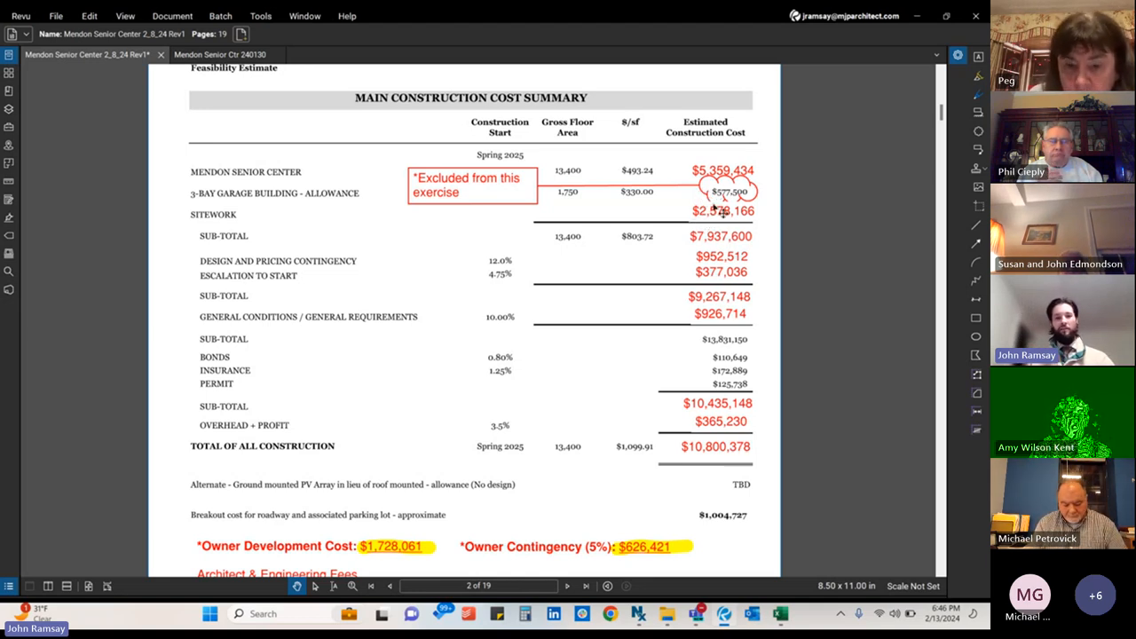
{"action": "mouse_move", "coordinate": [719, 218]}
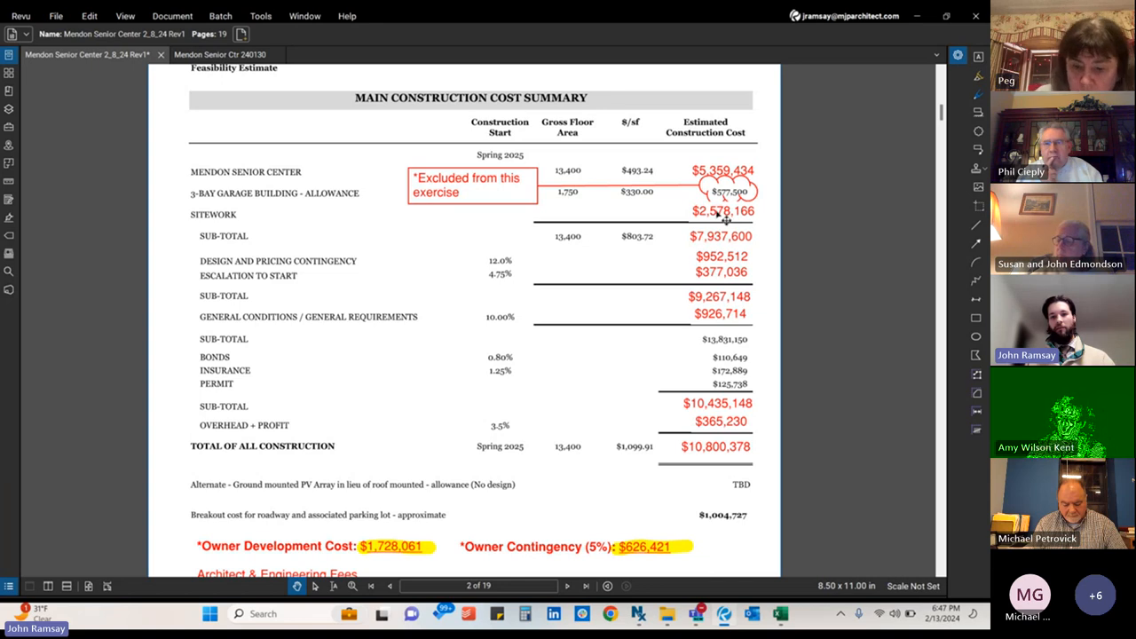
{"action": "mouse_move", "coordinate": [719, 222]}
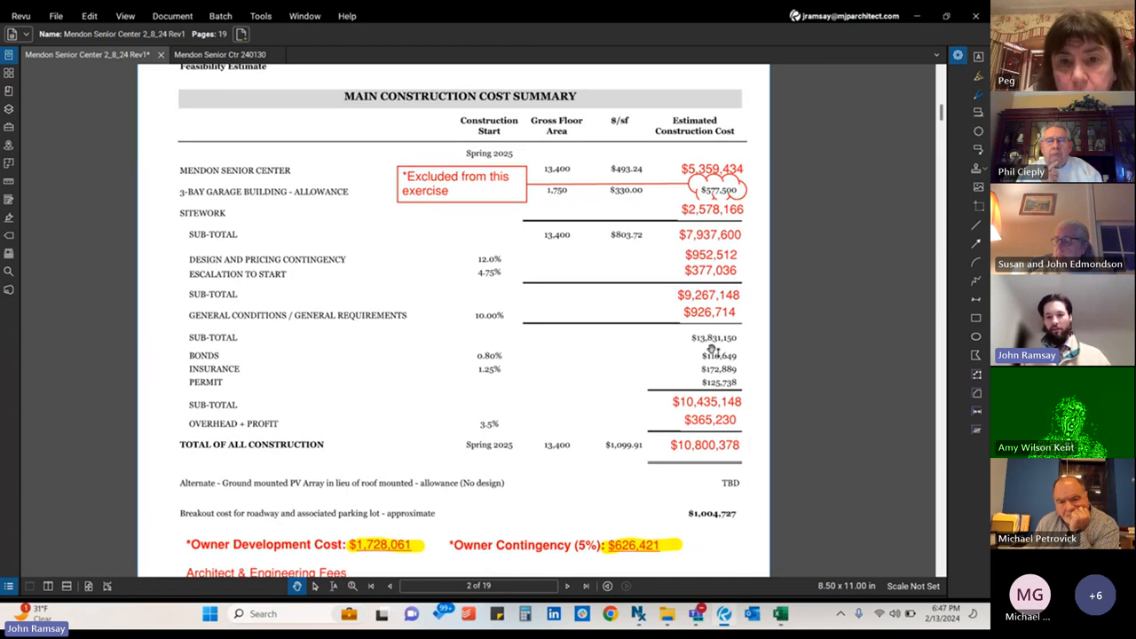
{"action": "mouse_move", "coordinate": [739, 248]}
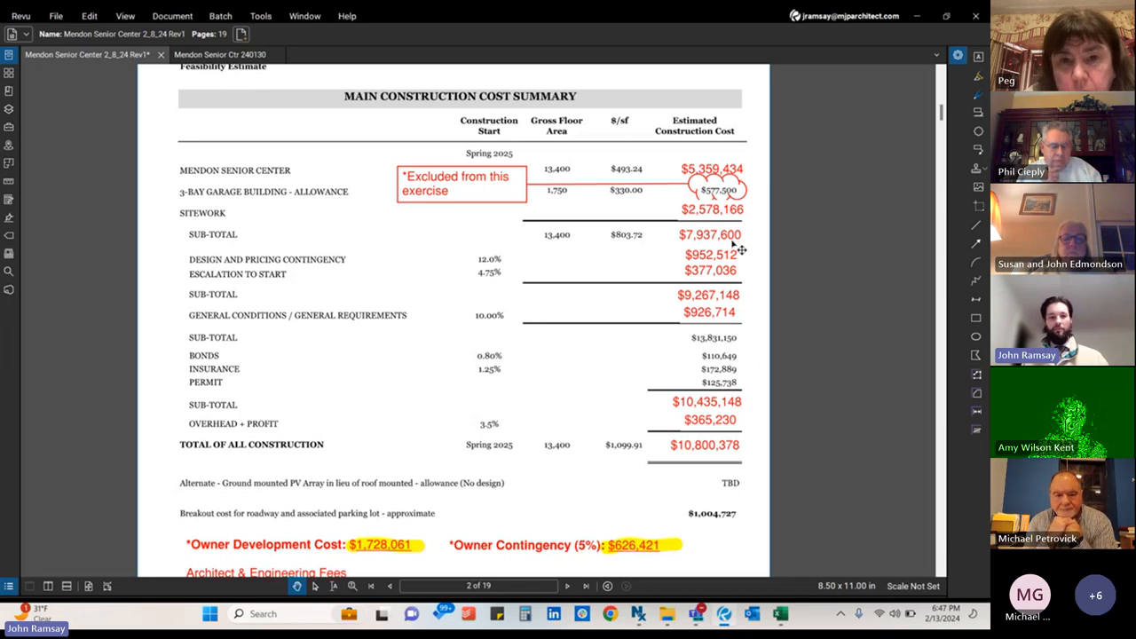
{"action": "mouse_move", "coordinate": [739, 244]}
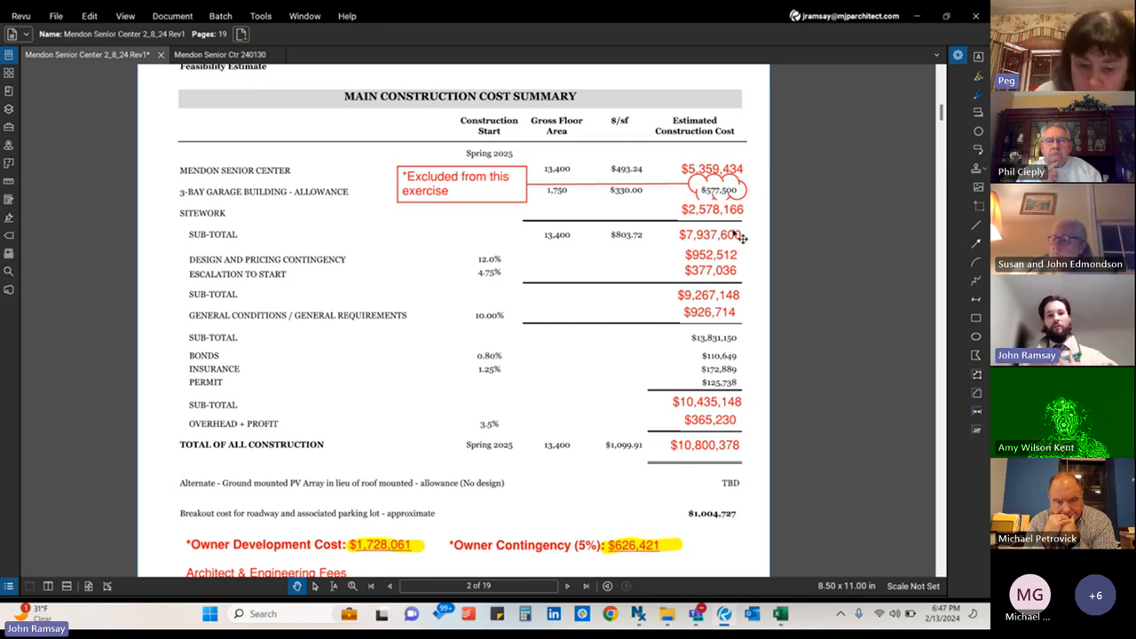
{"action": "mouse_move", "coordinate": [741, 253]}
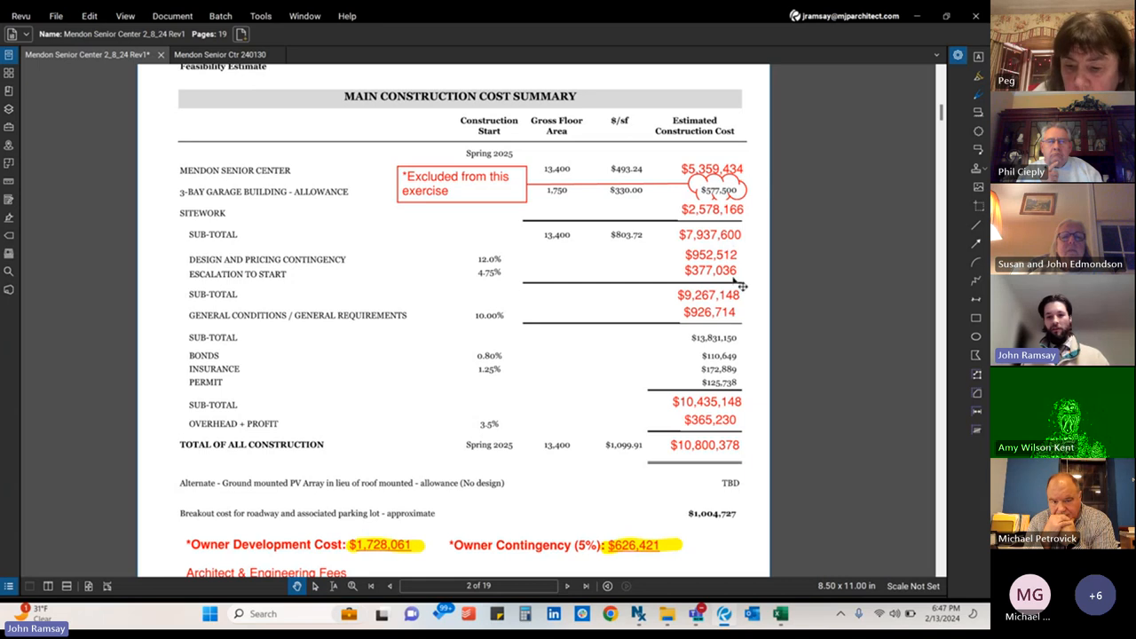
Scroll page 2 down to the owner cost items: design fees, OPM, furnishings, IT, testing
{"action": "scroll", "scroll_direction": "down", "scroll_amount": 3}
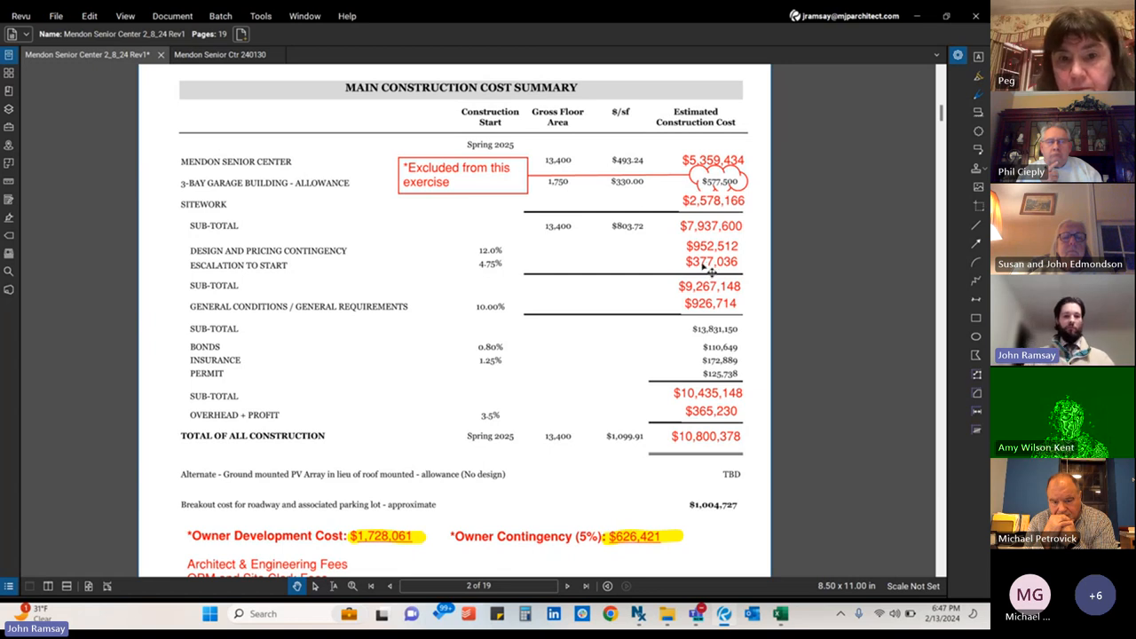
{"action": "scroll", "scroll_direction": "down", "scroll_amount": 3}
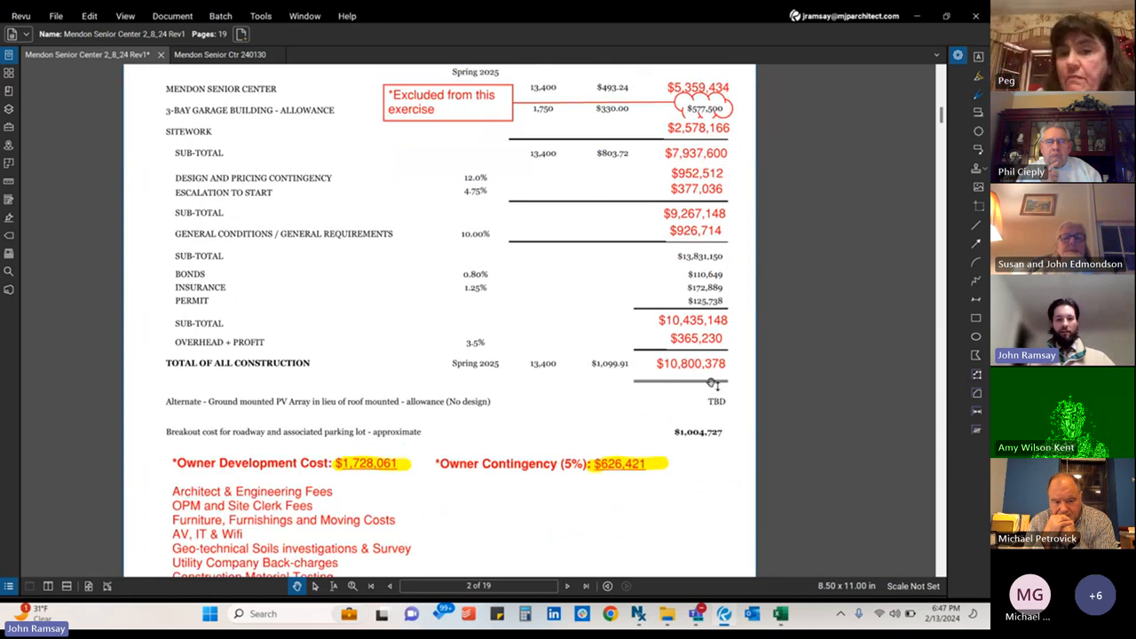
{"action": "scroll", "scroll_direction": "down", "scroll_amount": 3}
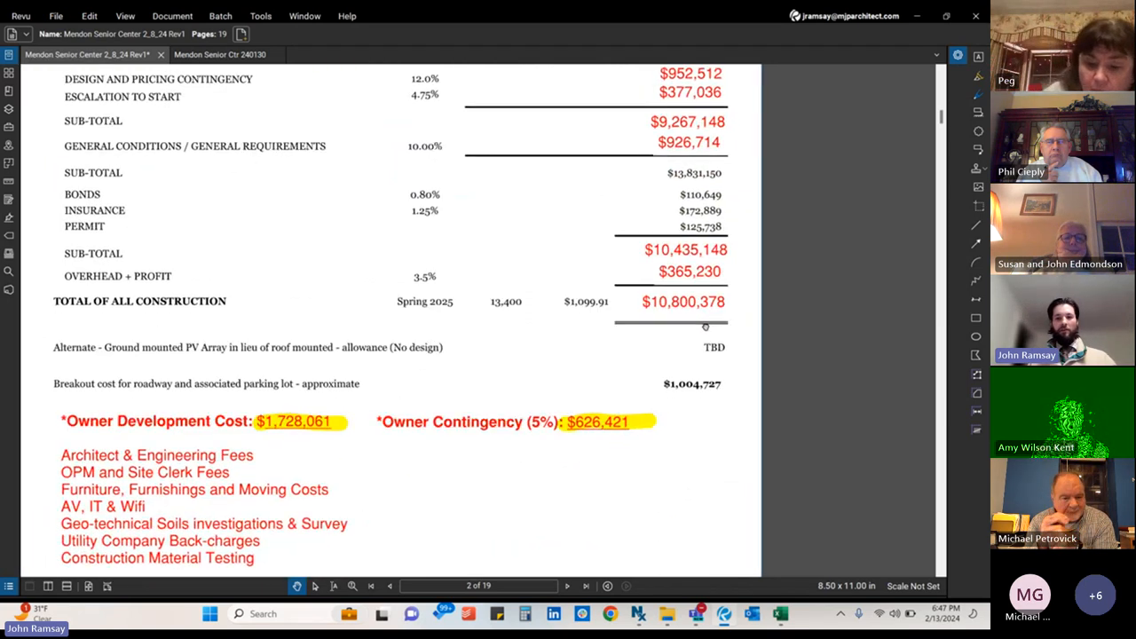
{"action": "scroll", "scroll_direction": "down", "scroll_amount": 3}
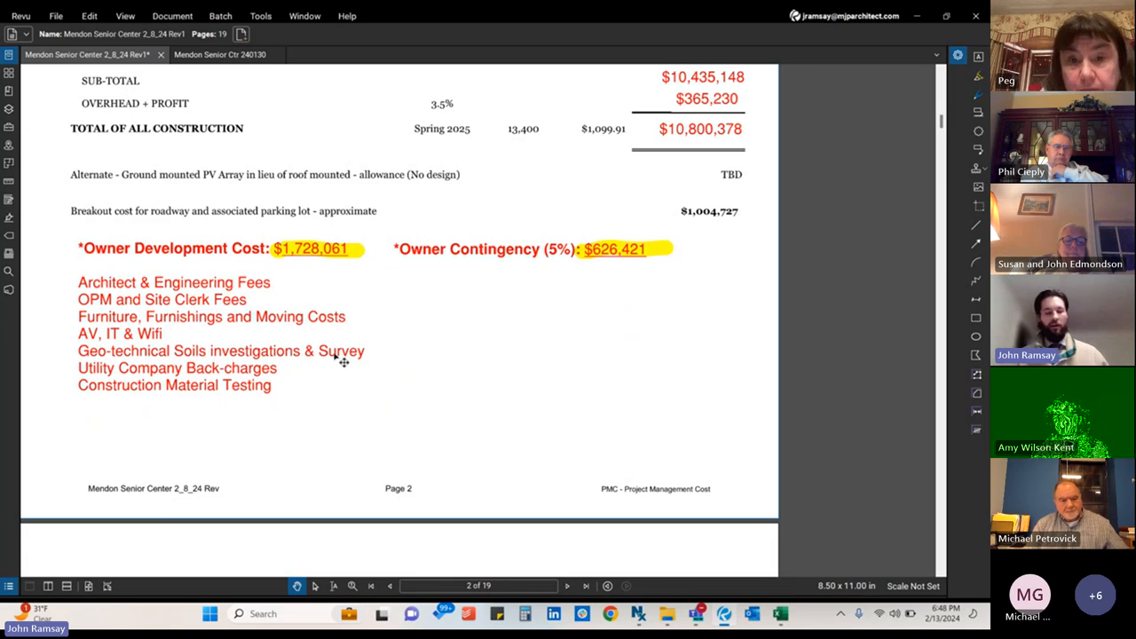
{"action": "mouse_move", "coordinate": [420, 275]}
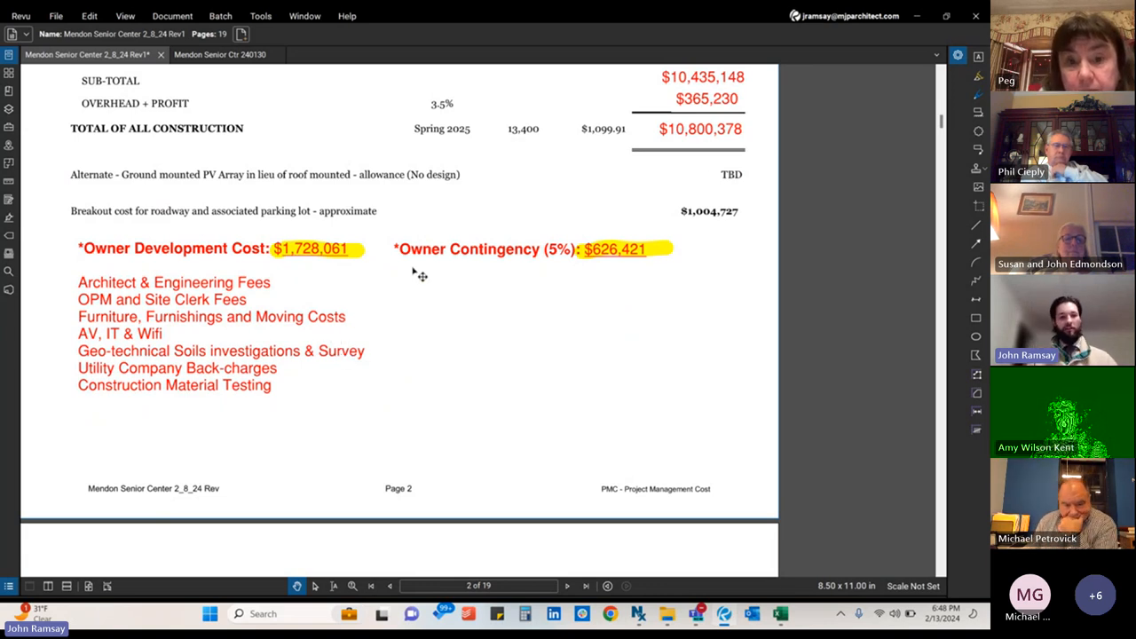
{"action": "mouse_move", "coordinate": [282, 275]}
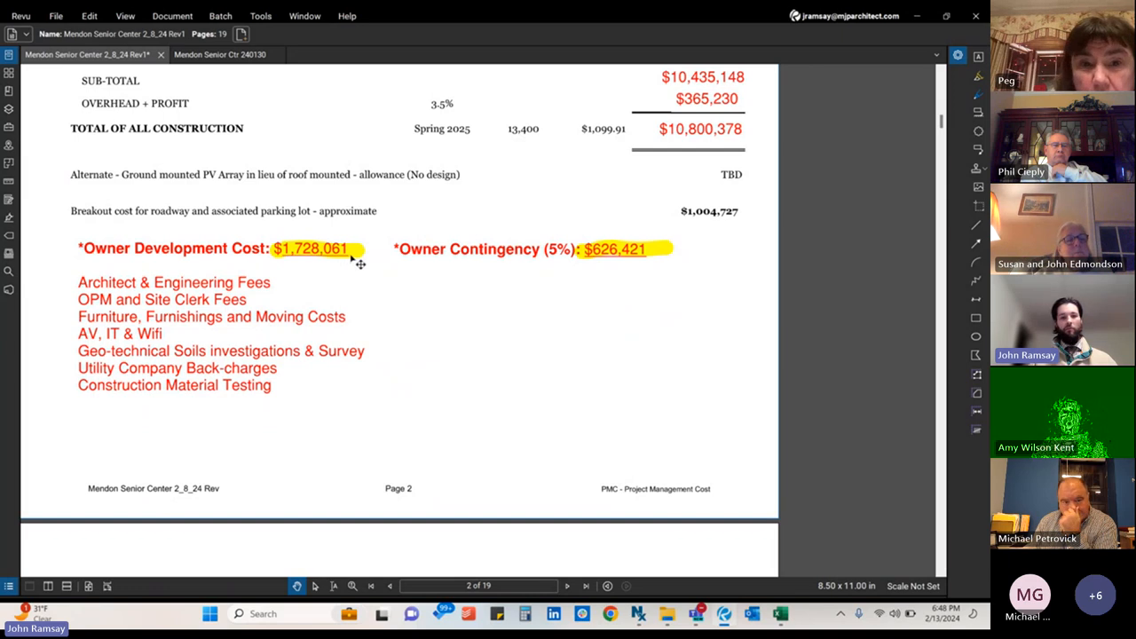
{"action": "mouse_move", "coordinate": [515, 284]}
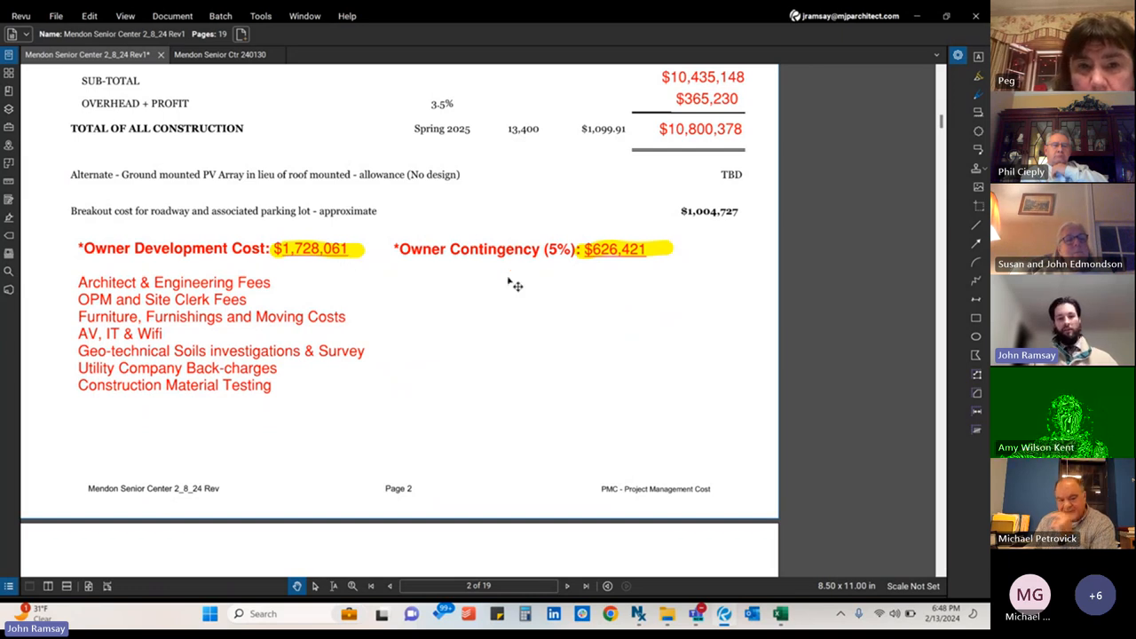
{"action": "mouse_move", "coordinate": [573, 275]}
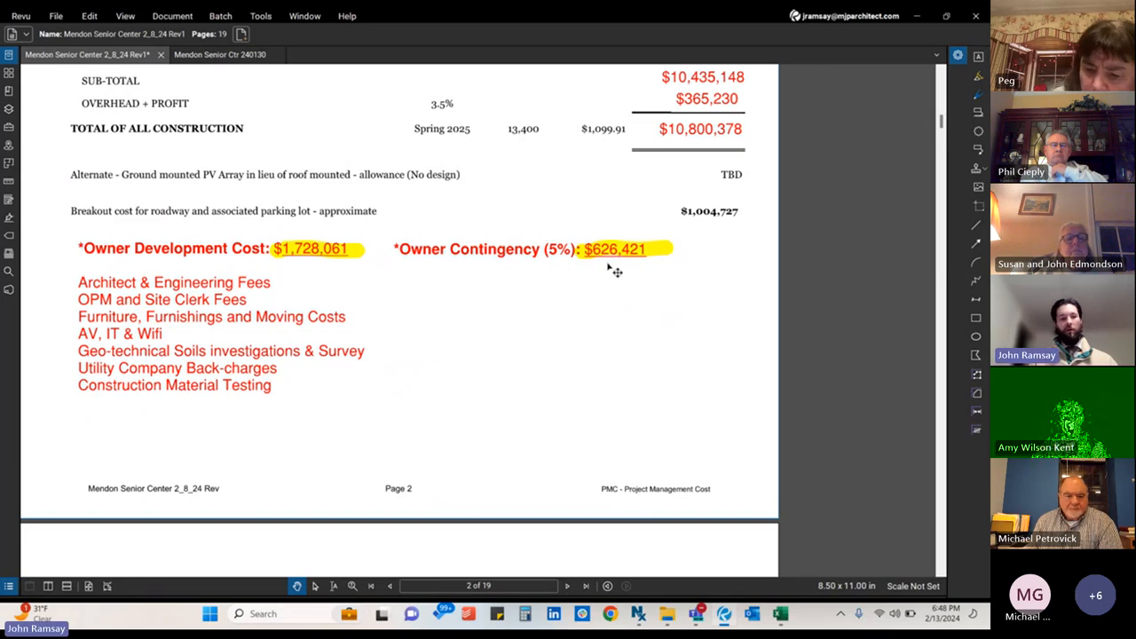
{"action": "mouse_move", "coordinate": [612, 275]}
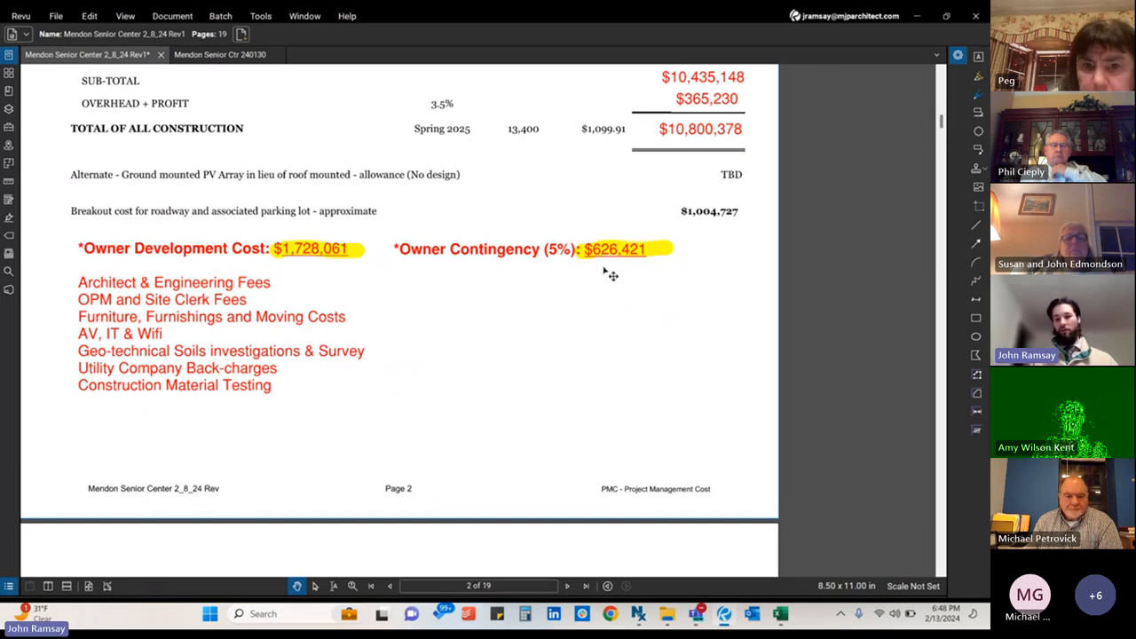
{"action": "mouse_move", "coordinate": [606, 267]}
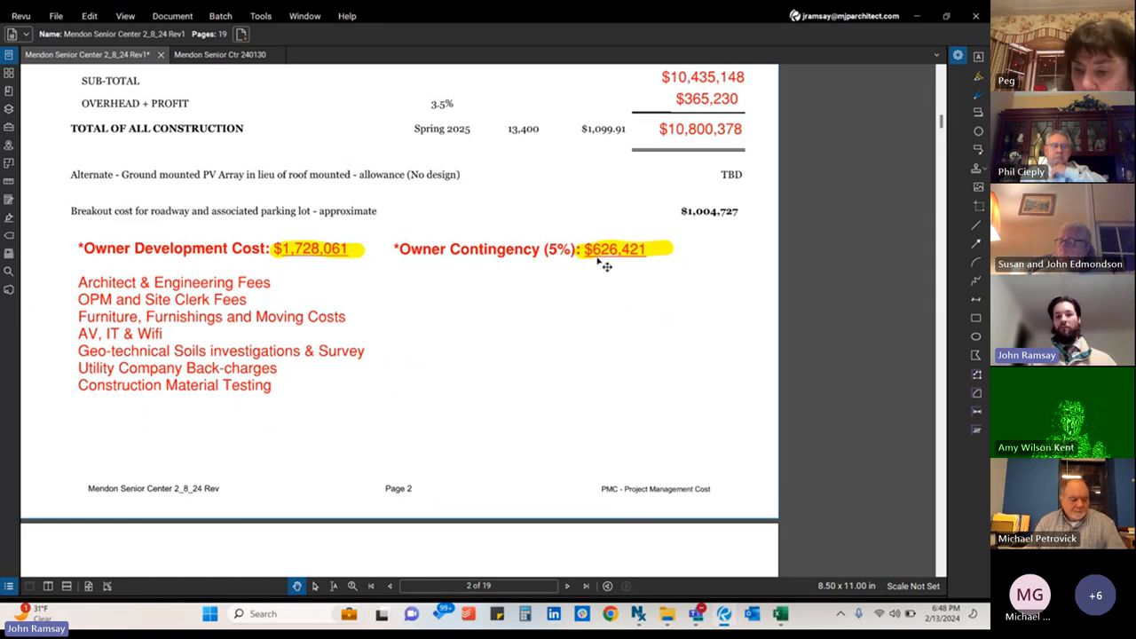
{"action": "mouse_move", "coordinate": [600, 274]}
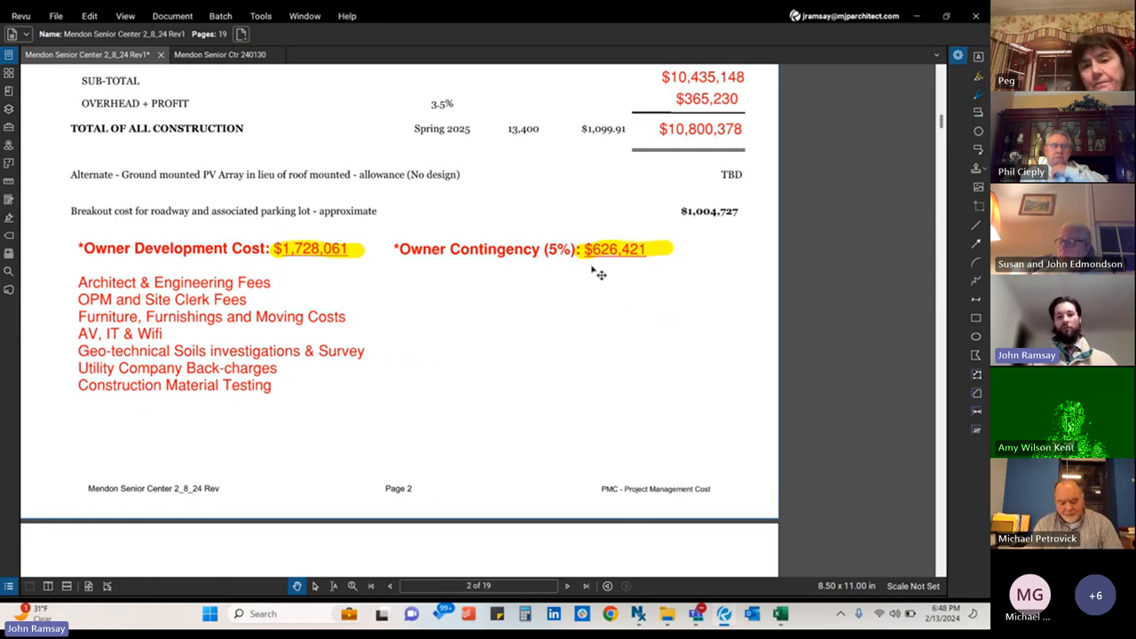
{"action": "mouse_move", "coordinate": [595, 285]}
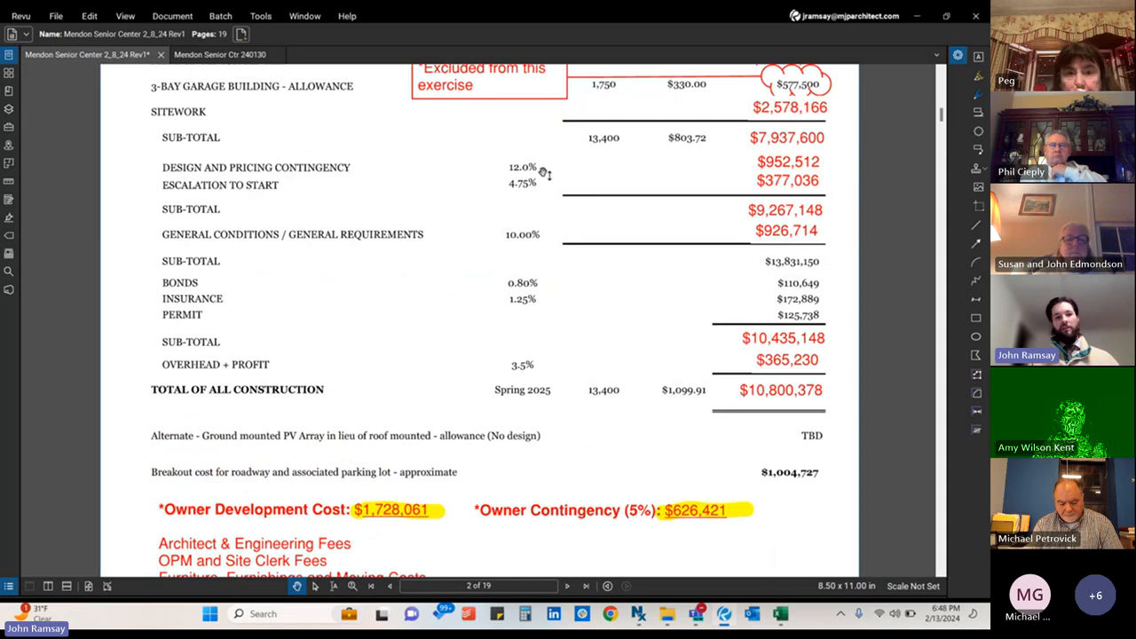
{"action": "mouse_move", "coordinate": [550, 175]}
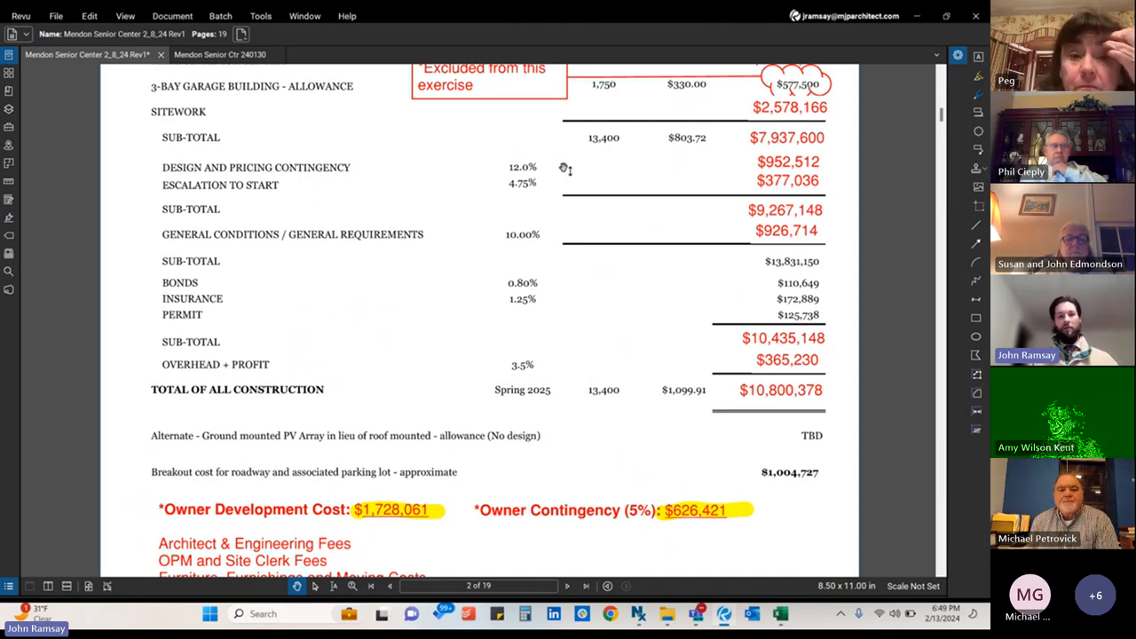
{"action": "mouse_move", "coordinate": [553, 172]}
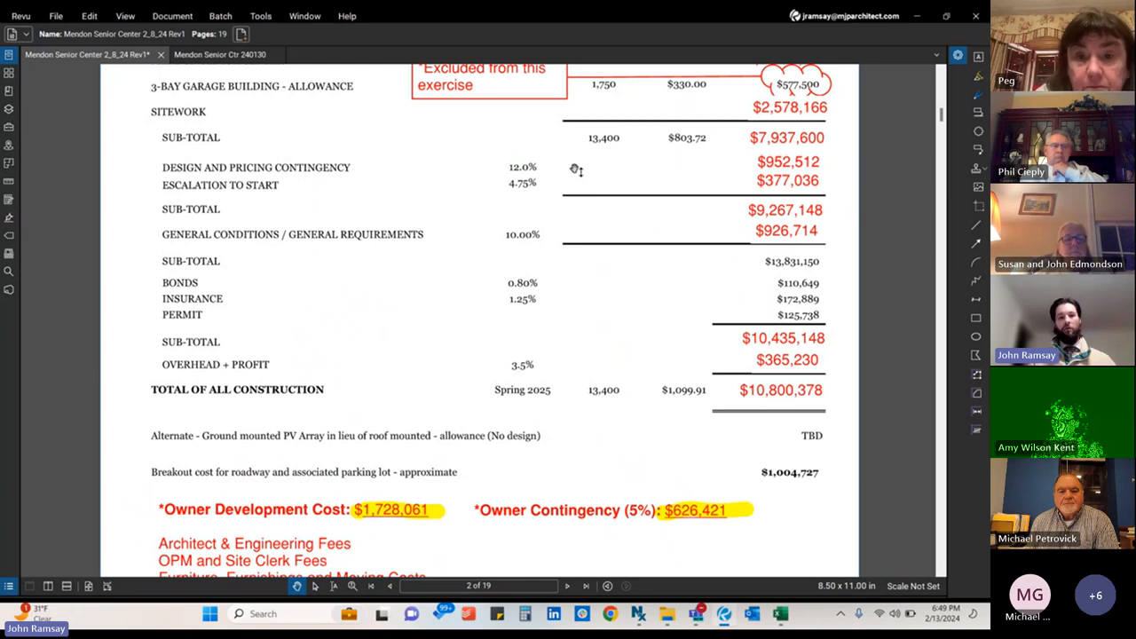
{"action": "mouse_move", "coordinate": [549, 184]}
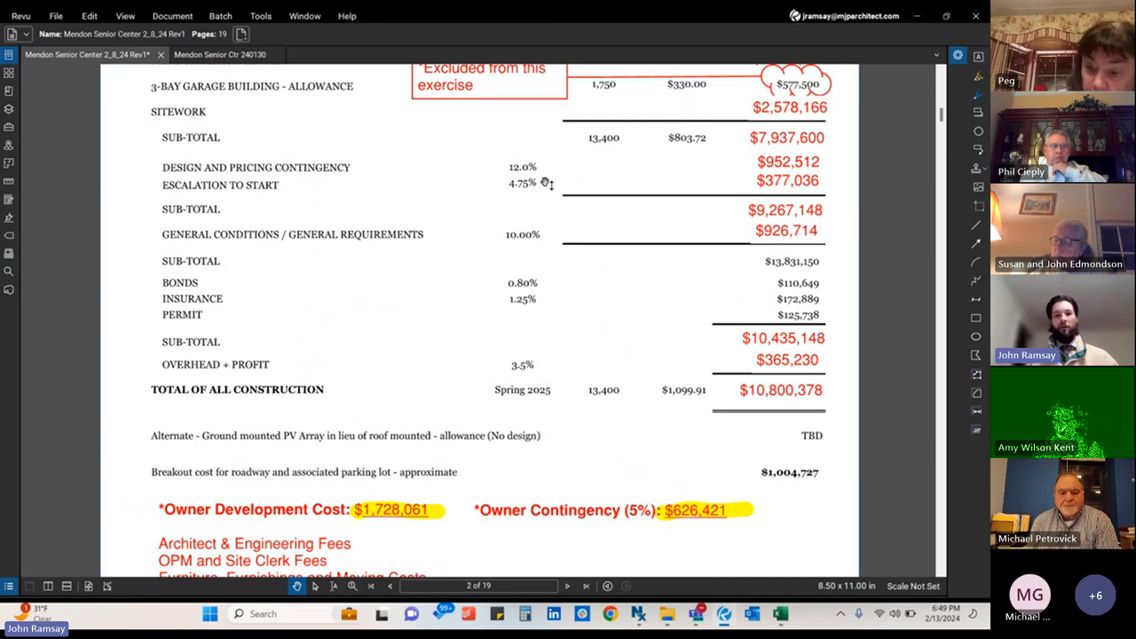
{"action": "mouse_move", "coordinate": [716, 194]}
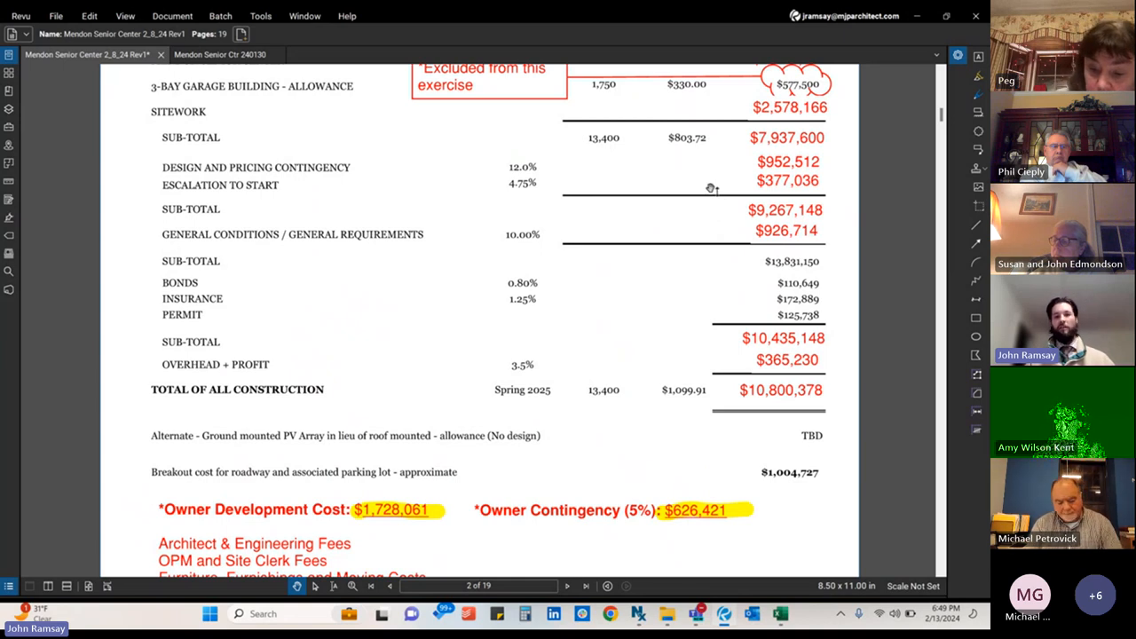
{"action": "mouse_move", "coordinate": [828, 162]}
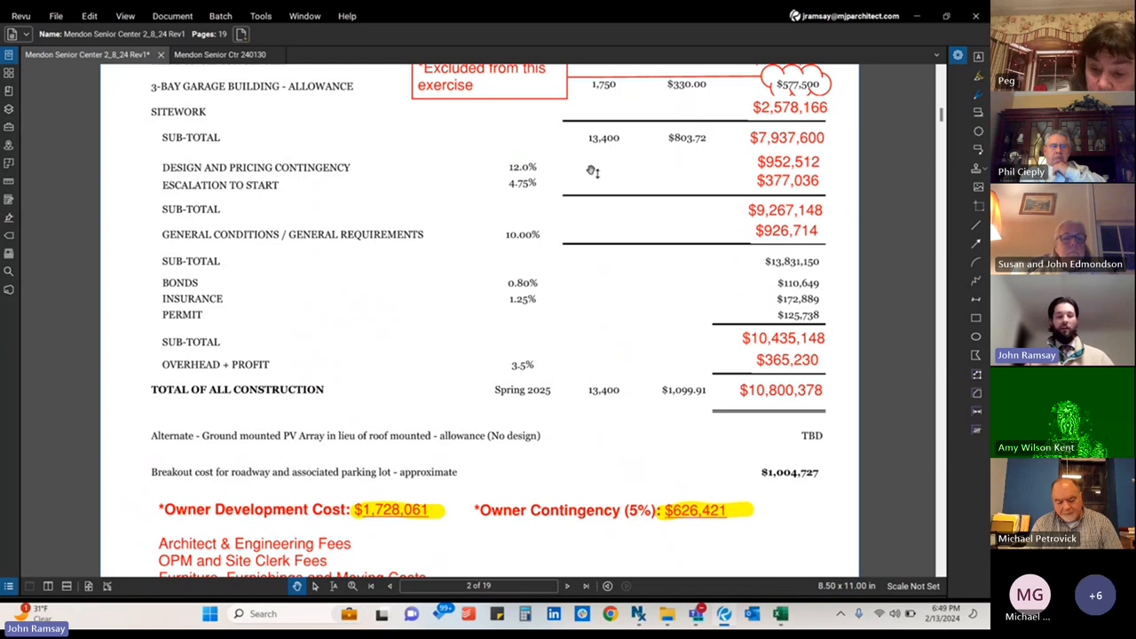
{"action": "mouse_move", "coordinate": [530, 178]}
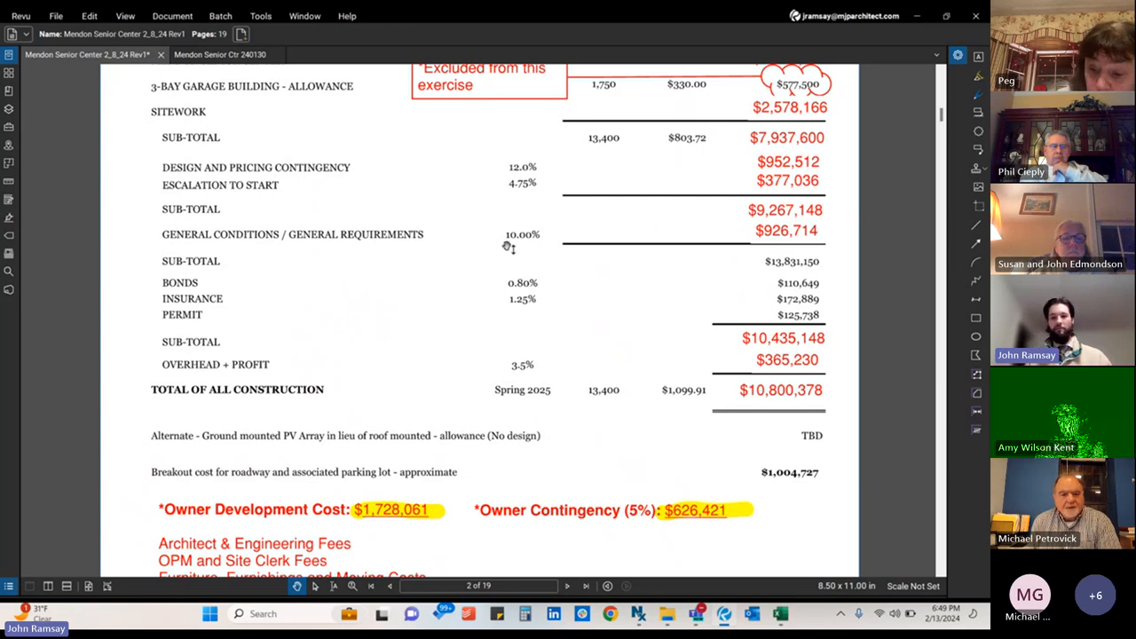
Scroll estimate page 2 through the $10,800,378 total to the owner development cost list
{"action": "scroll", "scroll_direction": "down", "scroll_amount": 3}
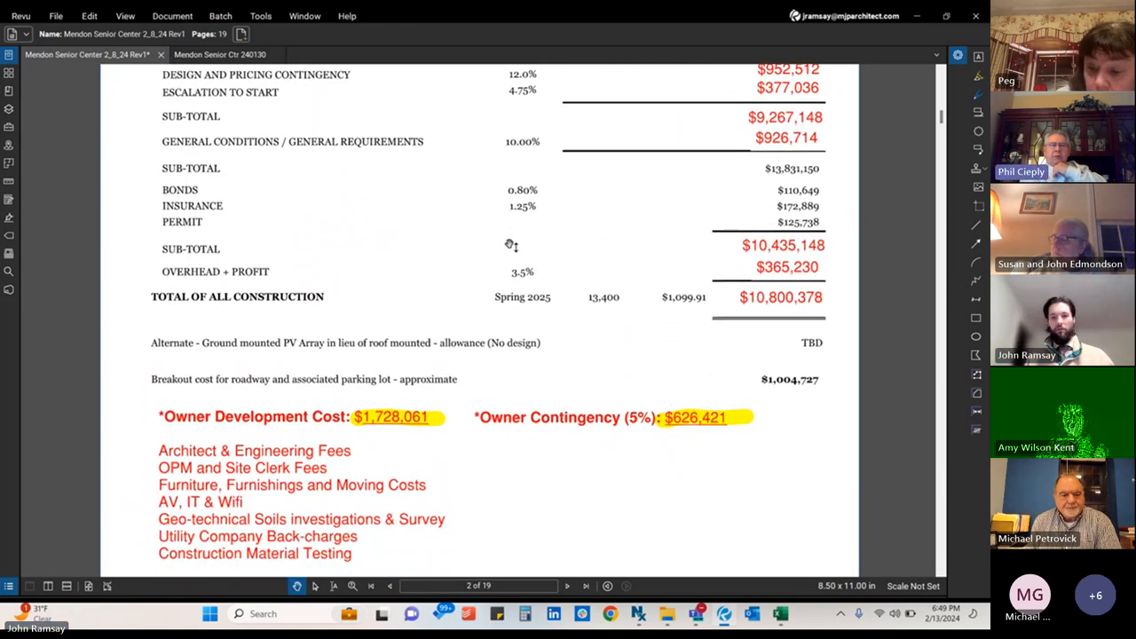
{"action": "scroll", "scroll_direction": "down", "scroll_amount": 3}
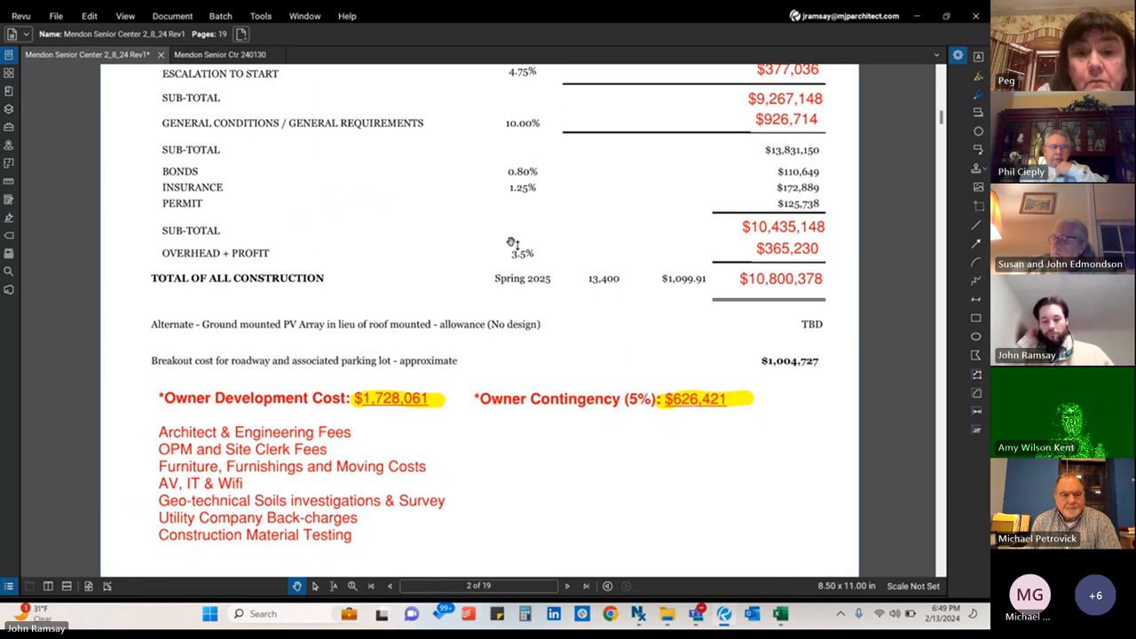
{"action": "mouse_move", "coordinate": [539, 265]}
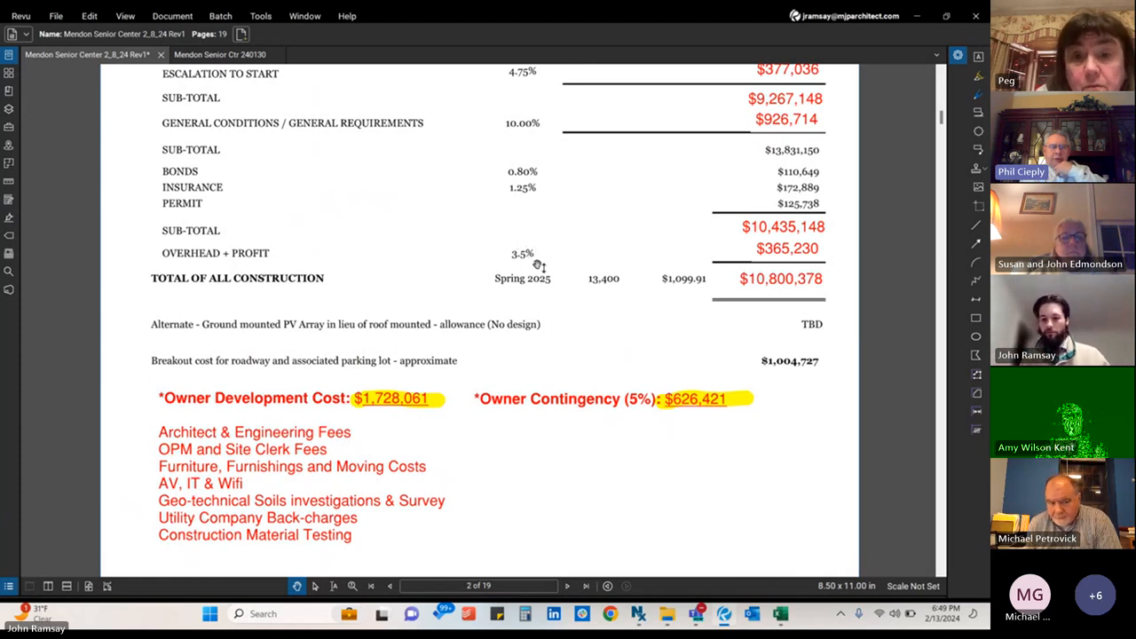
{"action": "mouse_move", "coordinate": [558, 258]}
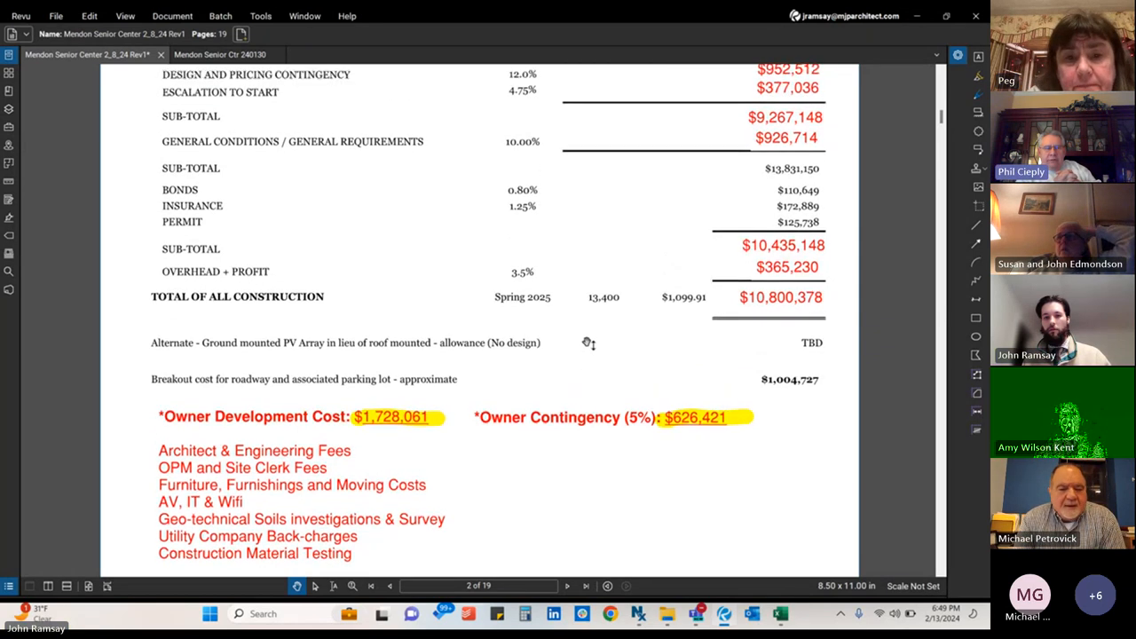
{"action": "scroll", "scroll_direction": "down", "scroll_amount": 3}
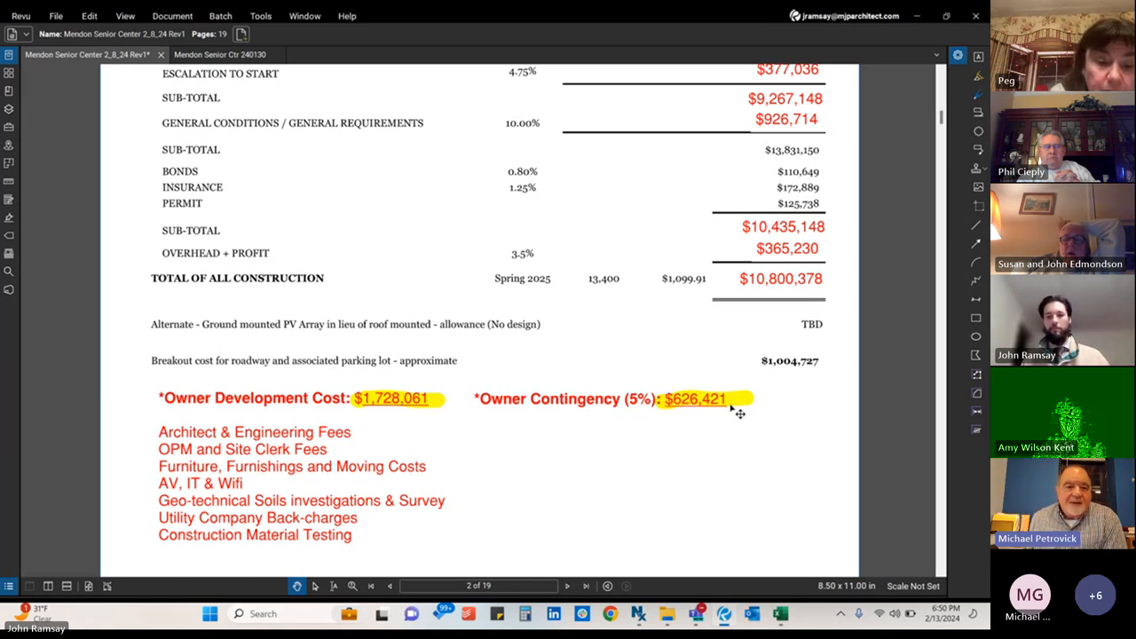
{"action": "mouse_move", "coordinate": [750, 422]}
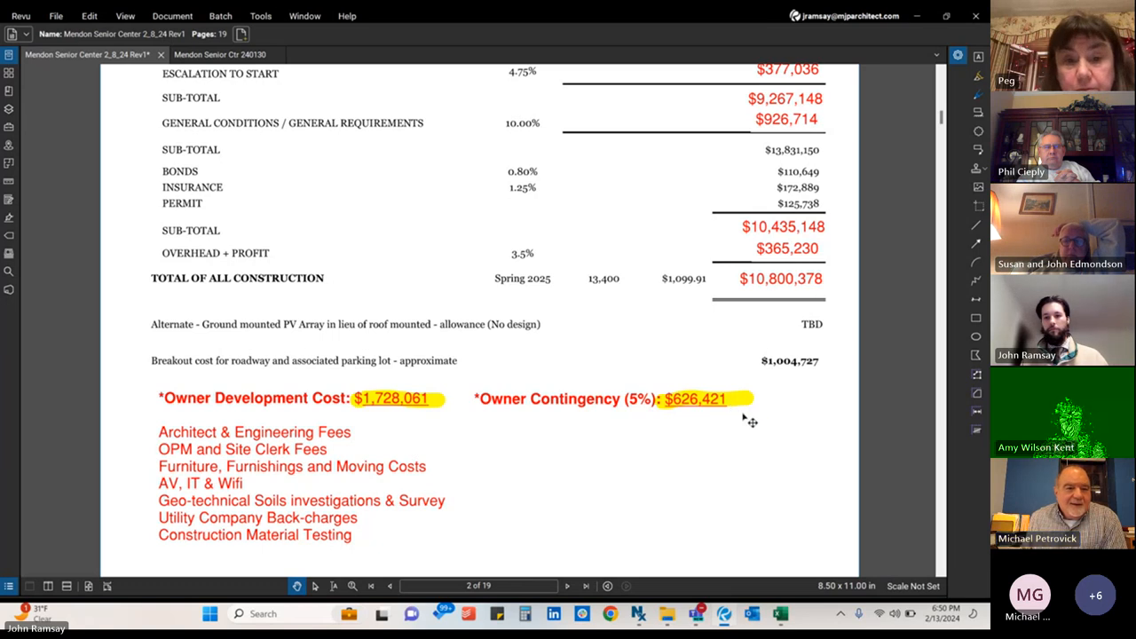
{"action": "mouse_move", "coordinate": [768, 328]}
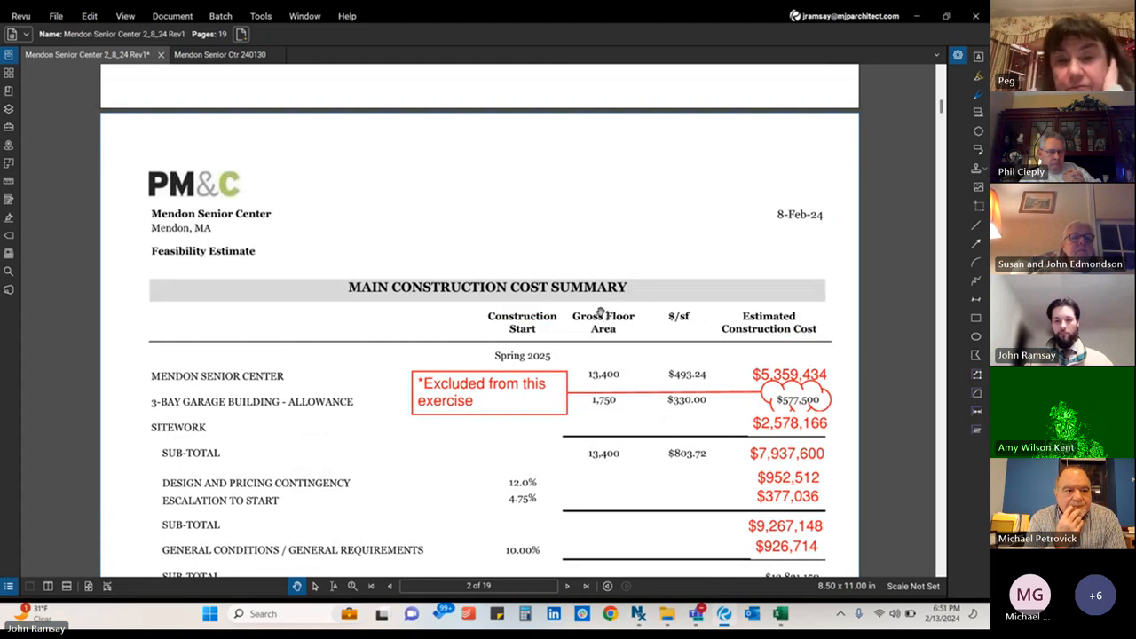
{"action": "mouse_move", "coordinate": [608, 298]}
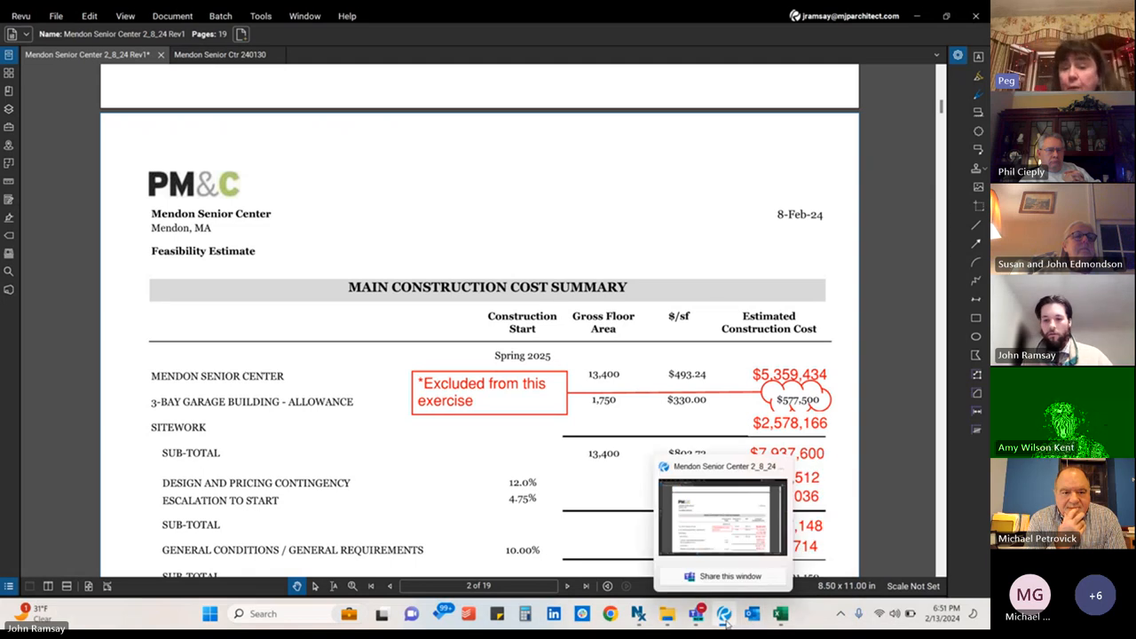
{"action": "left_click", "coordinate": [219, 54]}
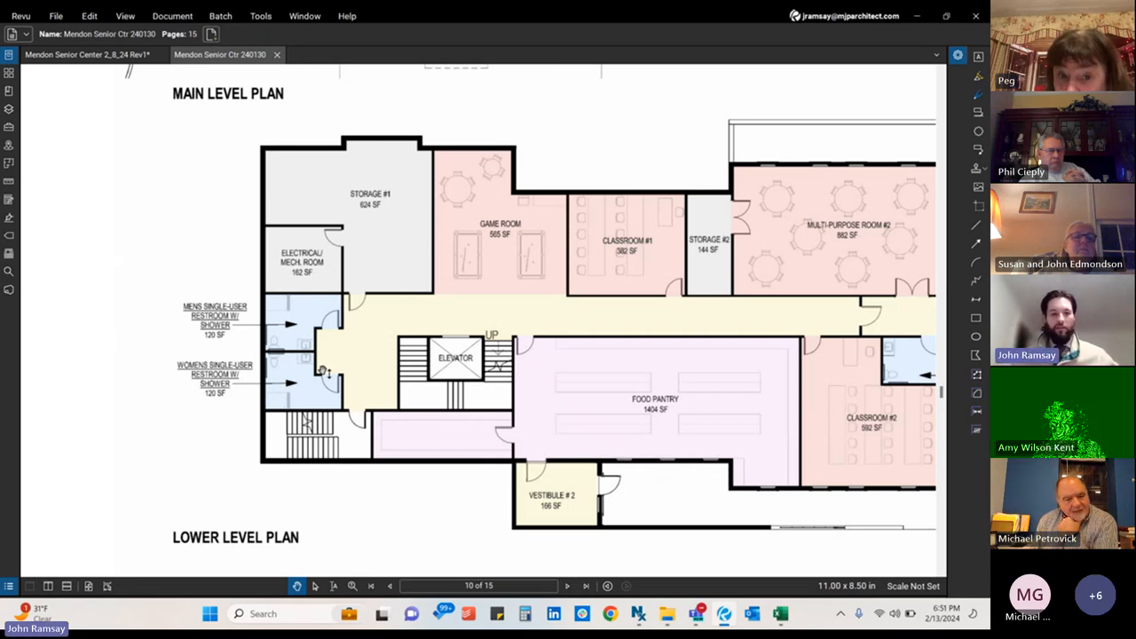
{"action": "mouse_move", "coordinate": [351, 313]}
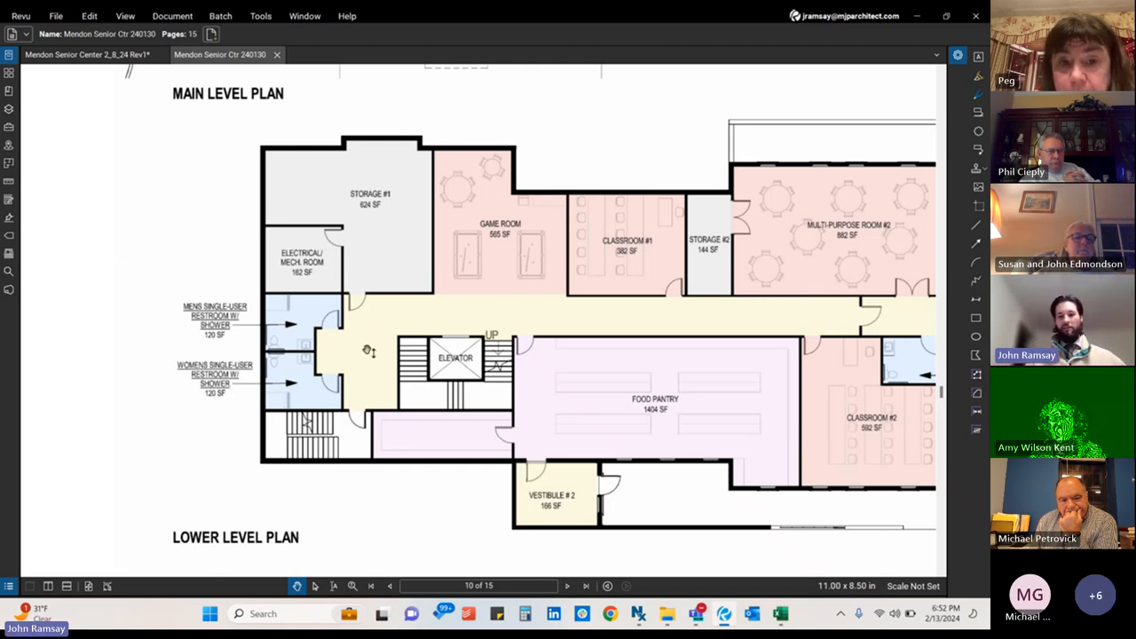
{"action": "mouse_move", "coordinate": [375, 324]}
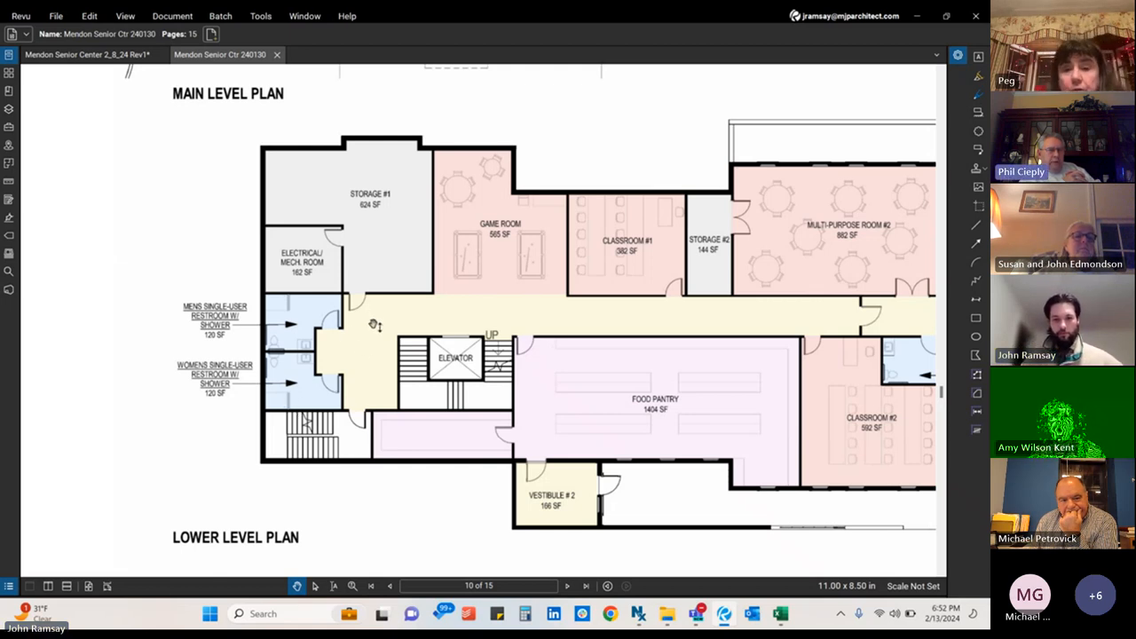
{"action": "mouse_move", "coordinate": [422, 270]}
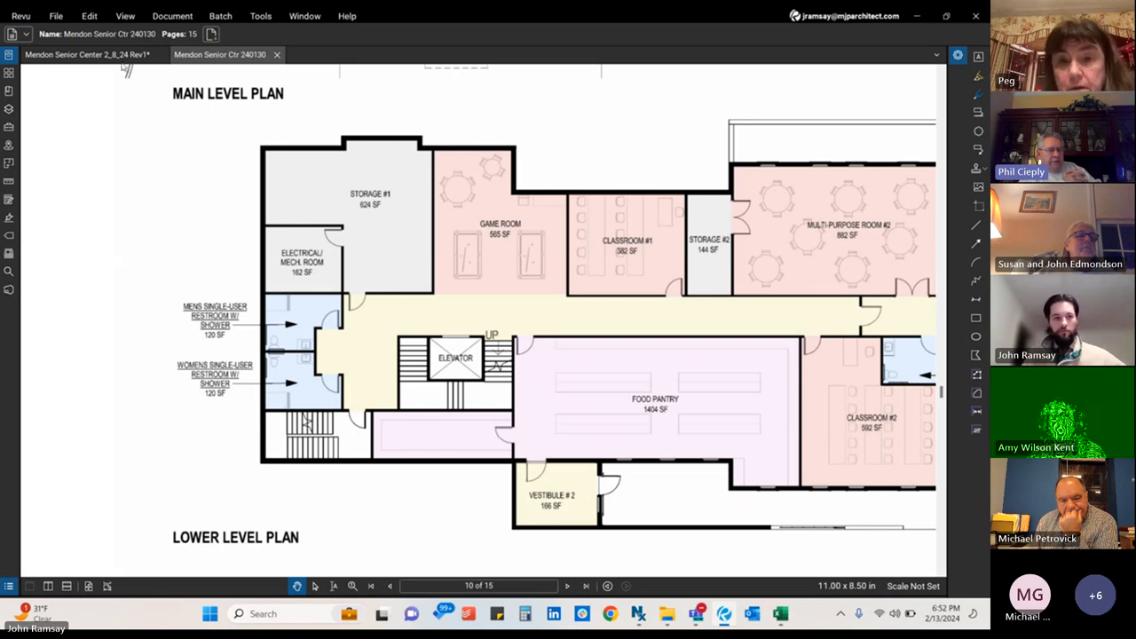
{"action": "mouse_move", "coordinate": [346, 246]}
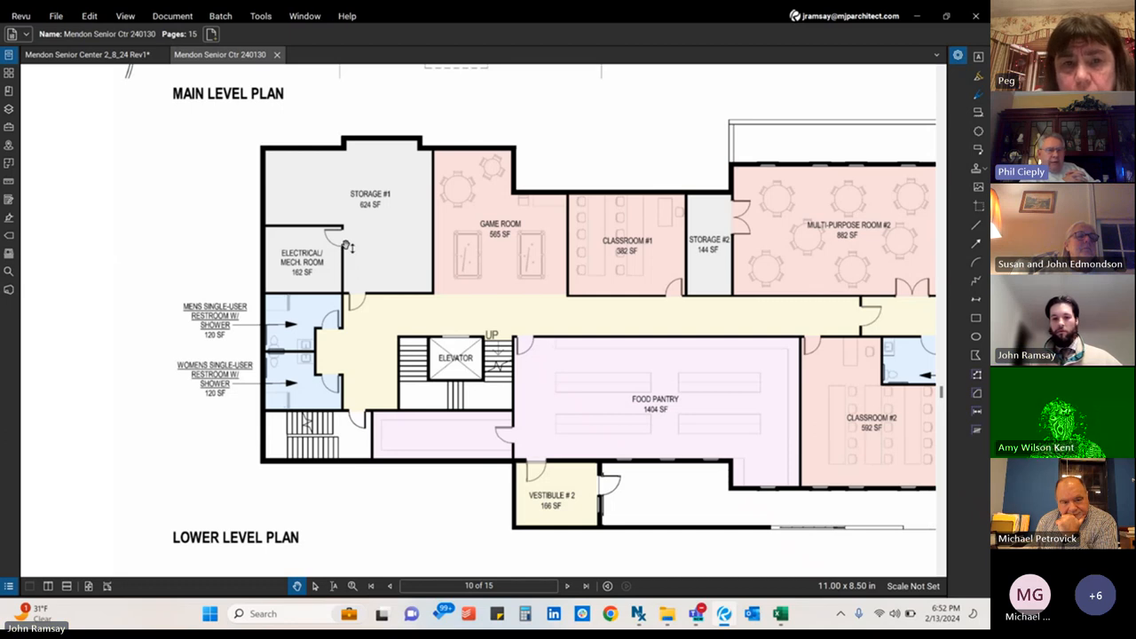
{"action": "mouse_move", "coordinate": [552, 261]}
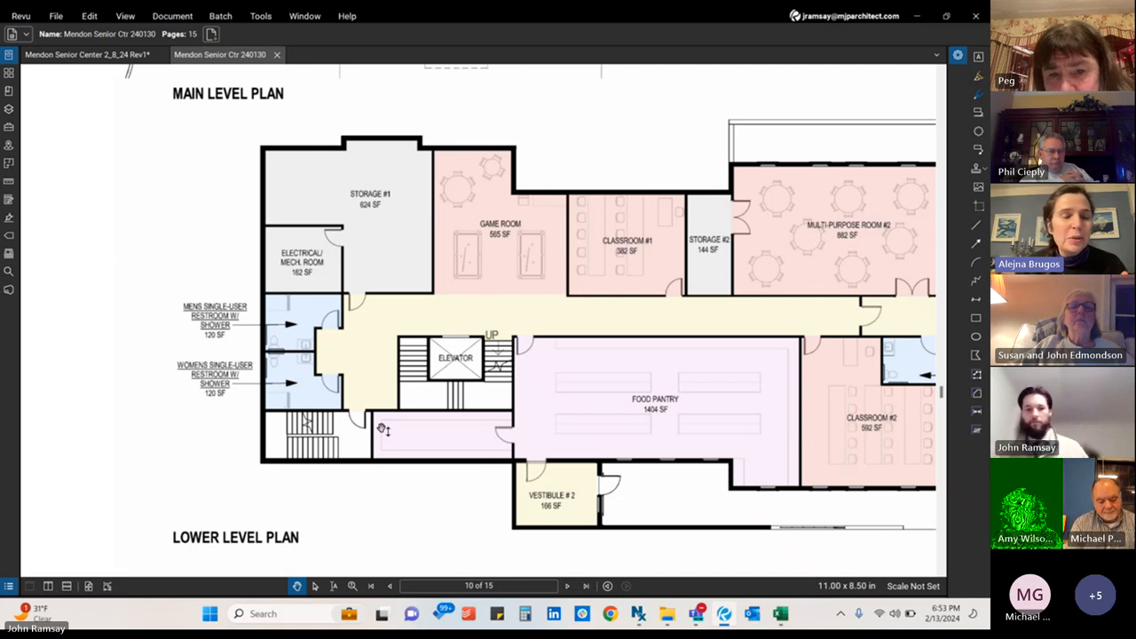
{"action": "mouse_move", "coordinate": [508, 270]}
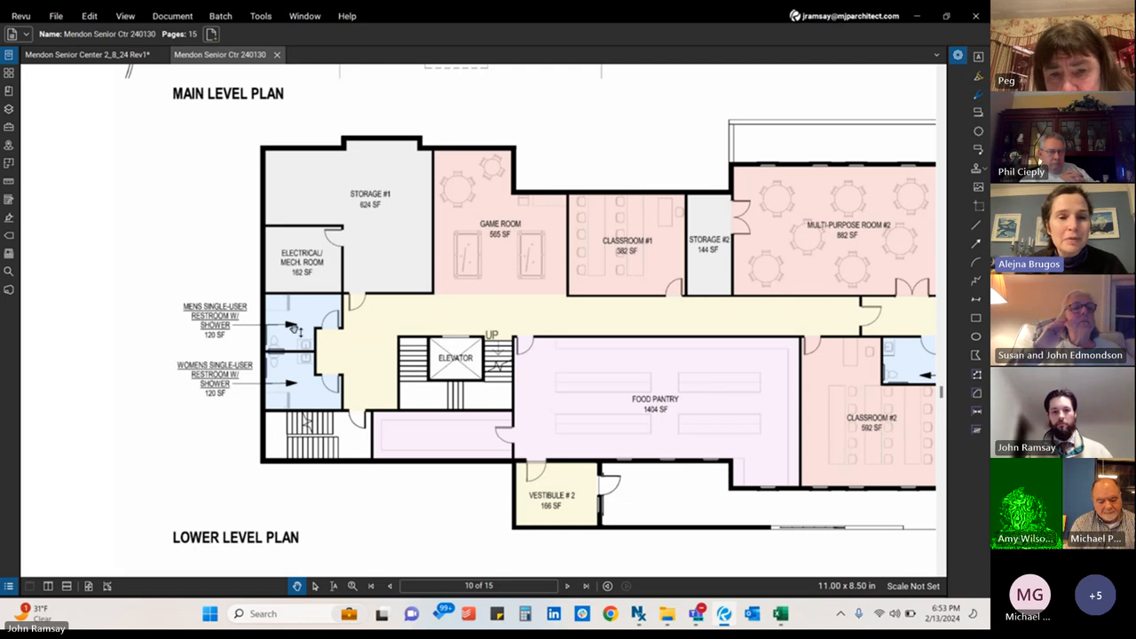
{"action": "mouse_move", "coordinate": [444, 424]}
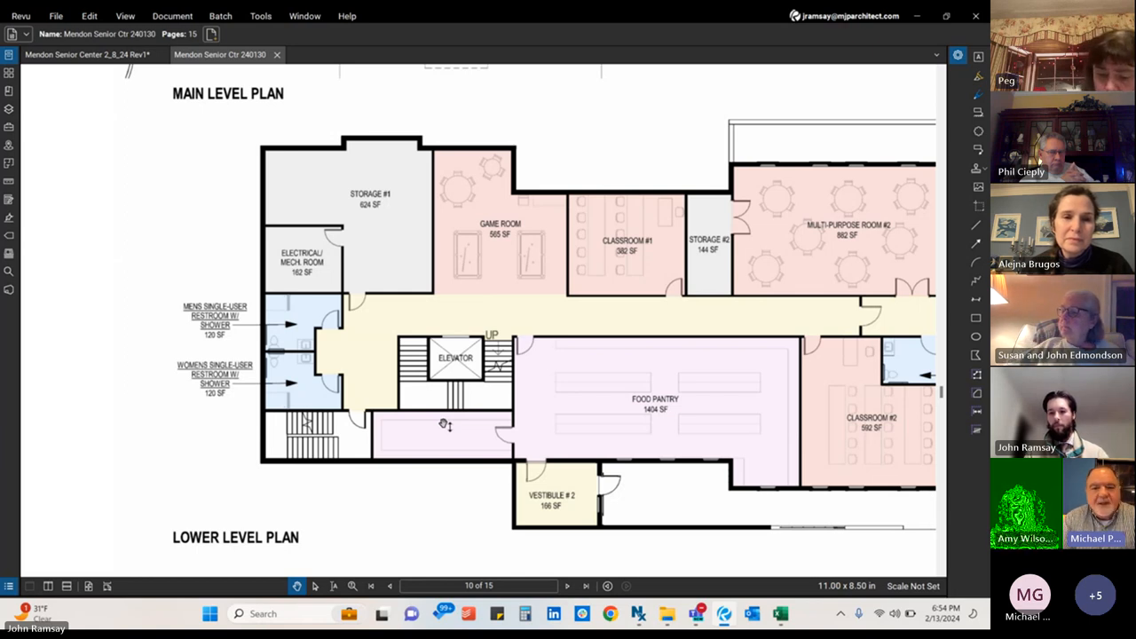
{"action": "mouse_move", "coordinate": [634, 477]}
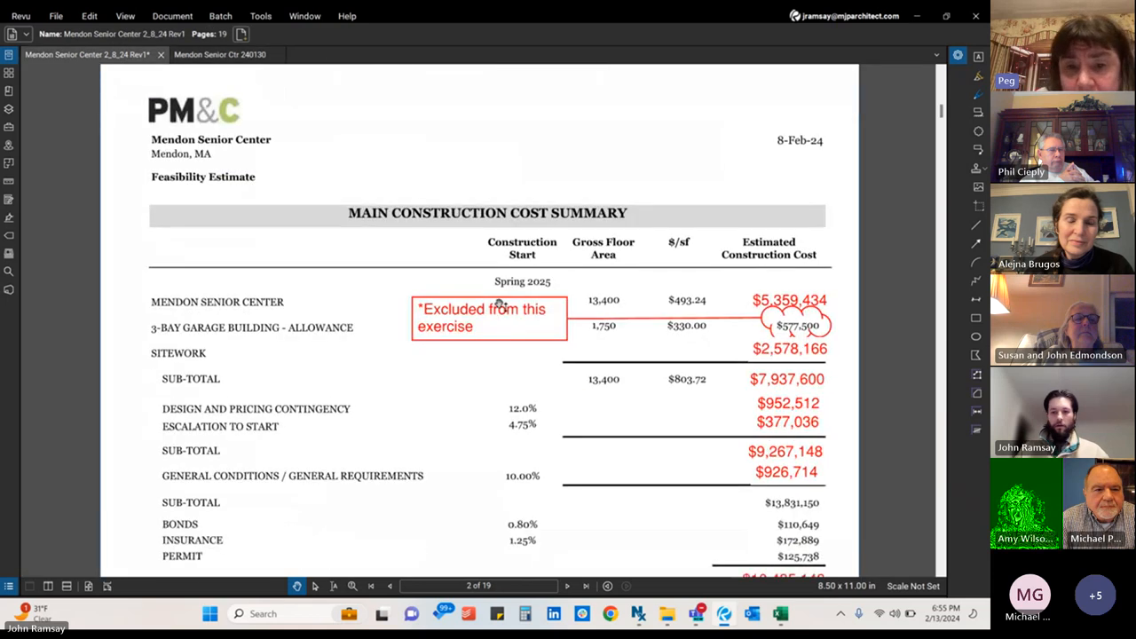
Switch document tabs, landing on drawing page 10 with vestibule #1 and restroom
{"action": "left_click", "coordinate": [219, 54]}
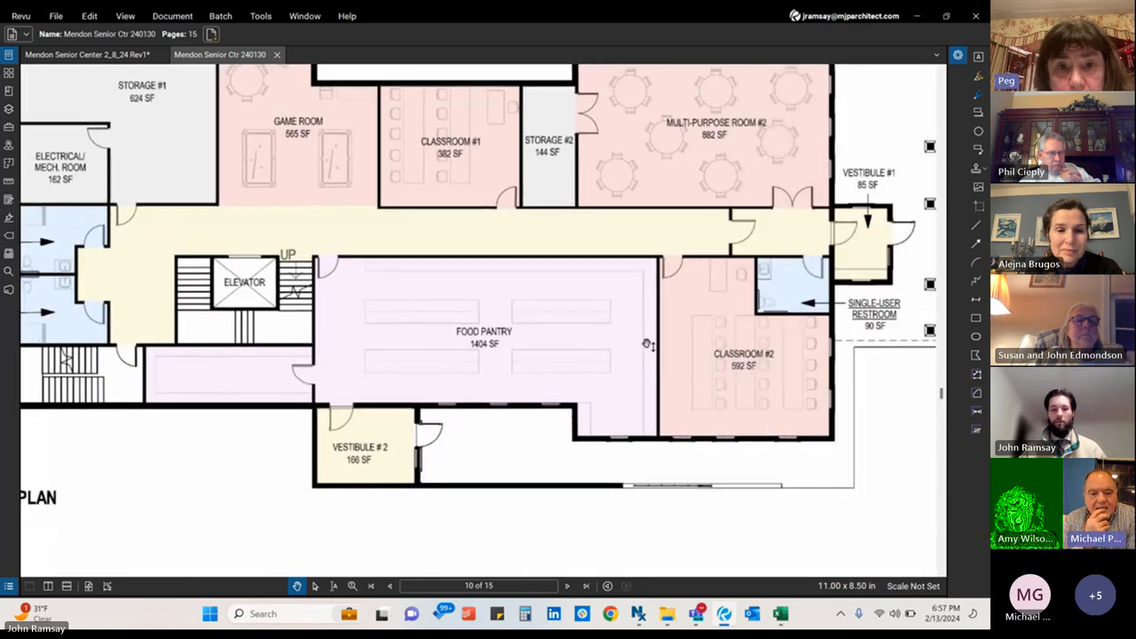
{"action": "mouse_move", "coordinate": [659, 444]}
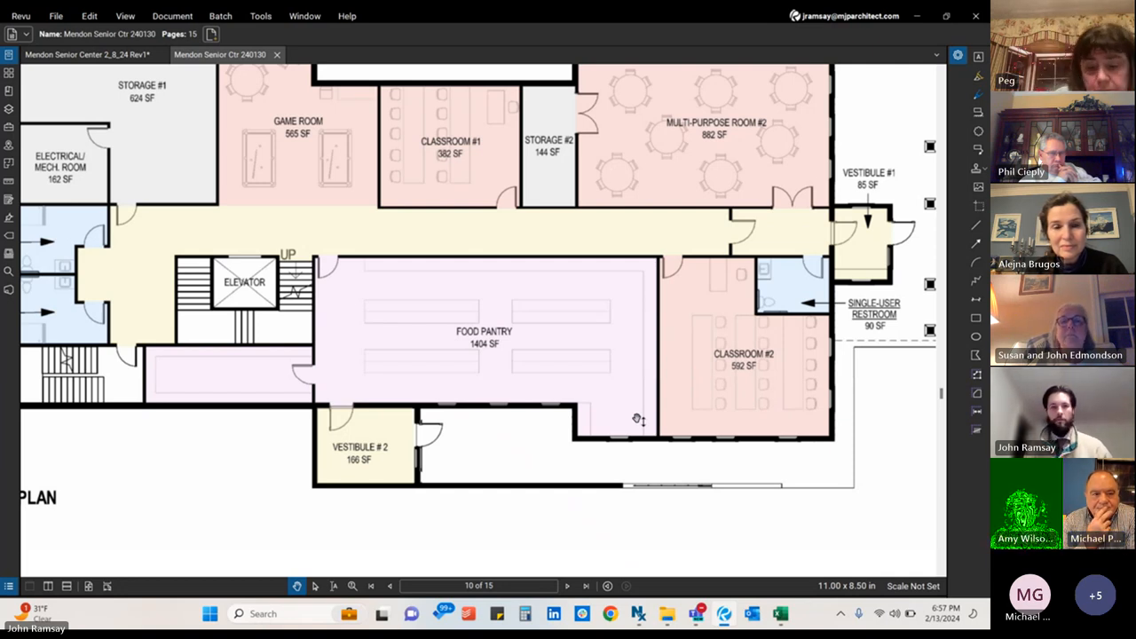
{"action": "mouse_move", "coordinate": [664, 382]}
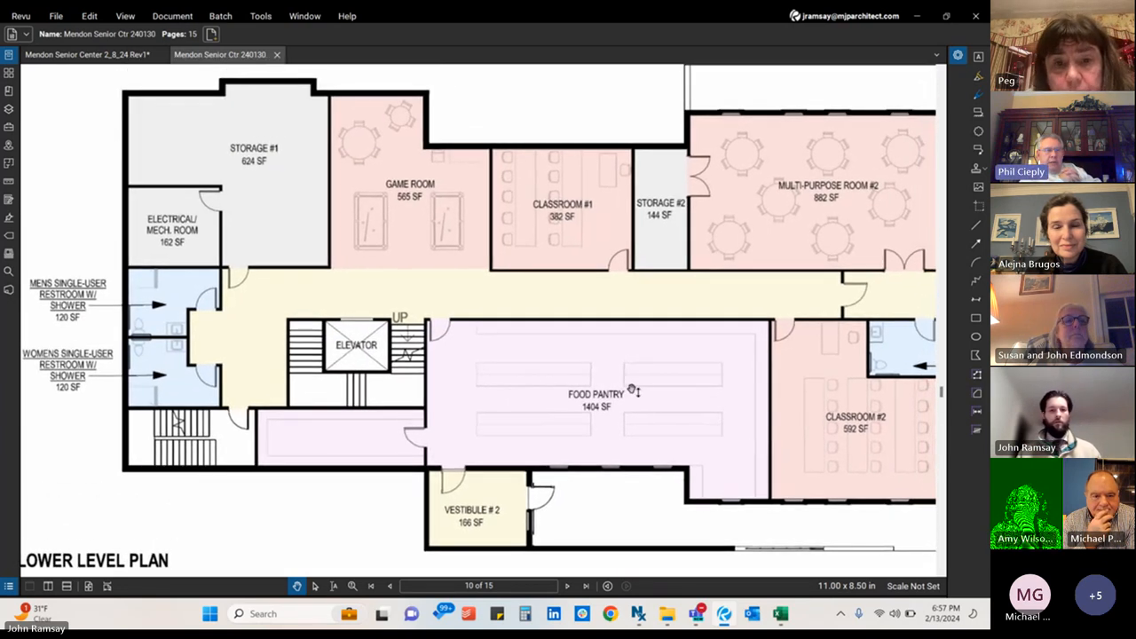
{"action": "mouse_move", "coordinate": [543, 159]}
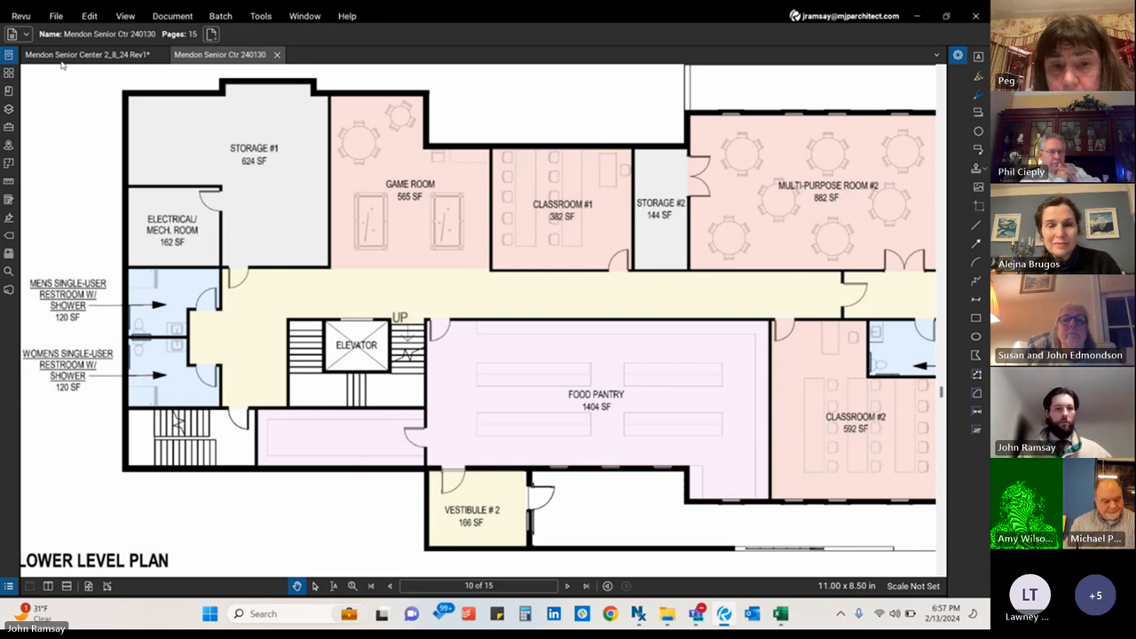
{"action": "mouse_move", "coordinate": [85, 54]}
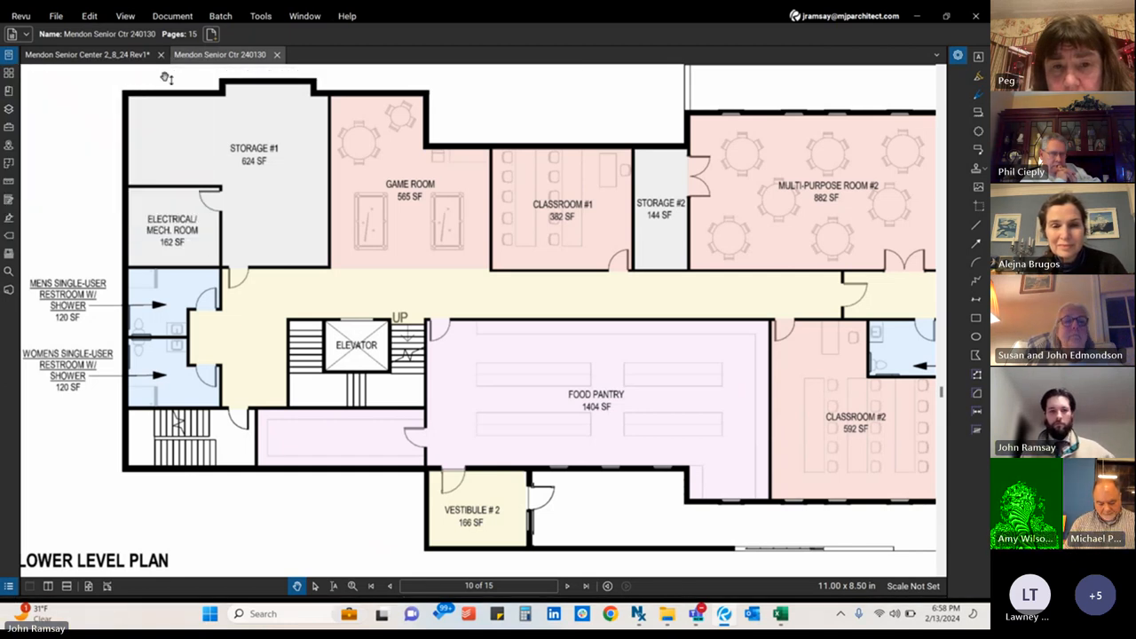
{"action": "mouse_move", "coordinate": [266, 158]}
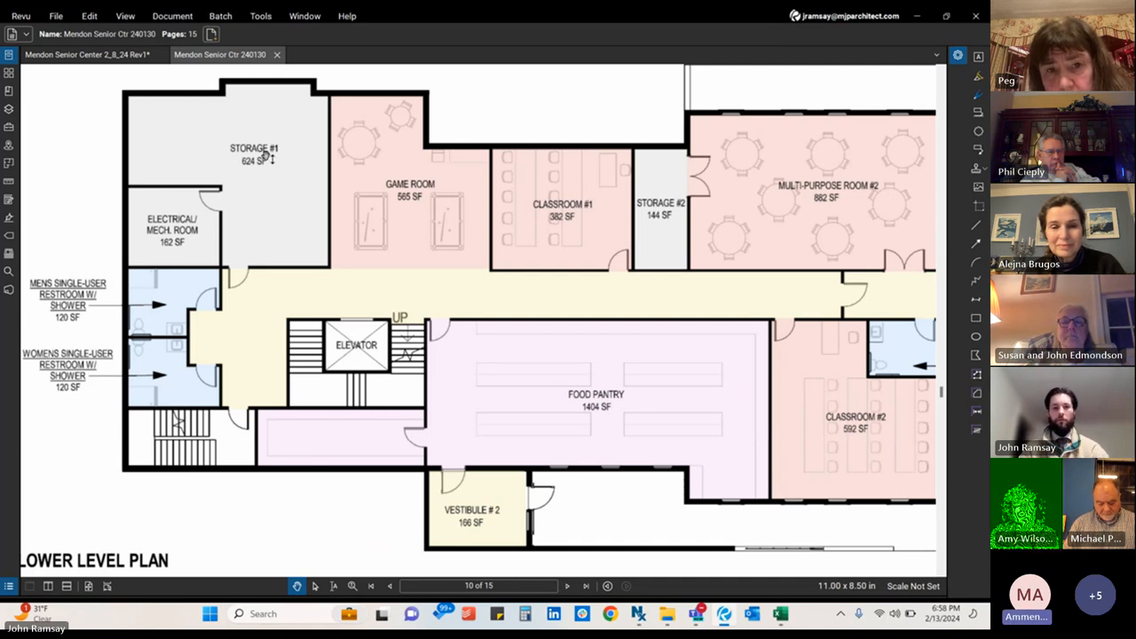
{"action": "mouse_move", "coordinate": [149, 151]}
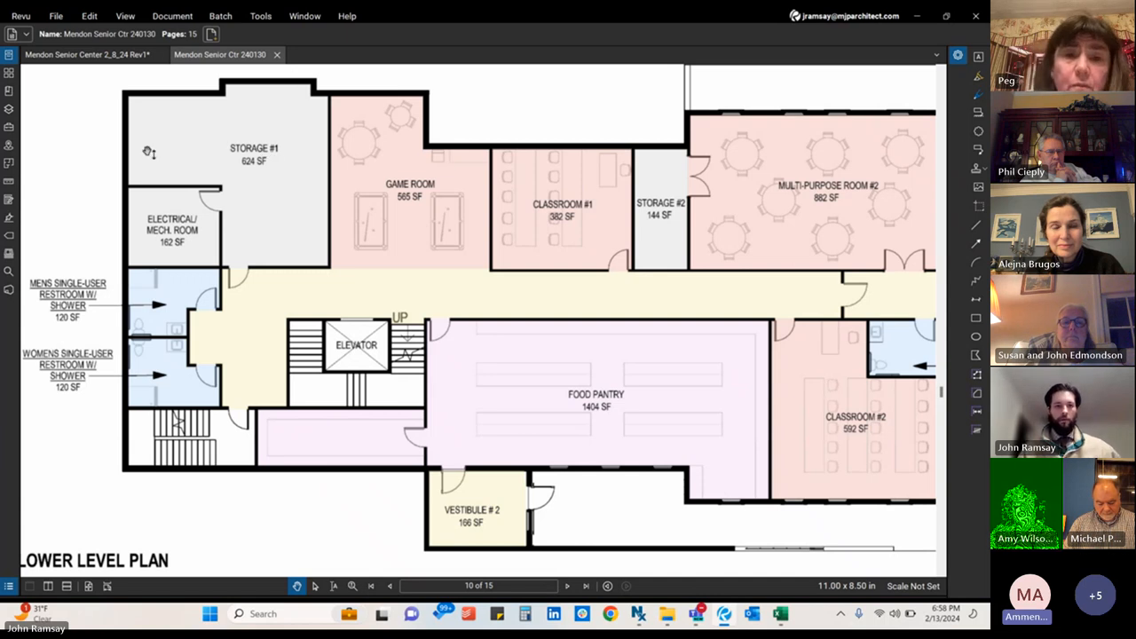
{"action": "mouse_move", "coordinate": [413, 448]}
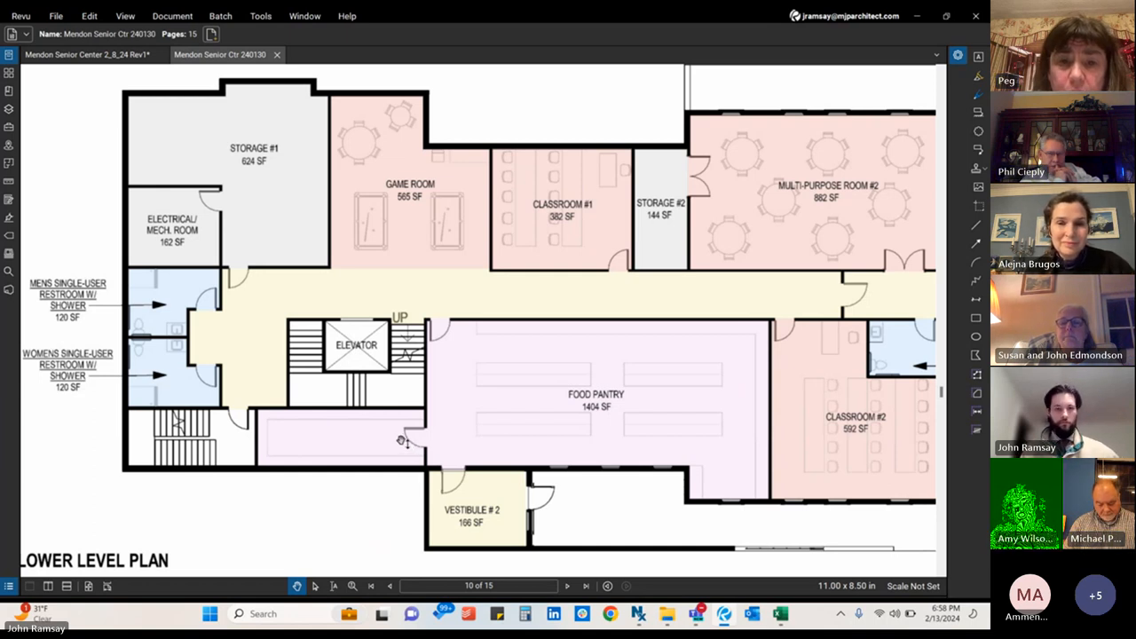
{"action": "mouse_move", "coordinate": [398, 438]}
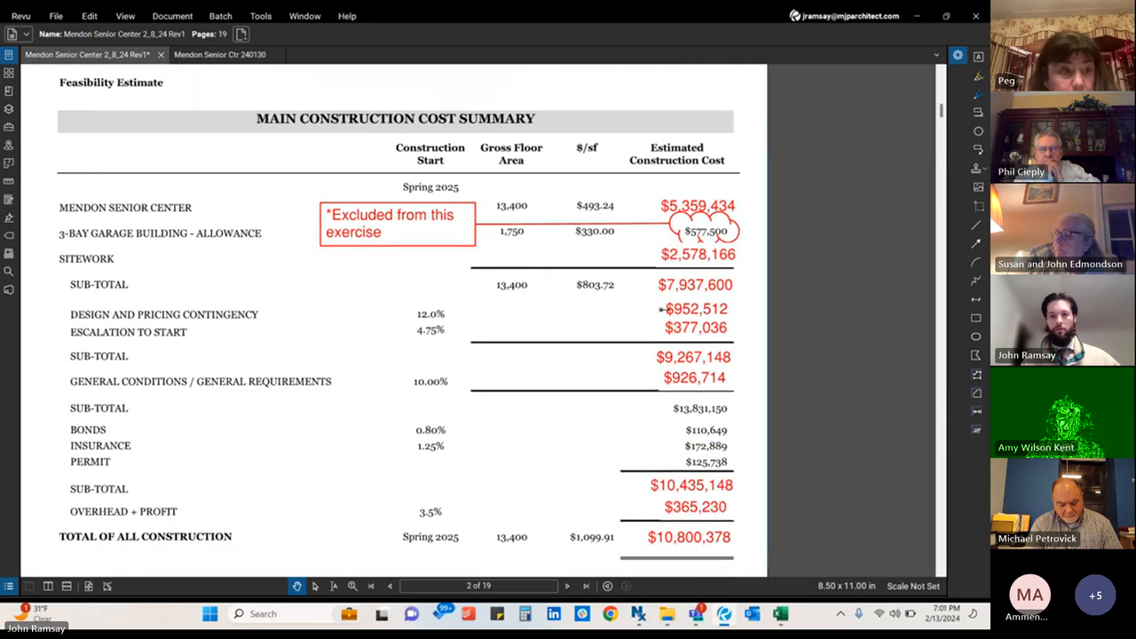
{"action": "scroll", "scroll_direction": "down", "scroll_amount": 3}
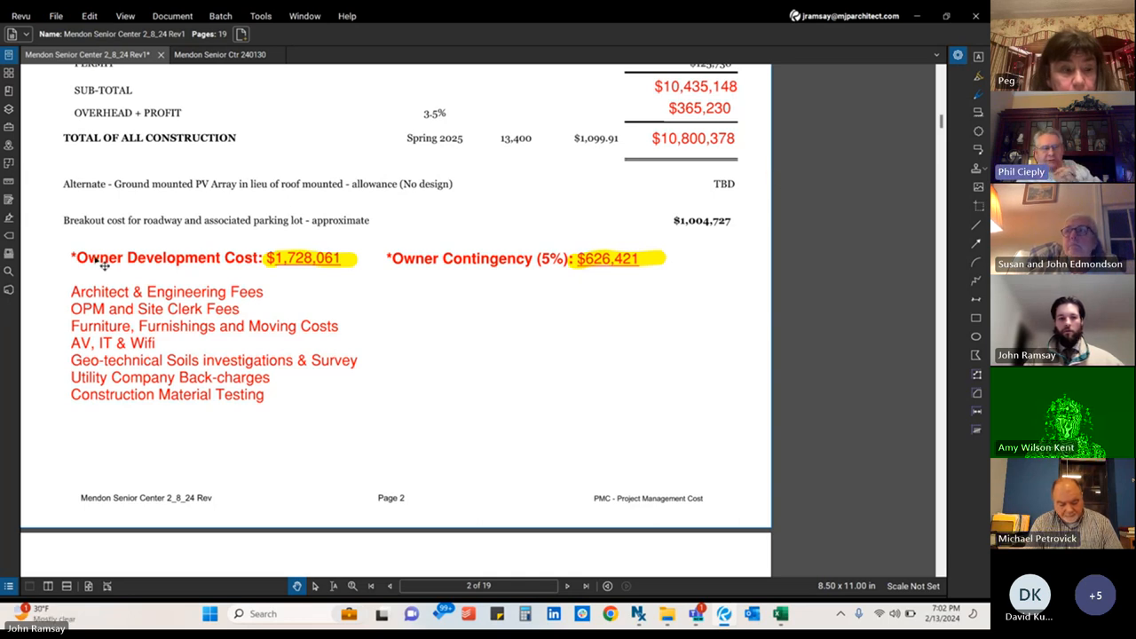
{"action": "mouse_move", "coordinate": [266, 331]}
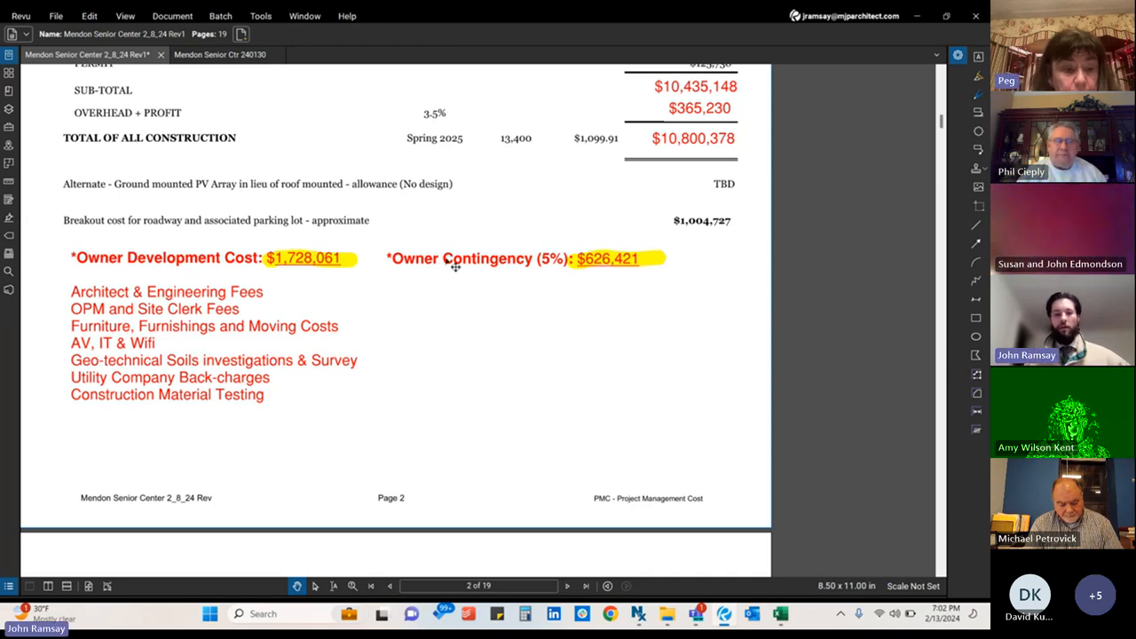
{"action": "mouse_move", "coordinate": [466, 232]}
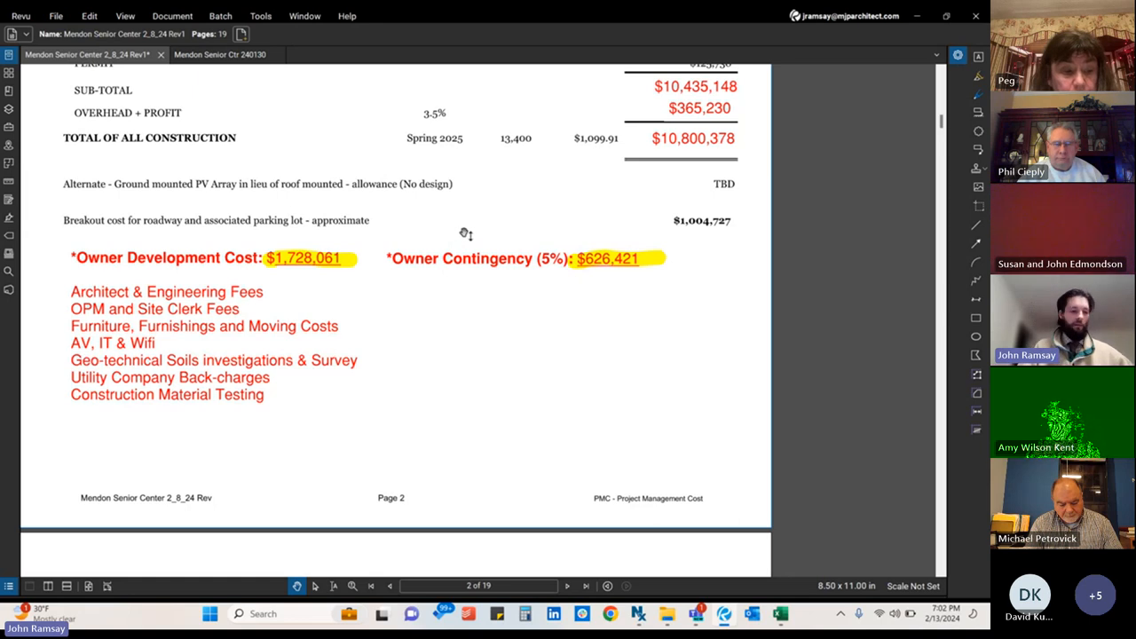
{"action": "mouse_move", "coordinate": [479, 245]}
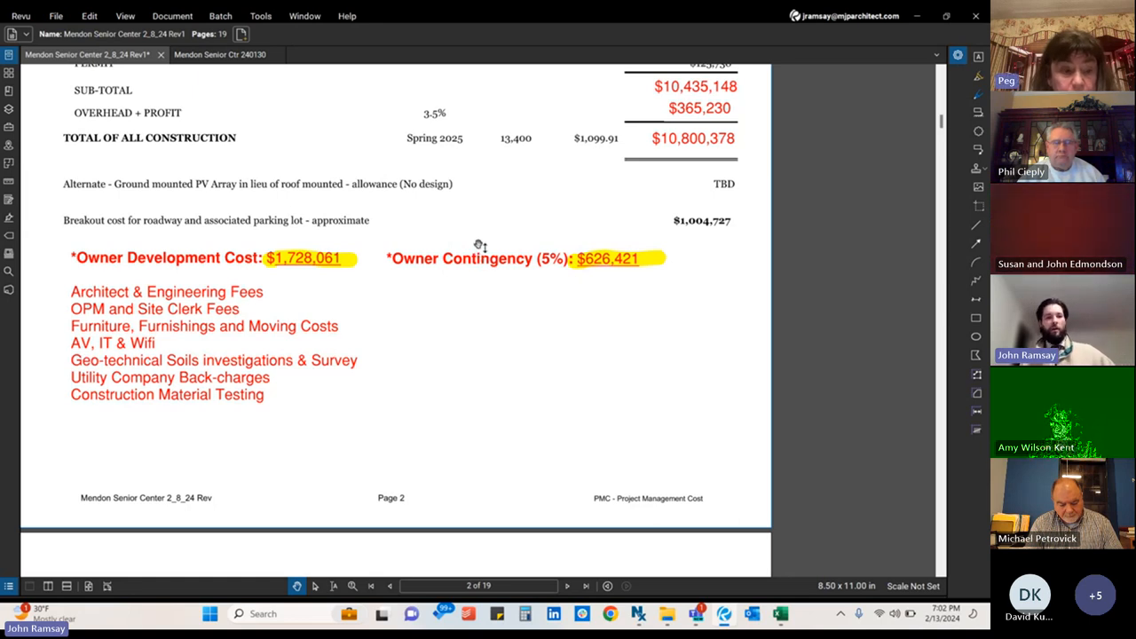
{"action": "mouse_move", "coordinate": [506, 322]}
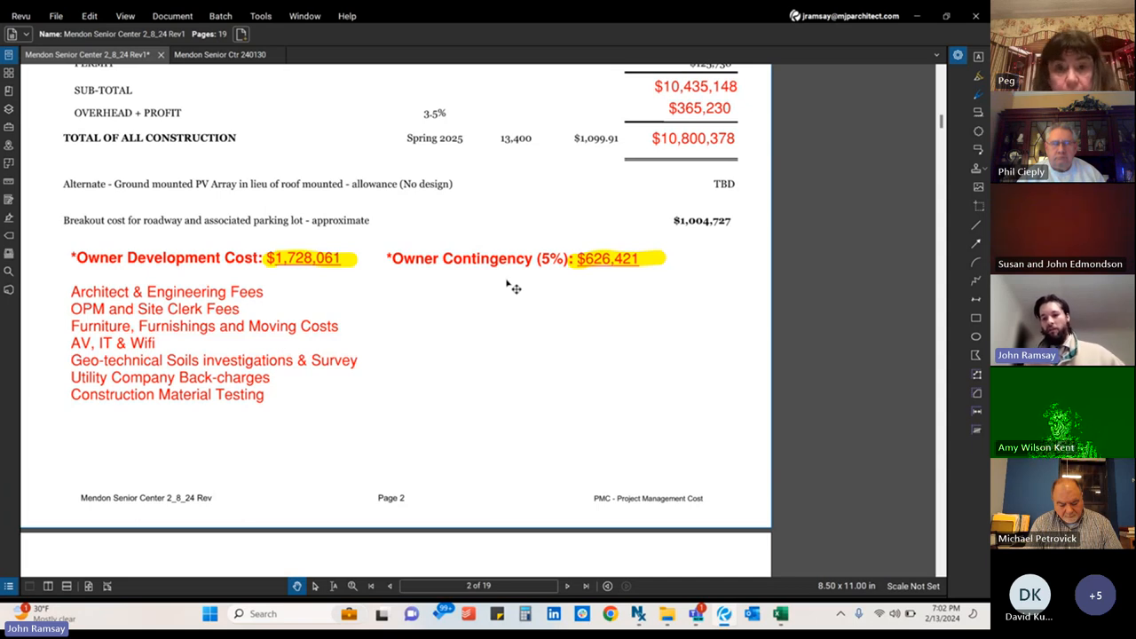
{"action": "mouse_move", "coordinate": [522, 265]}
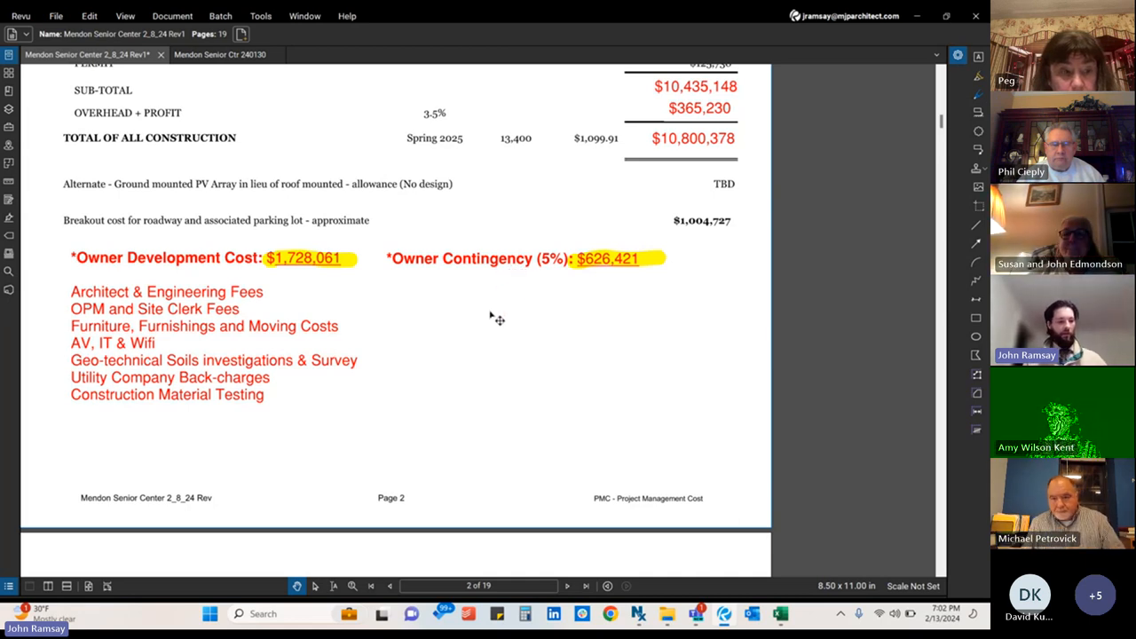
{"action": "mouse_move", "coordinate": [487, 313]}
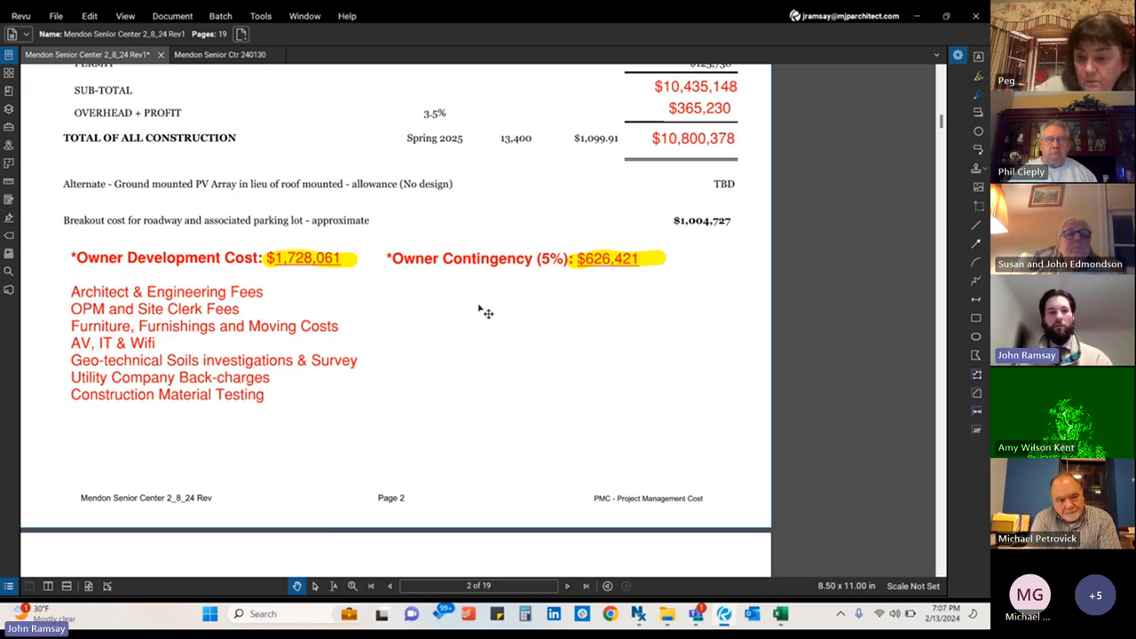
{"action": "mouse_move", "coordinate": [739, 151]}
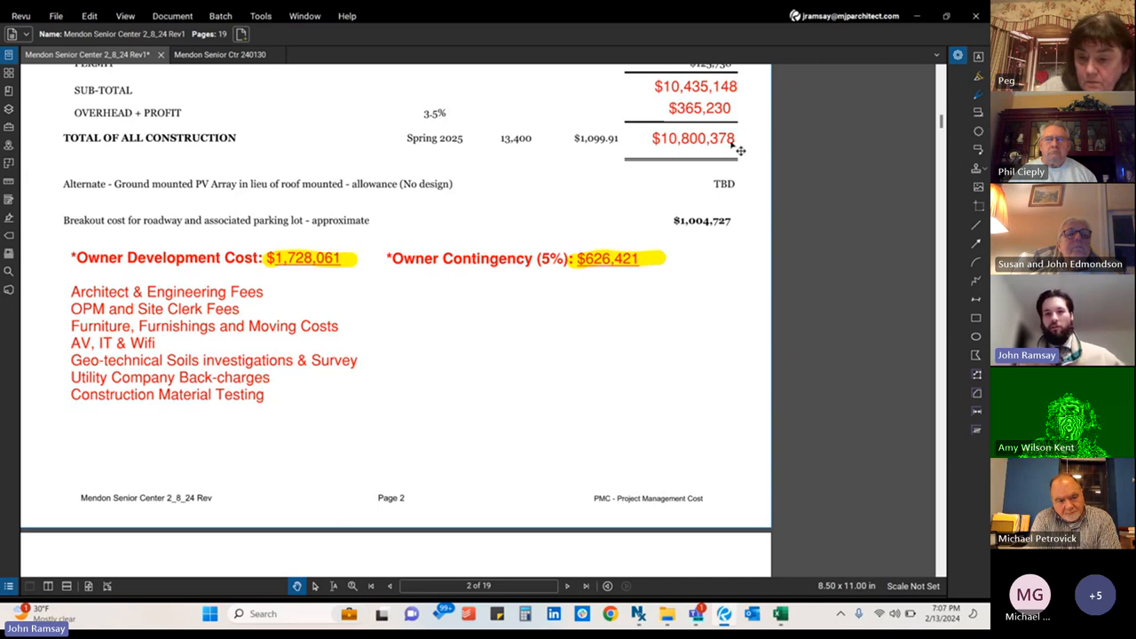
{"action": "mouse_move", "coordinate": [719, 152]}
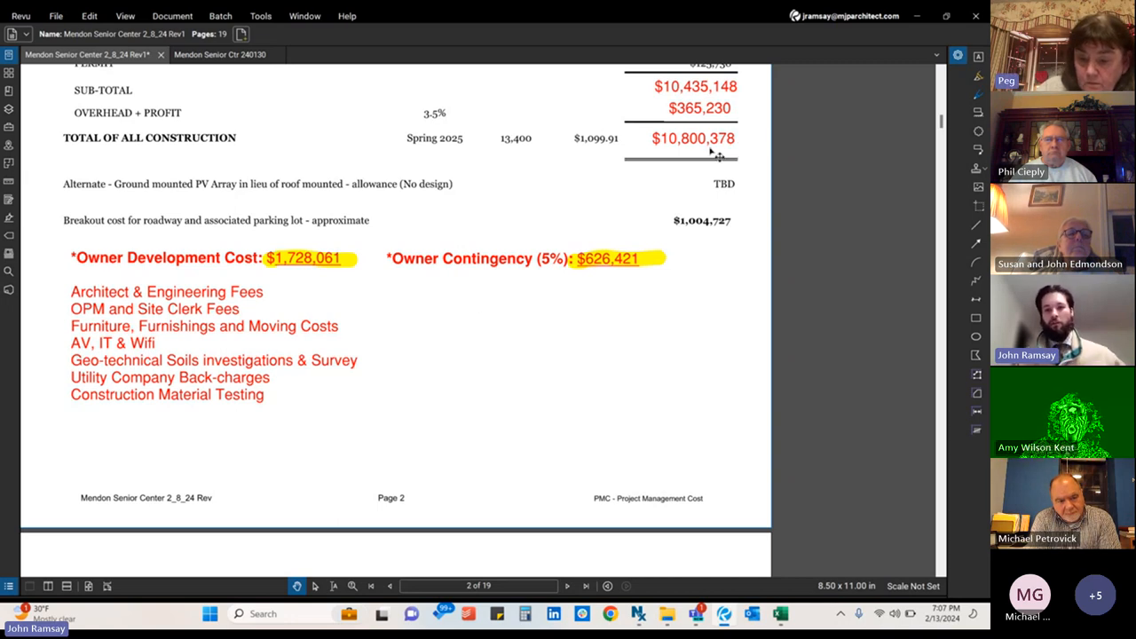
{"action": "mouse_move", "coordinate": [318, 284]}
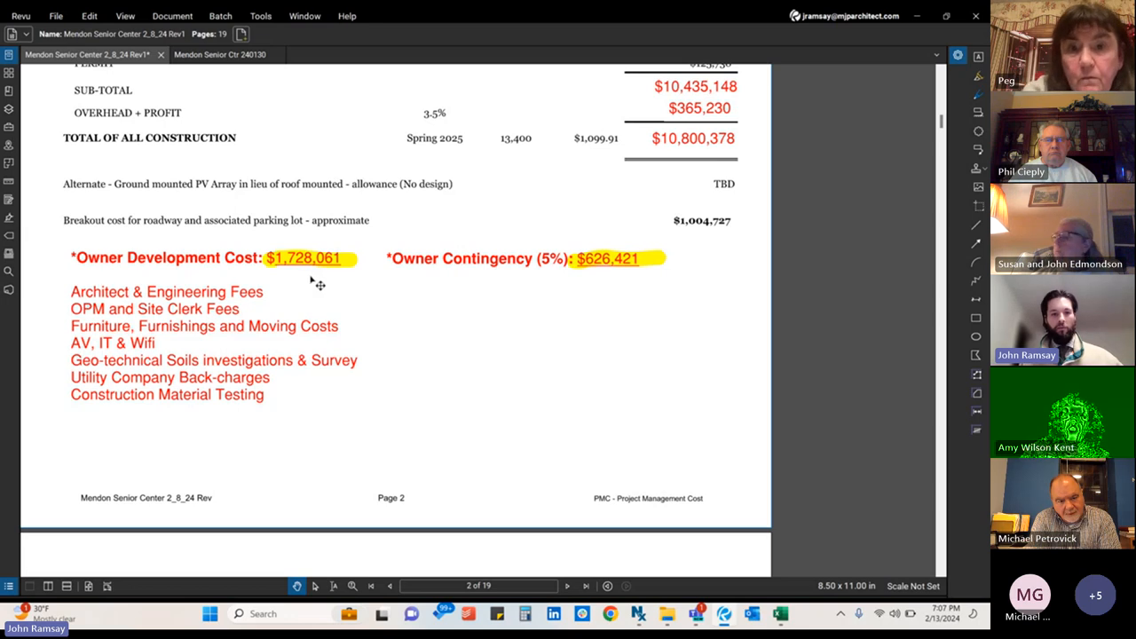
{"action": "mouse_move", "coordinate": [596, 296]}
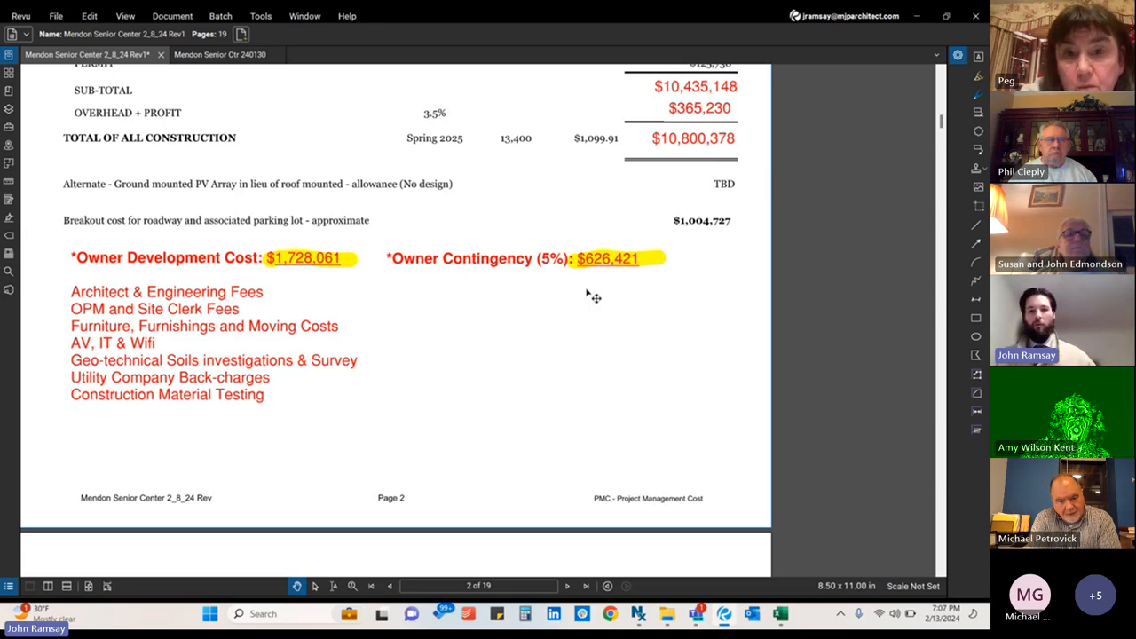
{"action": "mouse_move", "coordinate": [127, 225]}
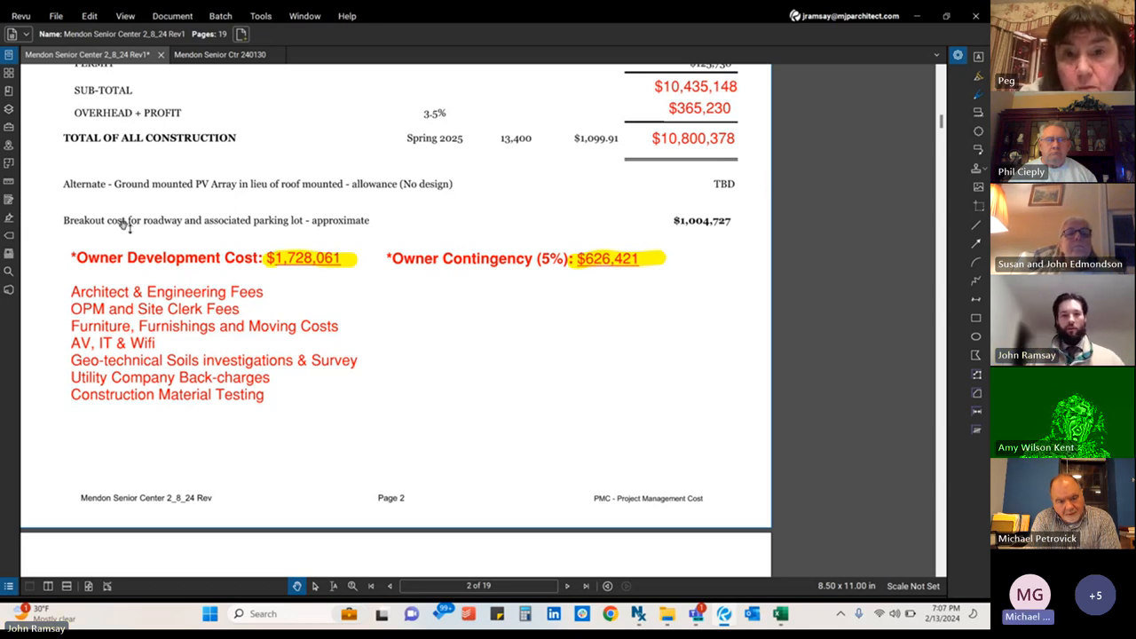
{"action": "mouse_move", "coordinate": [659, 296]}
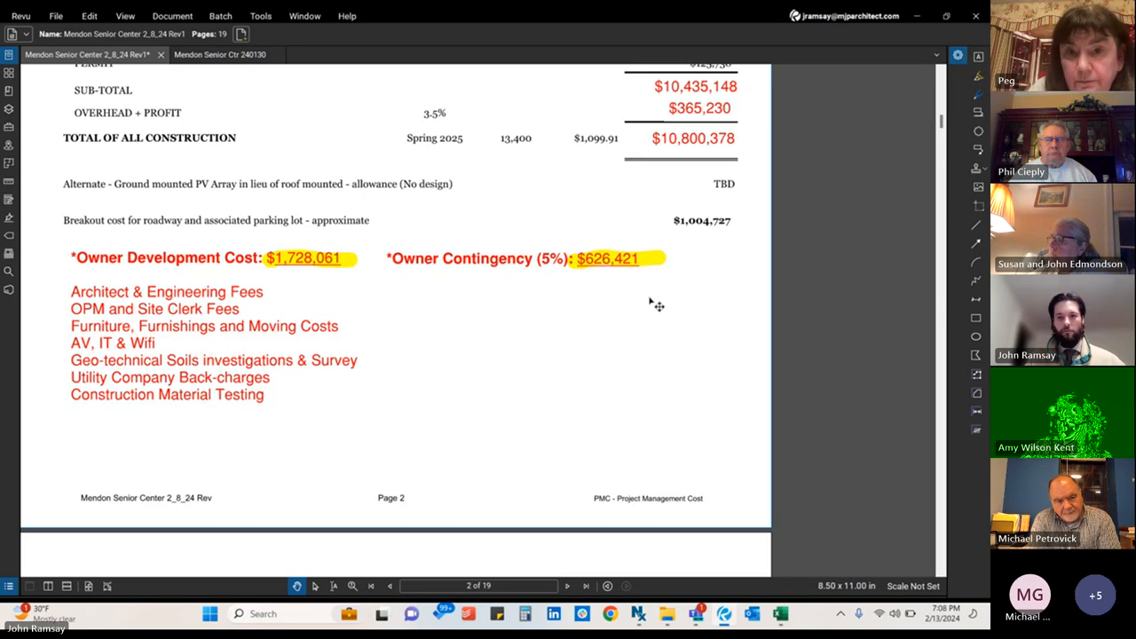
{"action": "mouse_move", "coordinate": [669, 313]}
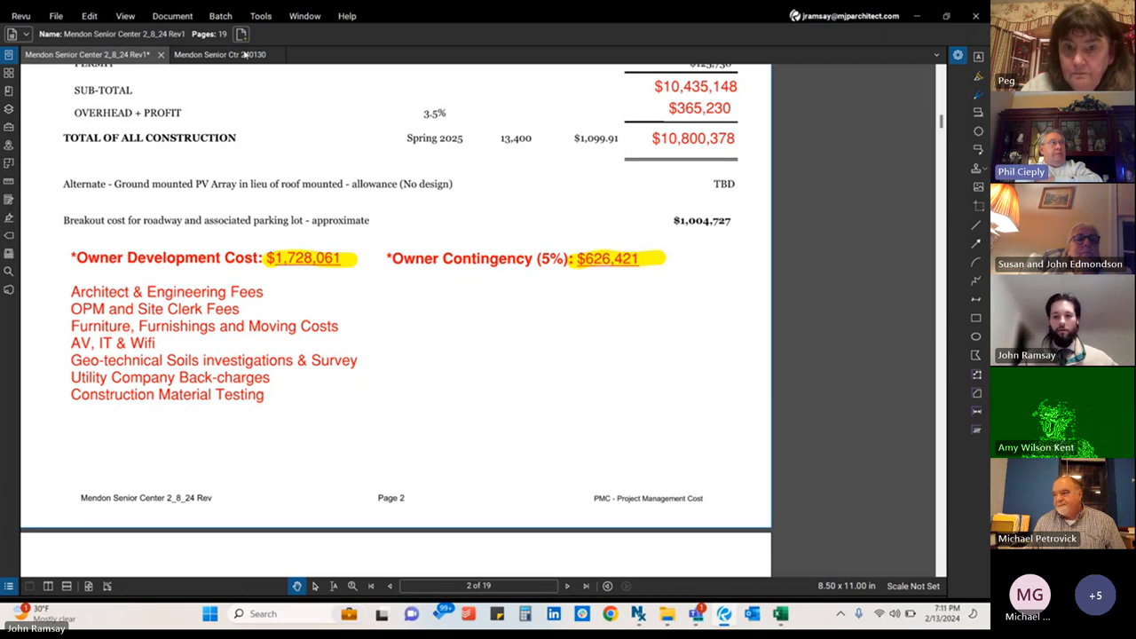
{"action": "mouse_move", "coordinate": [220, 54]}
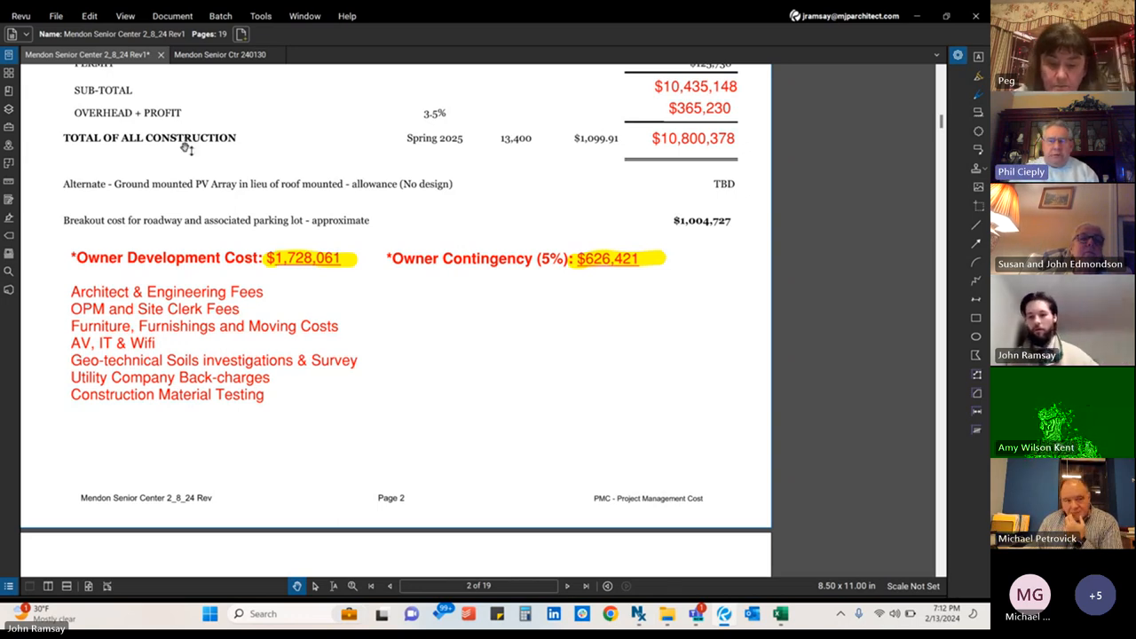
{"action": "left_click", "coordinate": [220, 54]}
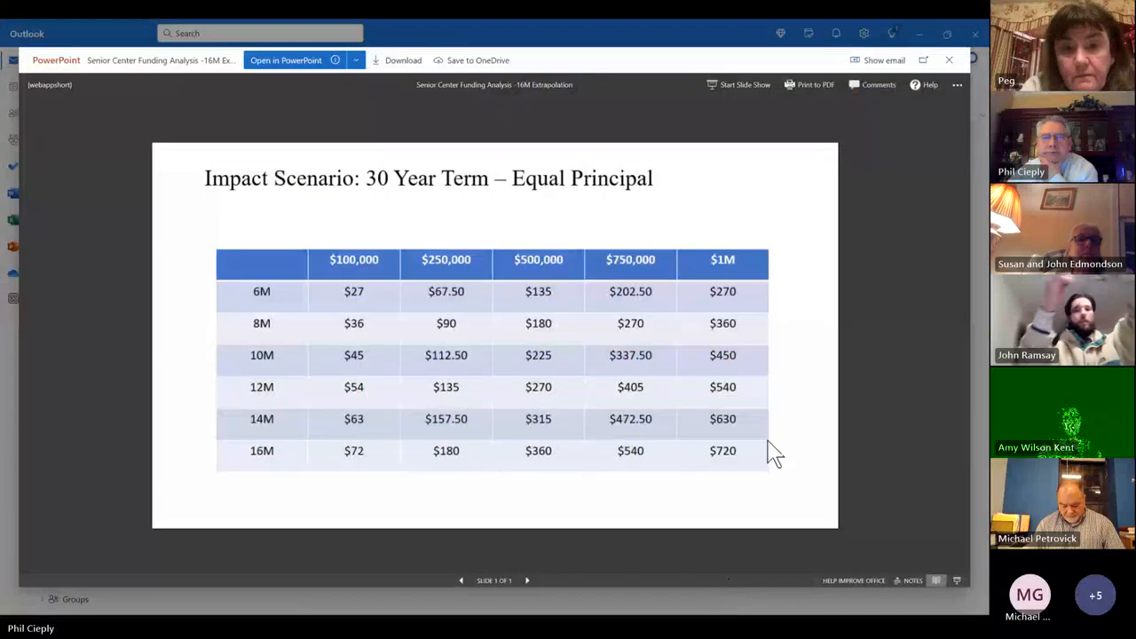
{"action": "mouse_move", "coordinate": [896, 359]}
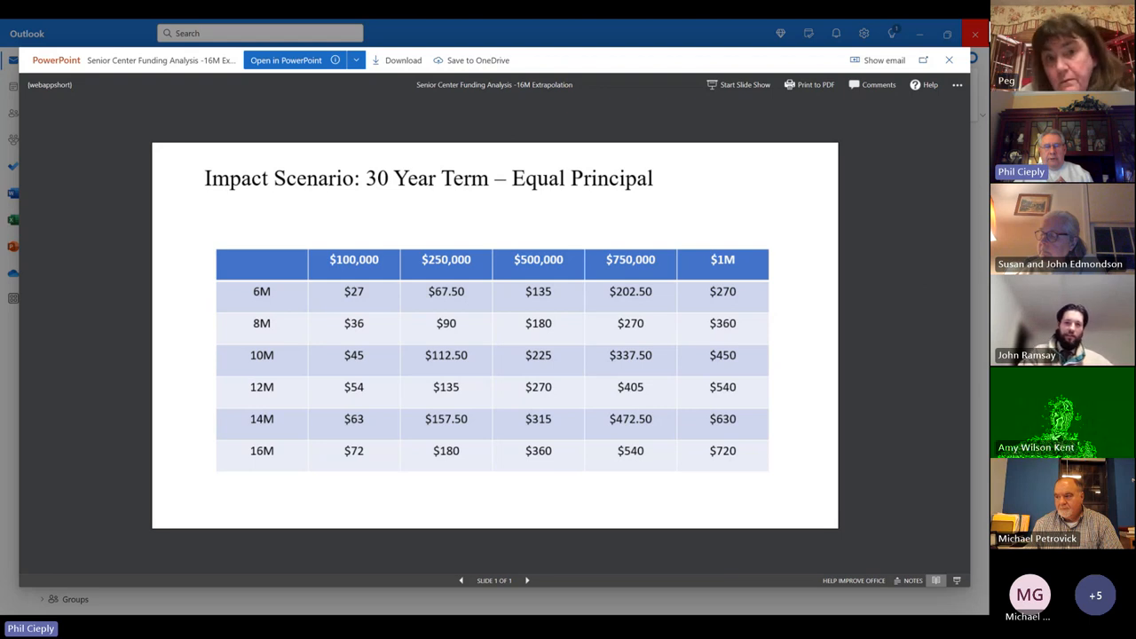
{"action": "mouse_move", "coordinate": [717, 33]}
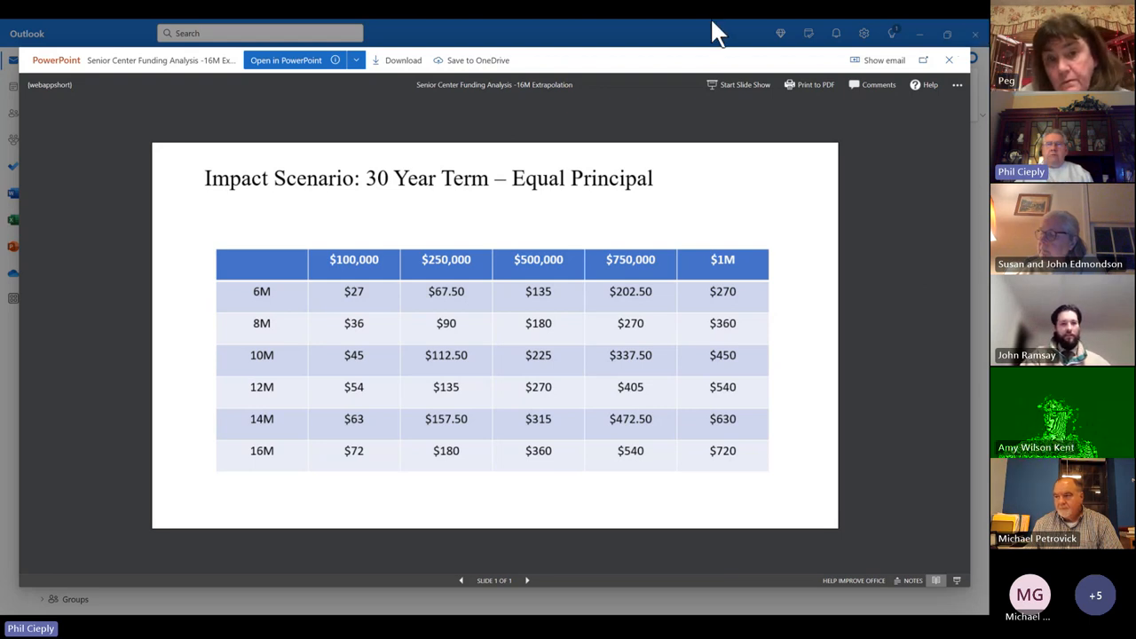